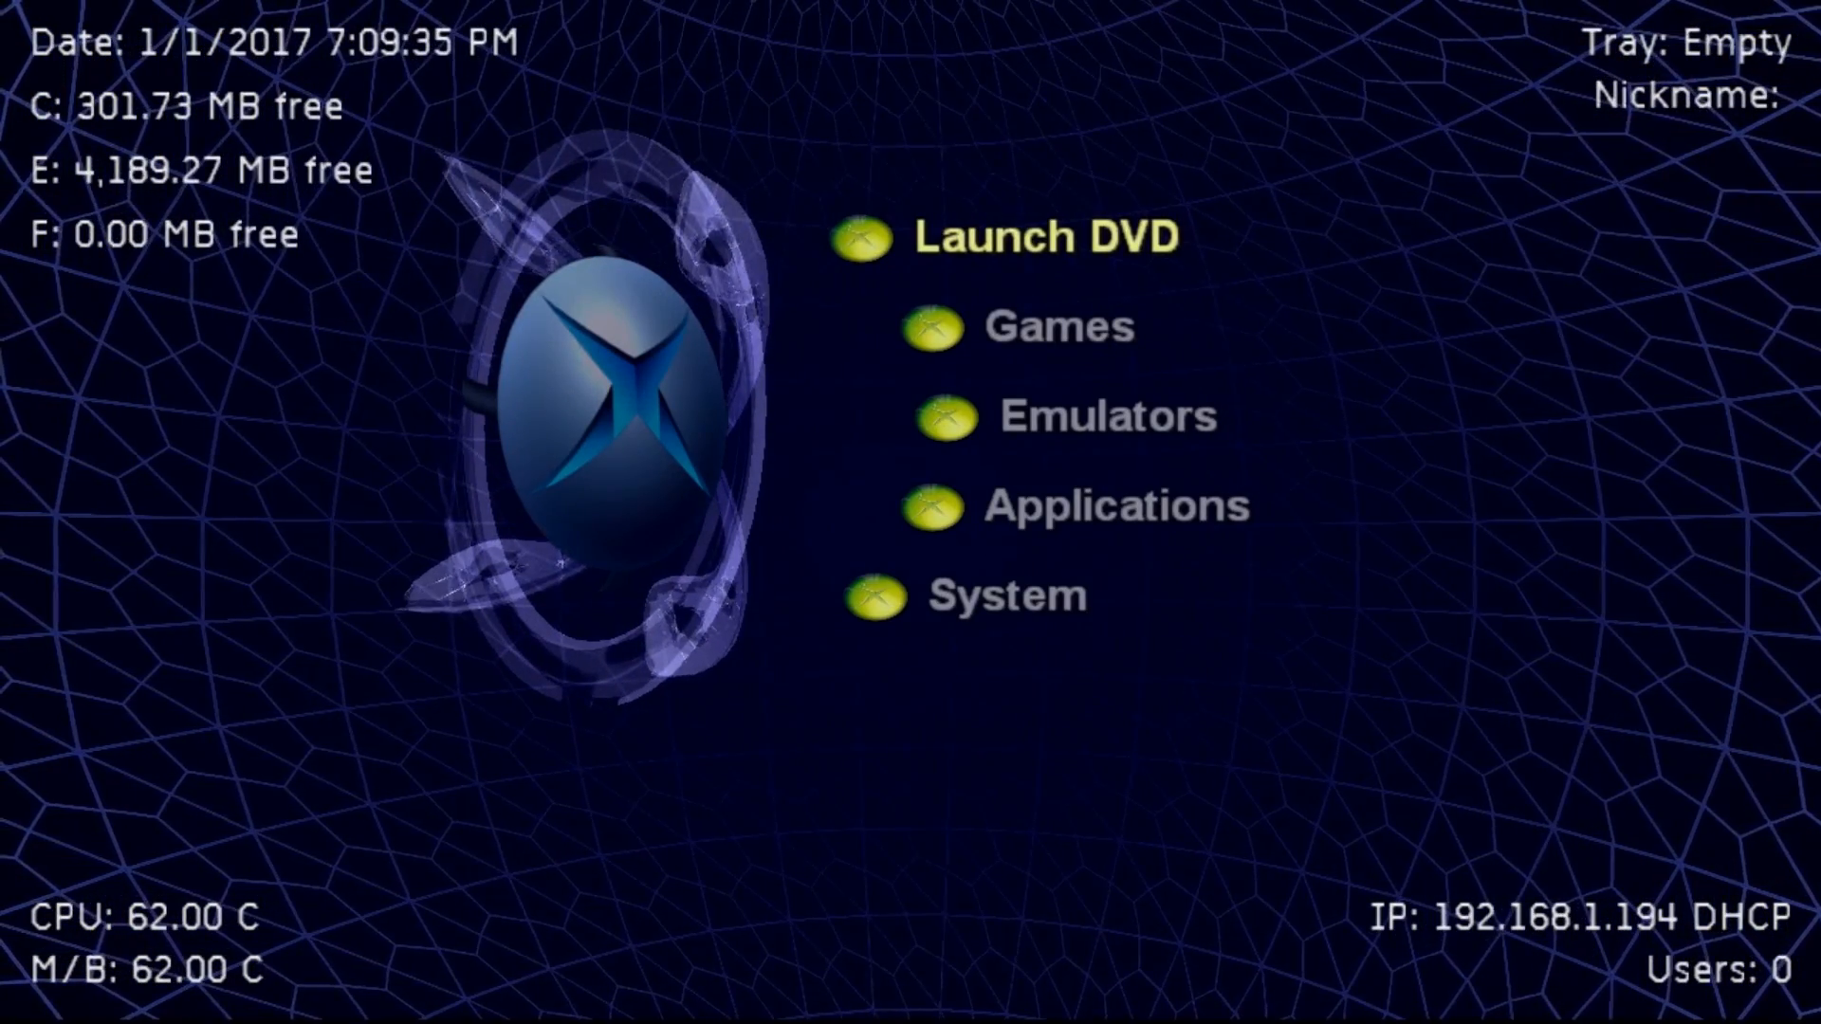
# Reveal the Clone or download options for the Xbox-Softmodding-Tool repository.
pyautogui.click(1005, 595)
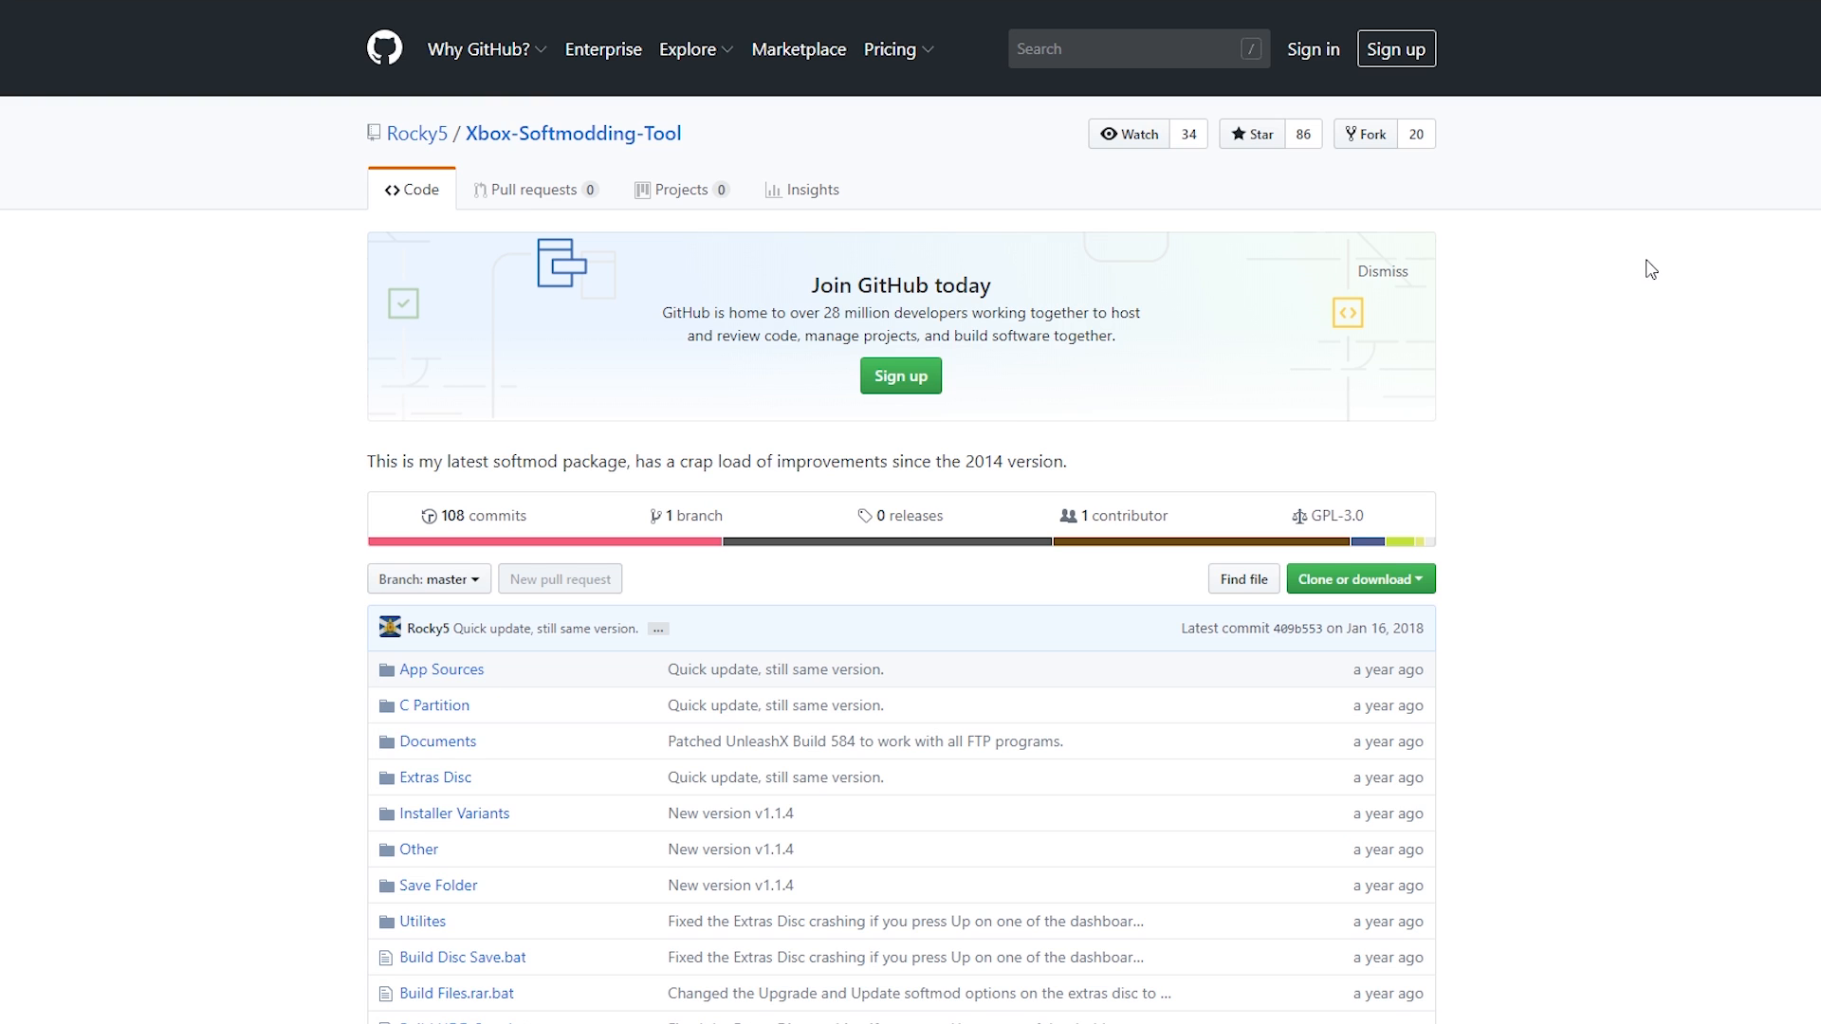
pyautogui.moveTo(519, 148)
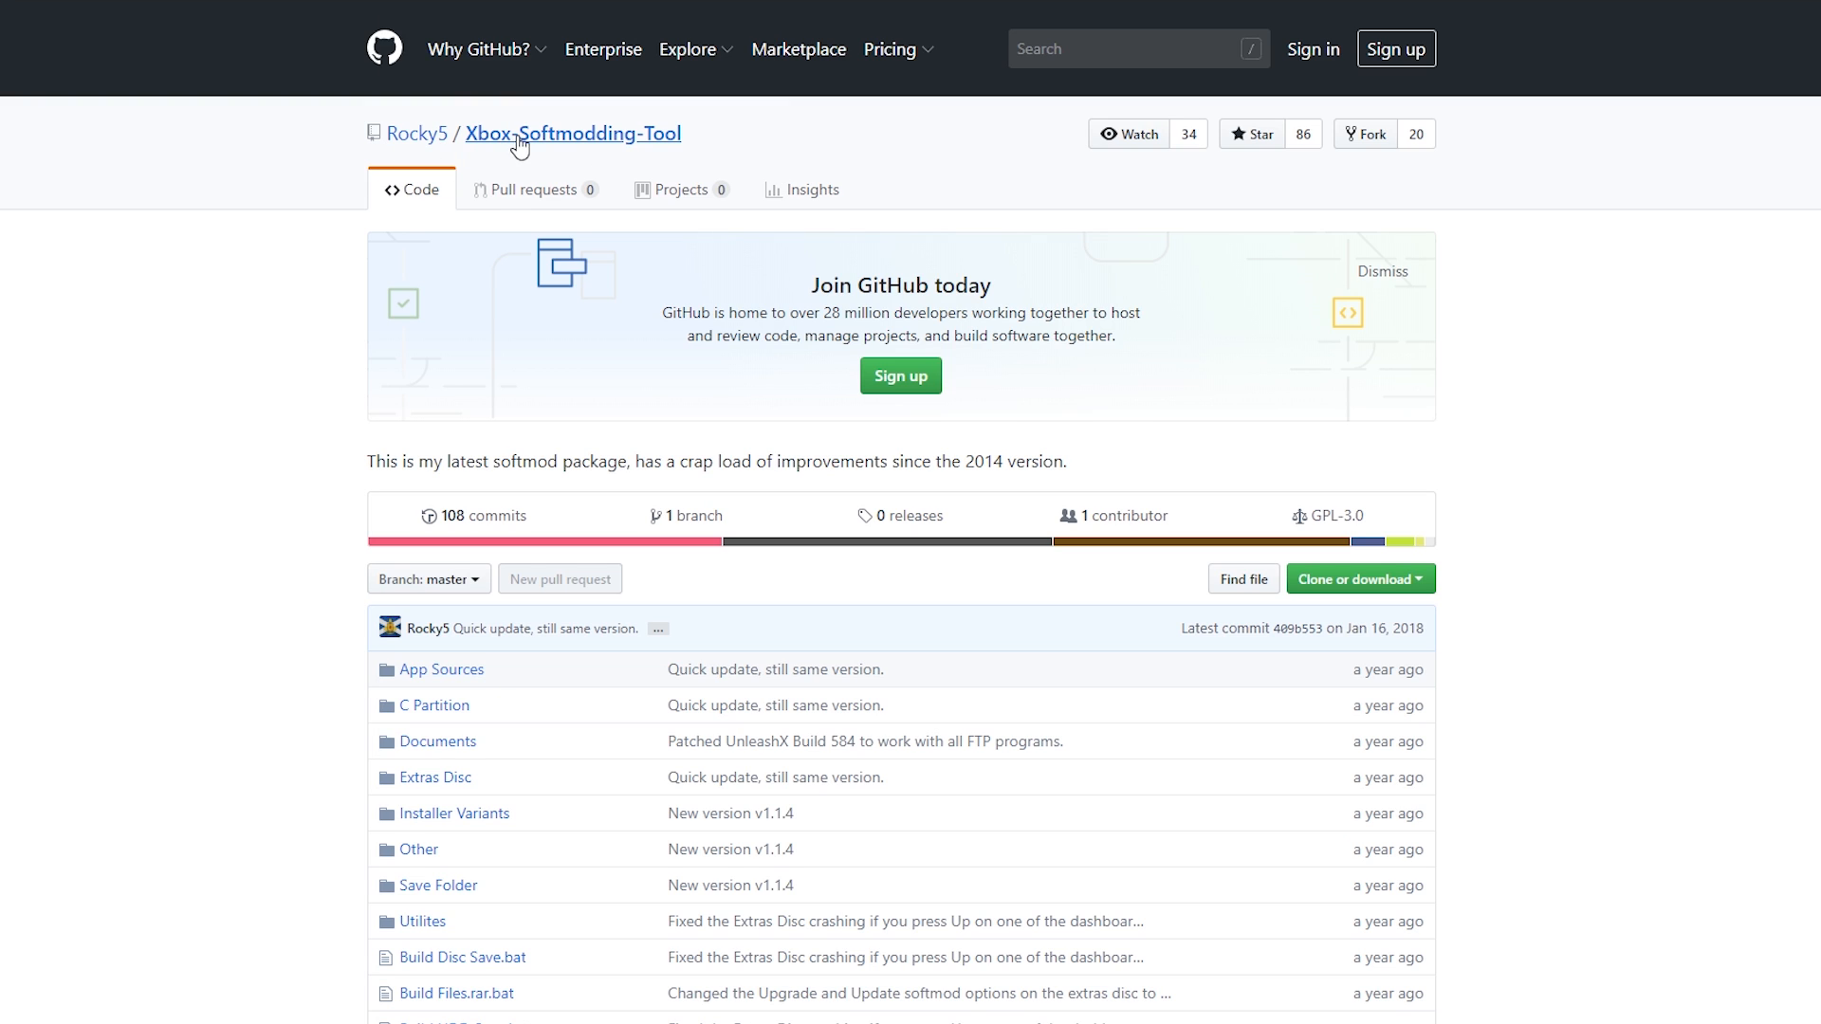
pyautogui.moveTo(1654, 265)
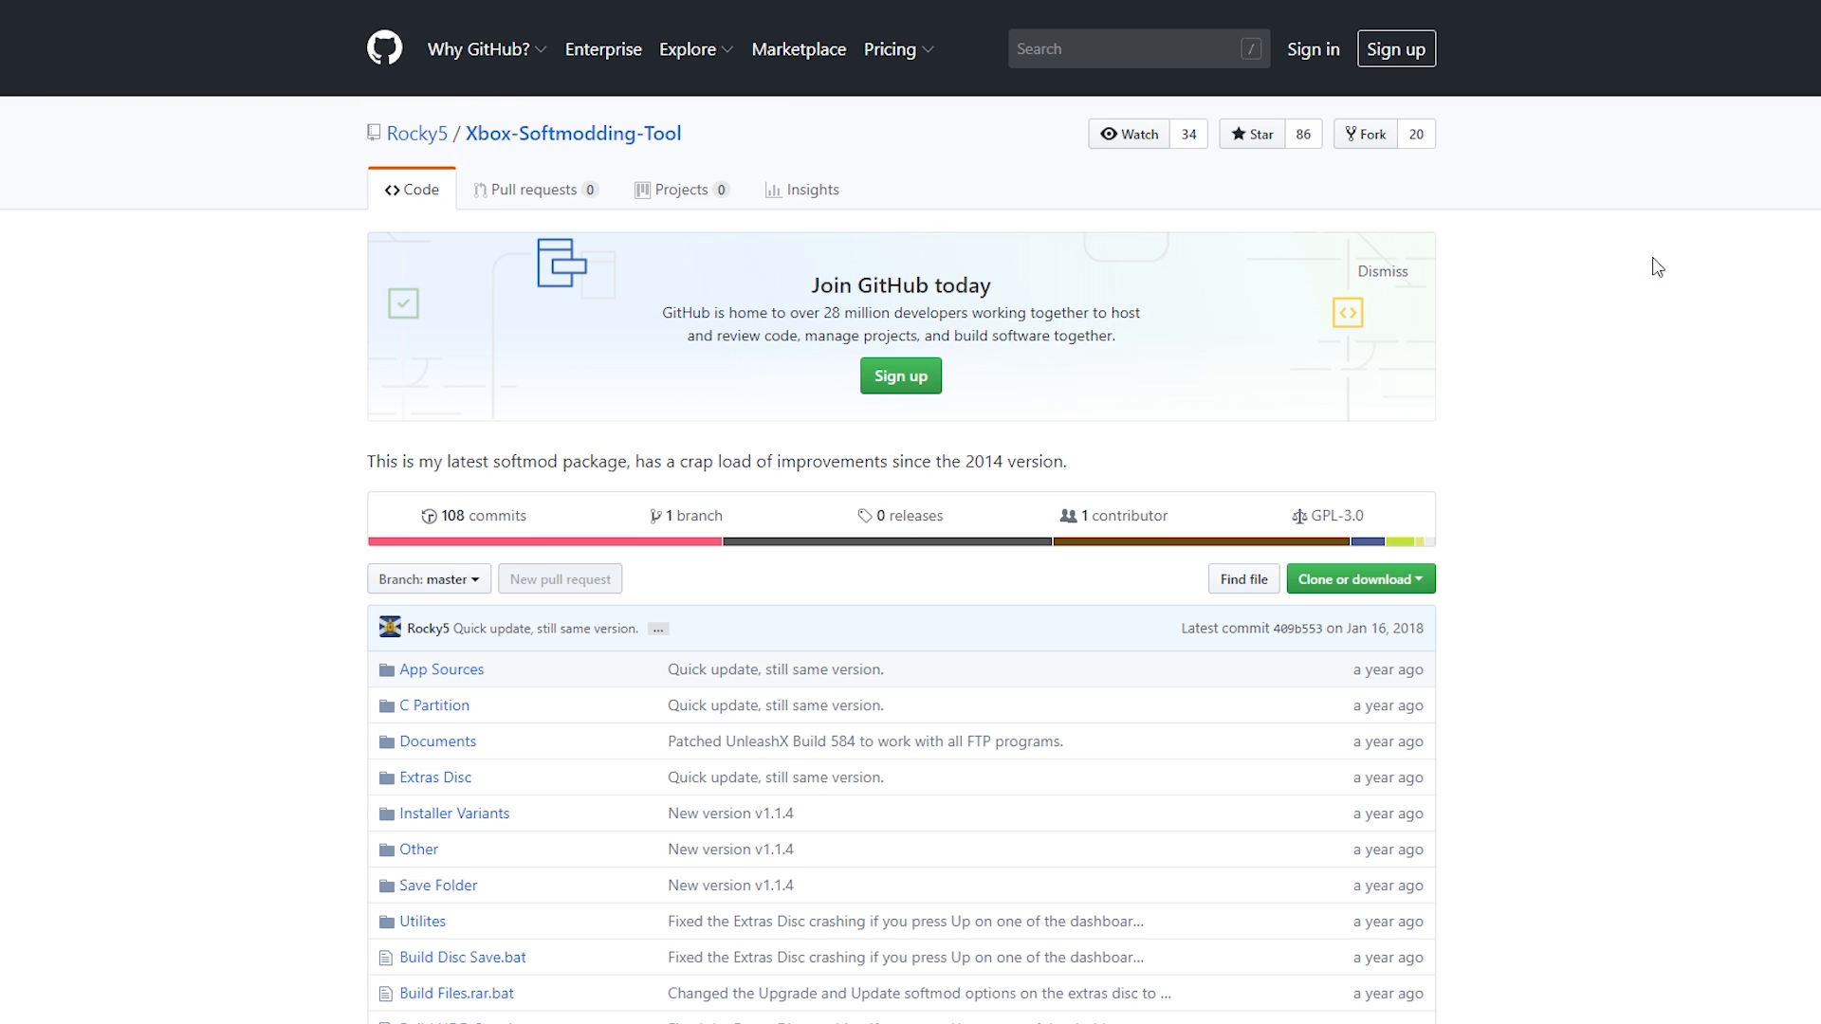
pyautogui.moveTo(1552, 186)
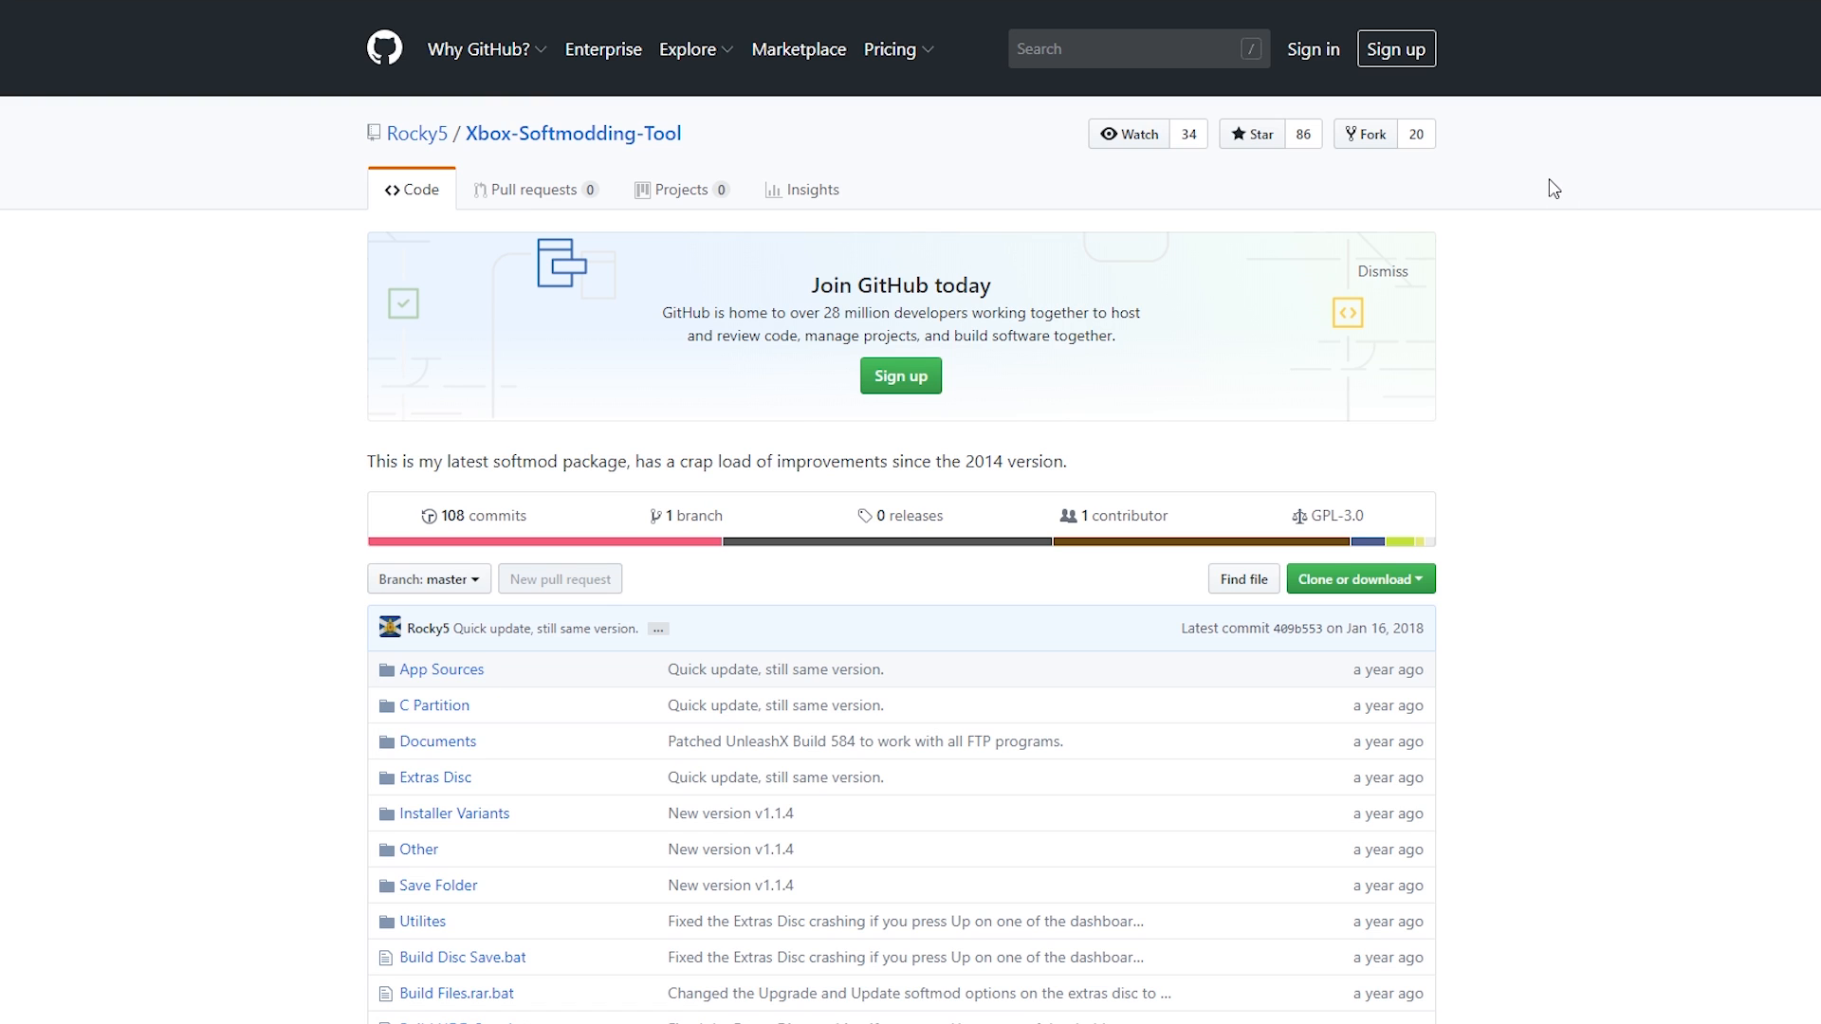
pyautogui.moveTo(1411, 592)
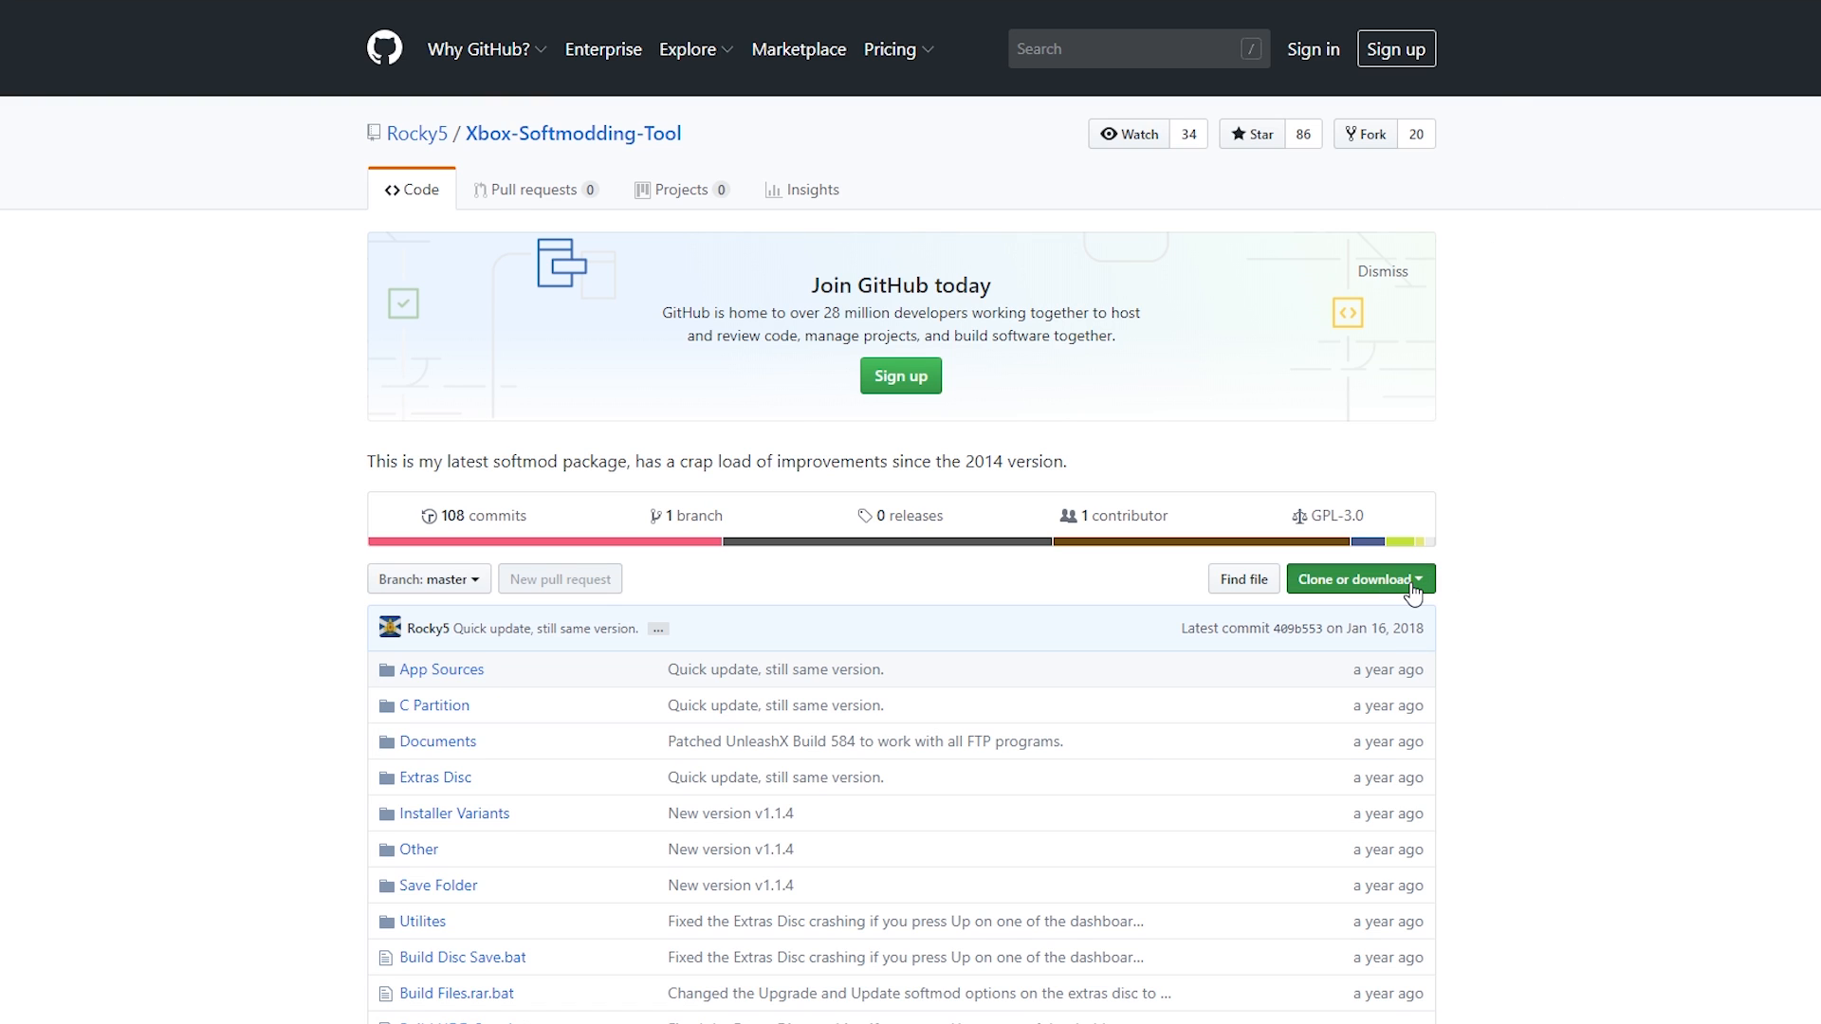
pyautogui.click(1360, 578)
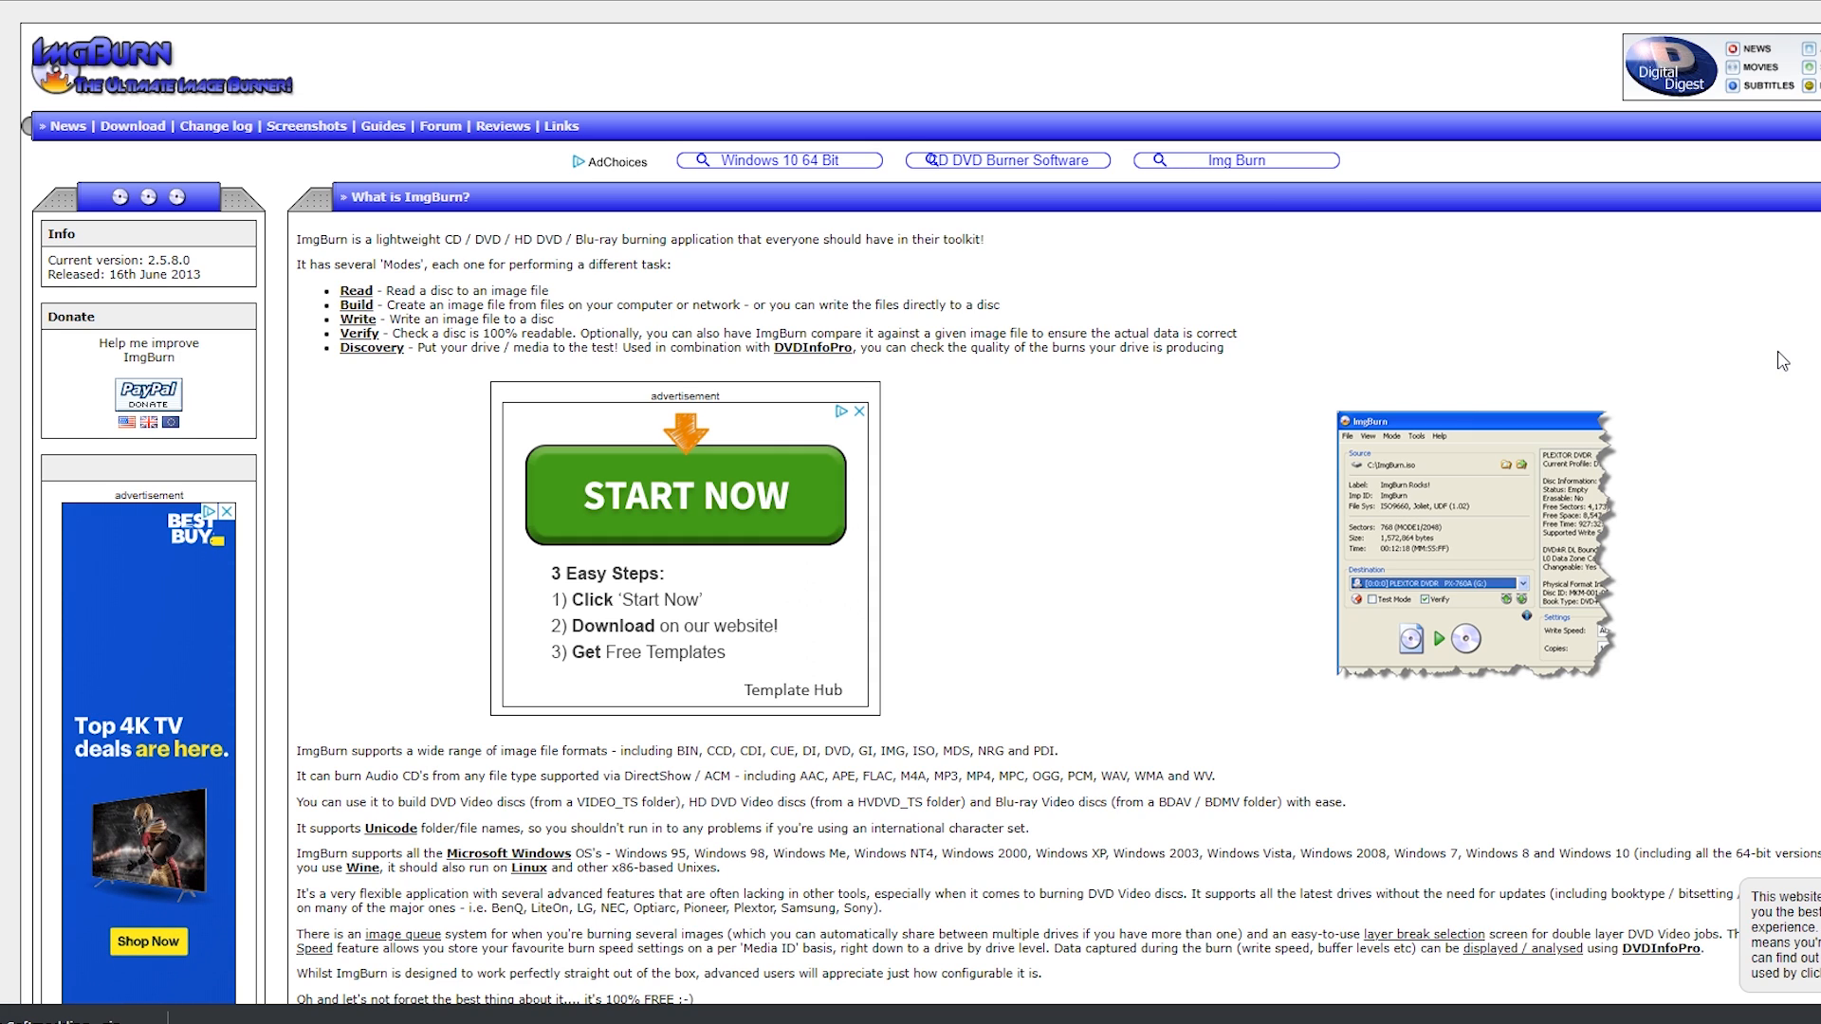
pyautogui.moveTo(131, 131)
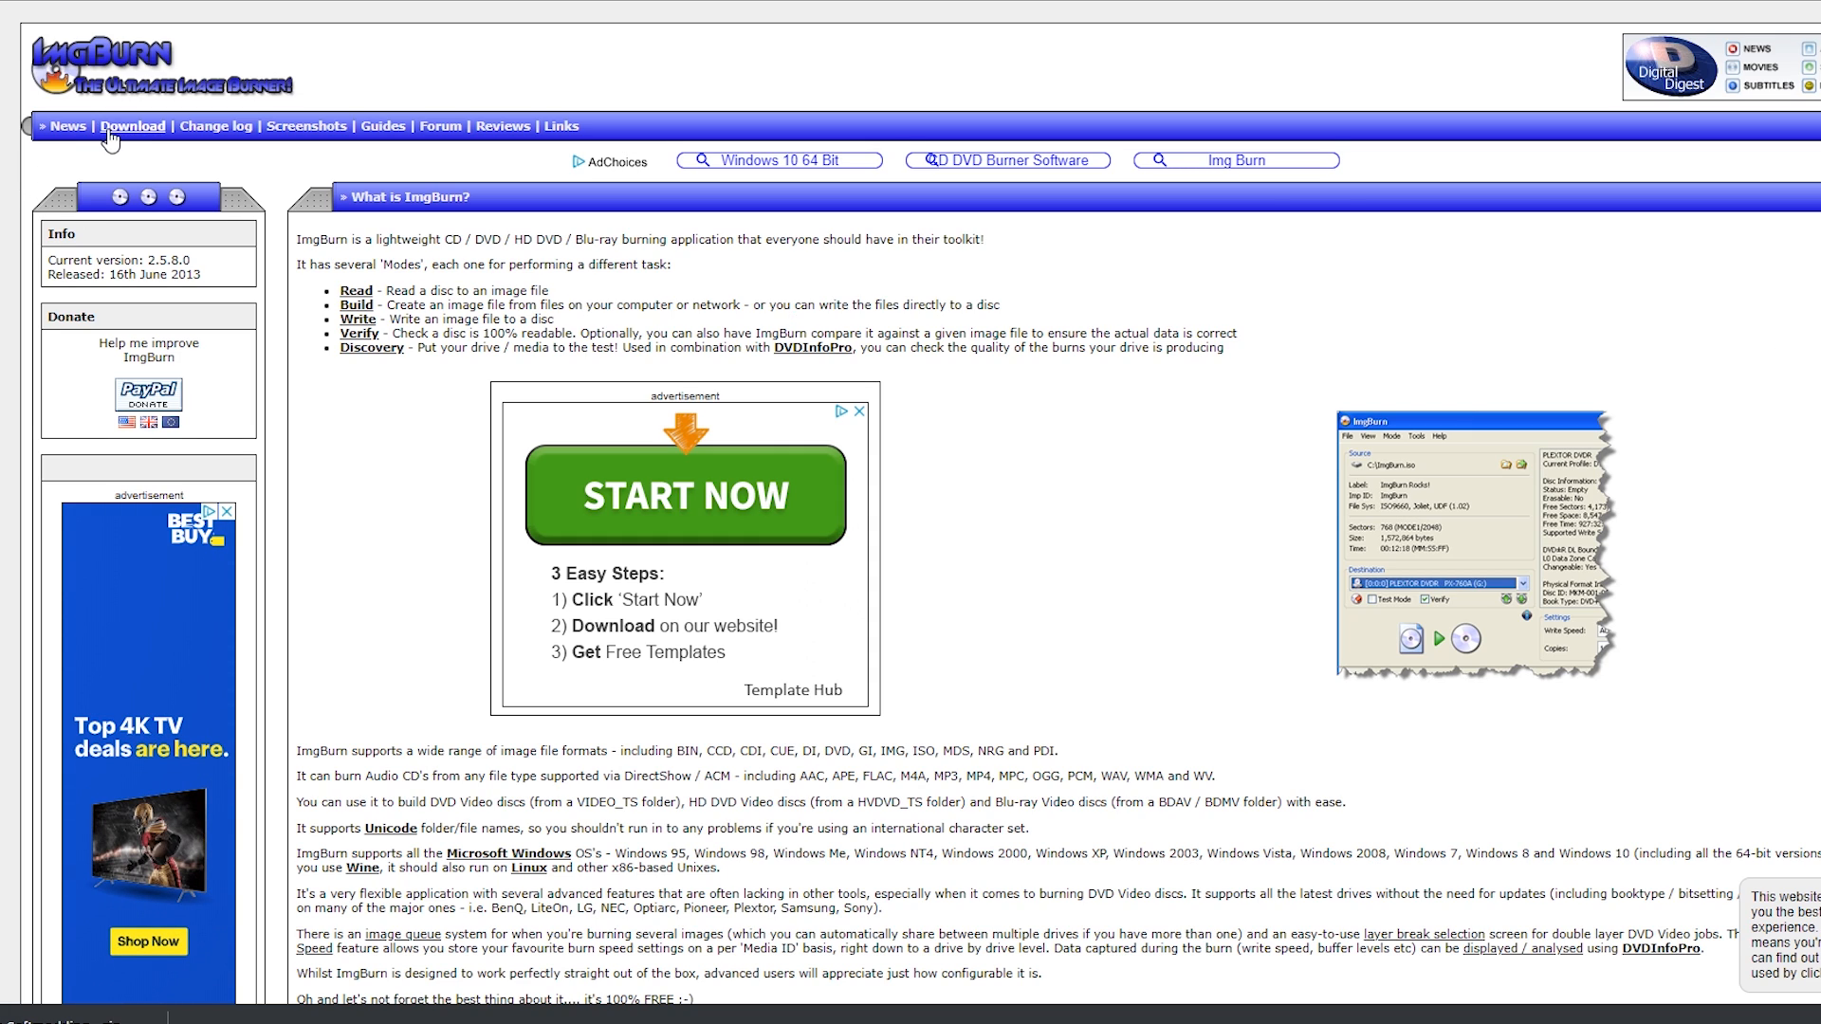
# Go to the ImgBurn Download page from the top navigation.
pyautogui.click(131, 125)
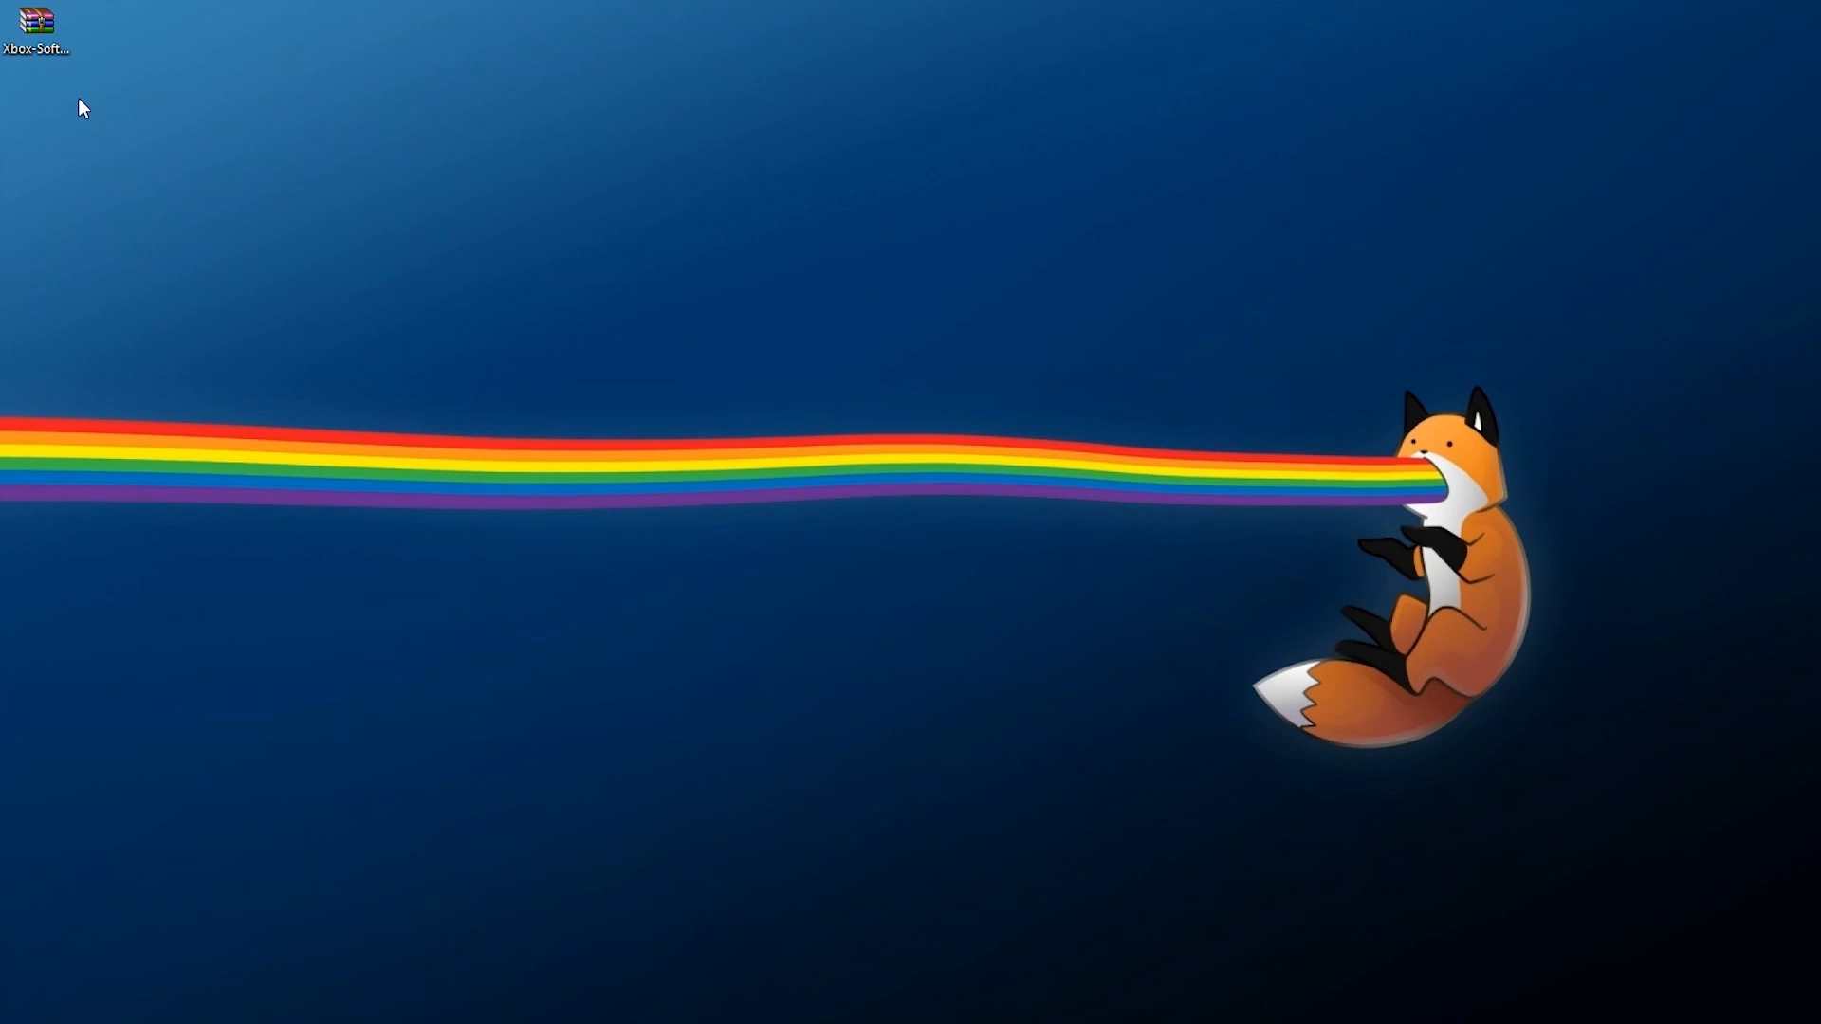
# Extract the downloaded softmodding tool zip onto the desktop with Extract Here.
pyautogui.rightClick(30, 21)
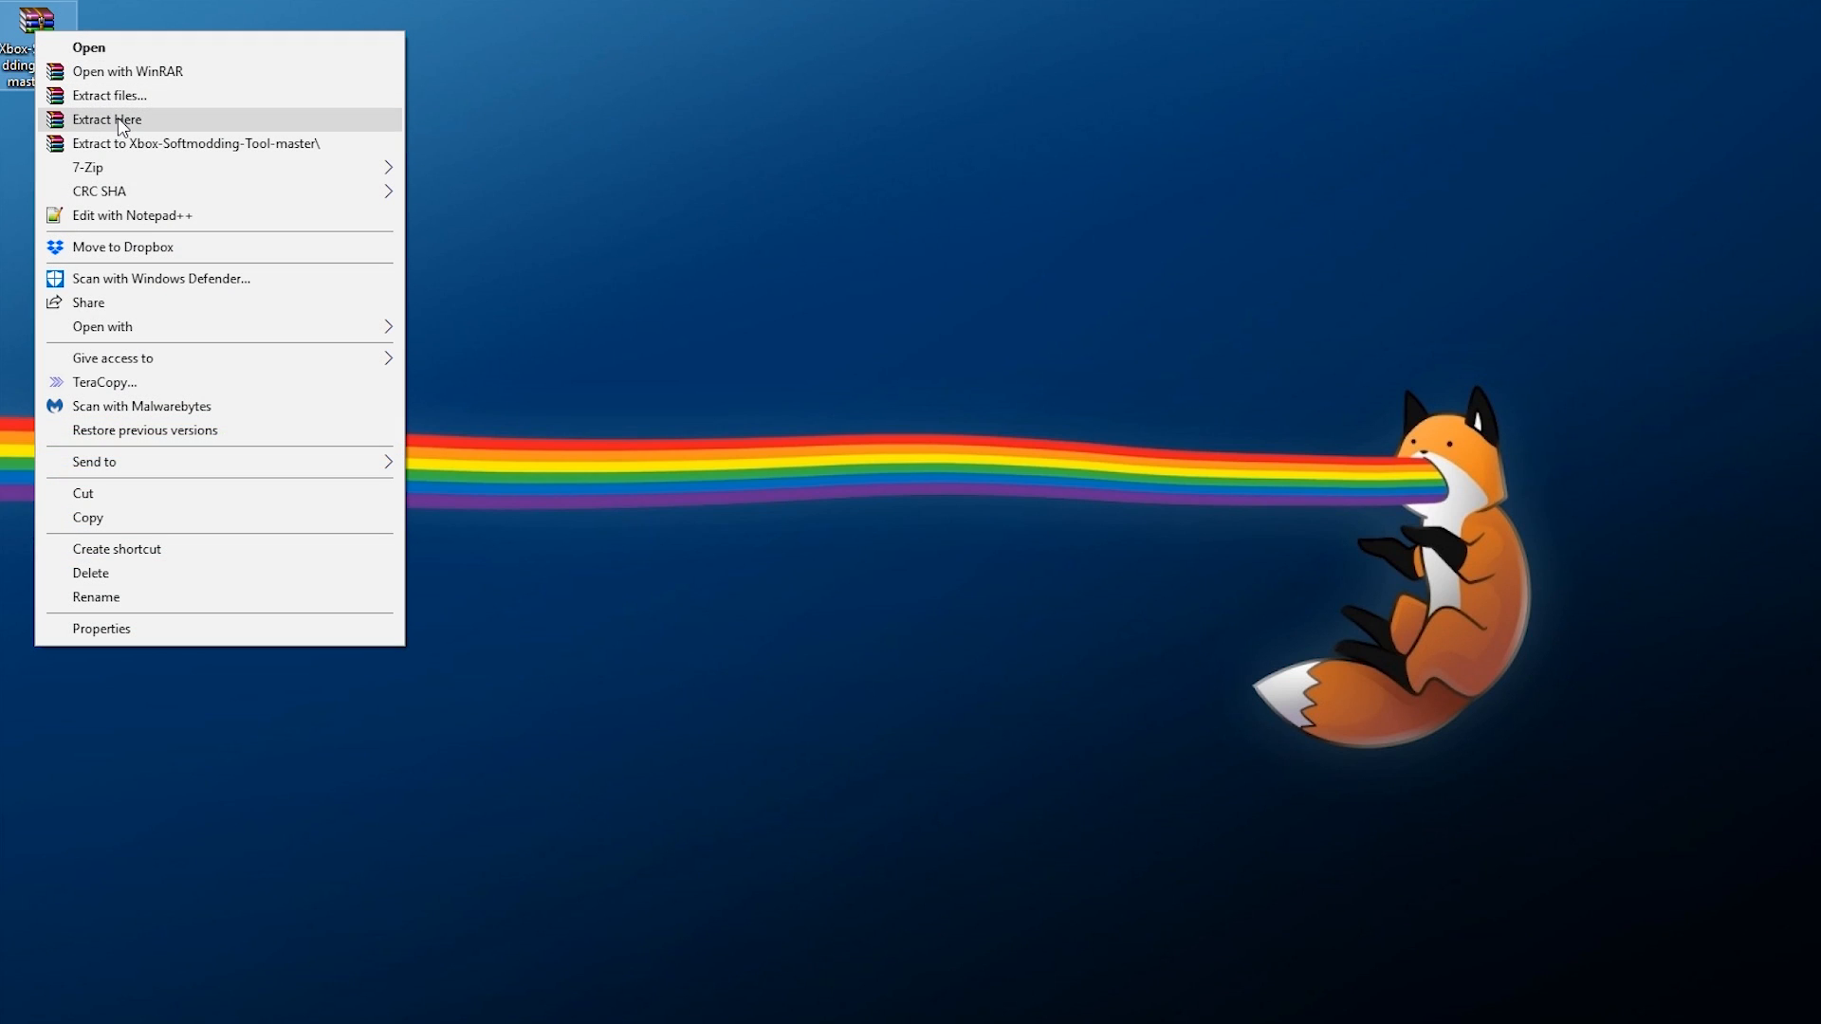
pyautogui.click(104, 118)
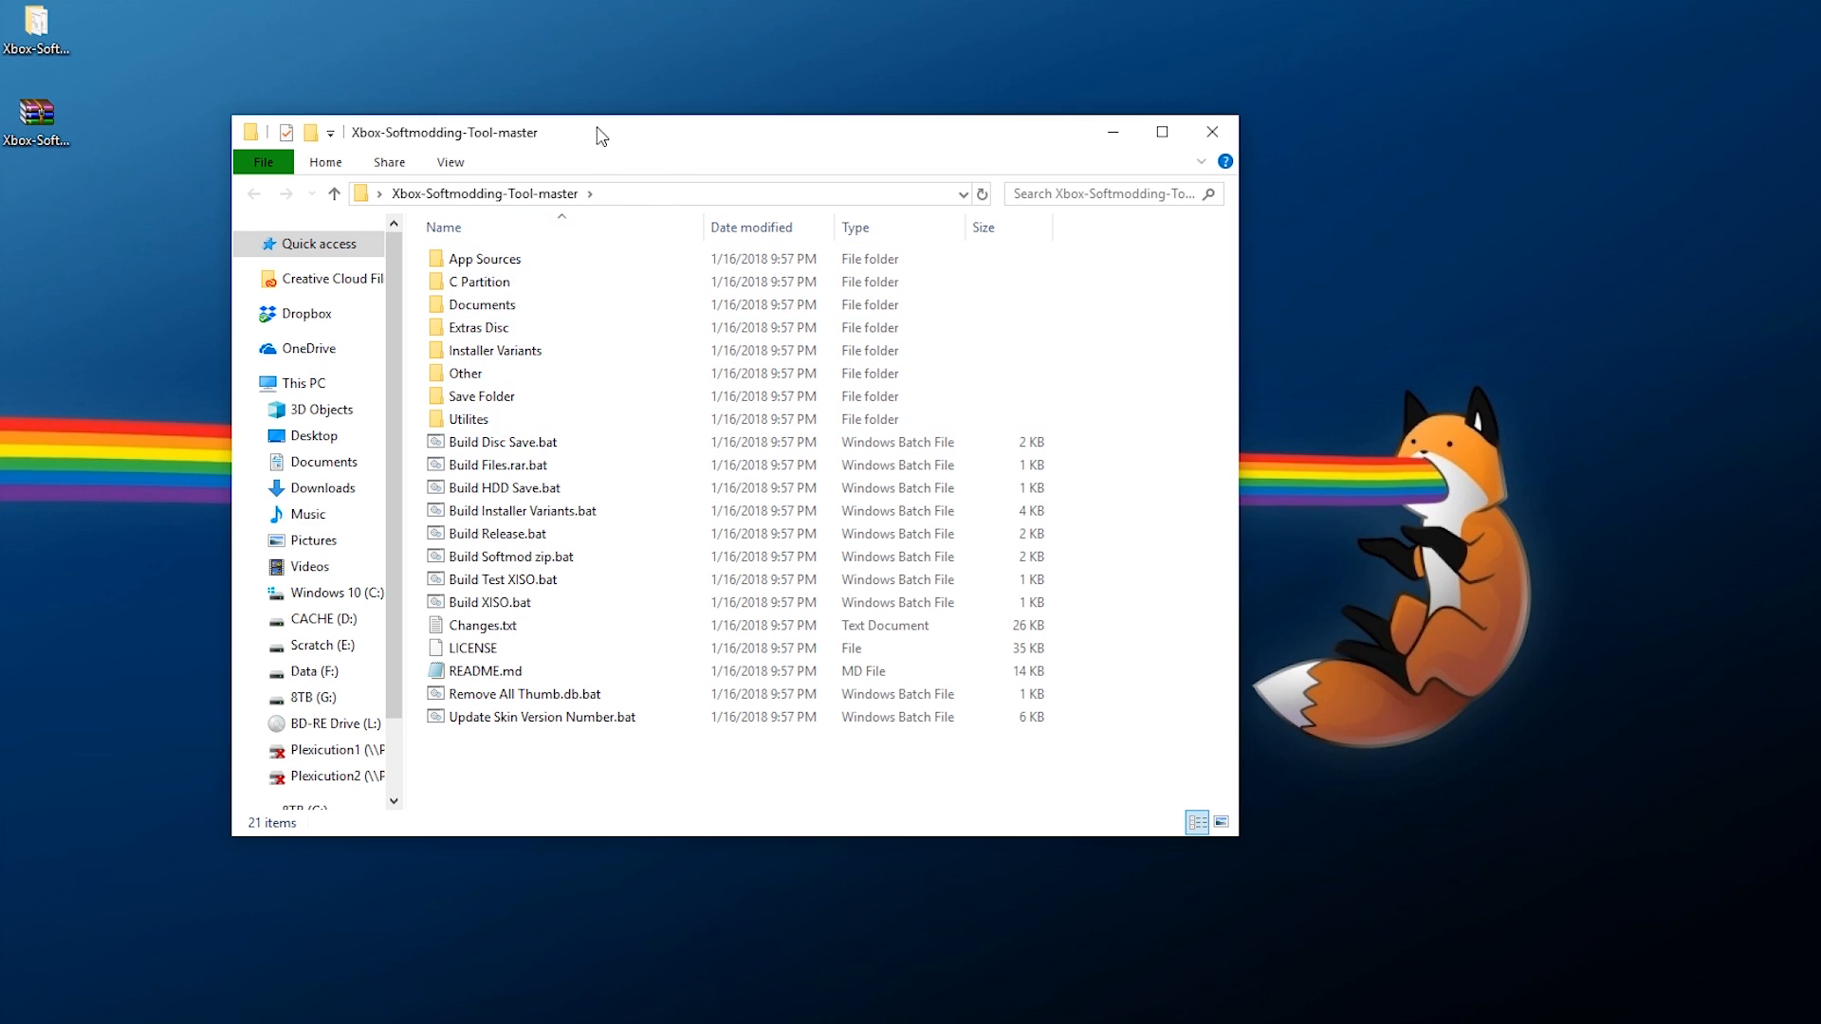
pyautogui.click(482, 303)
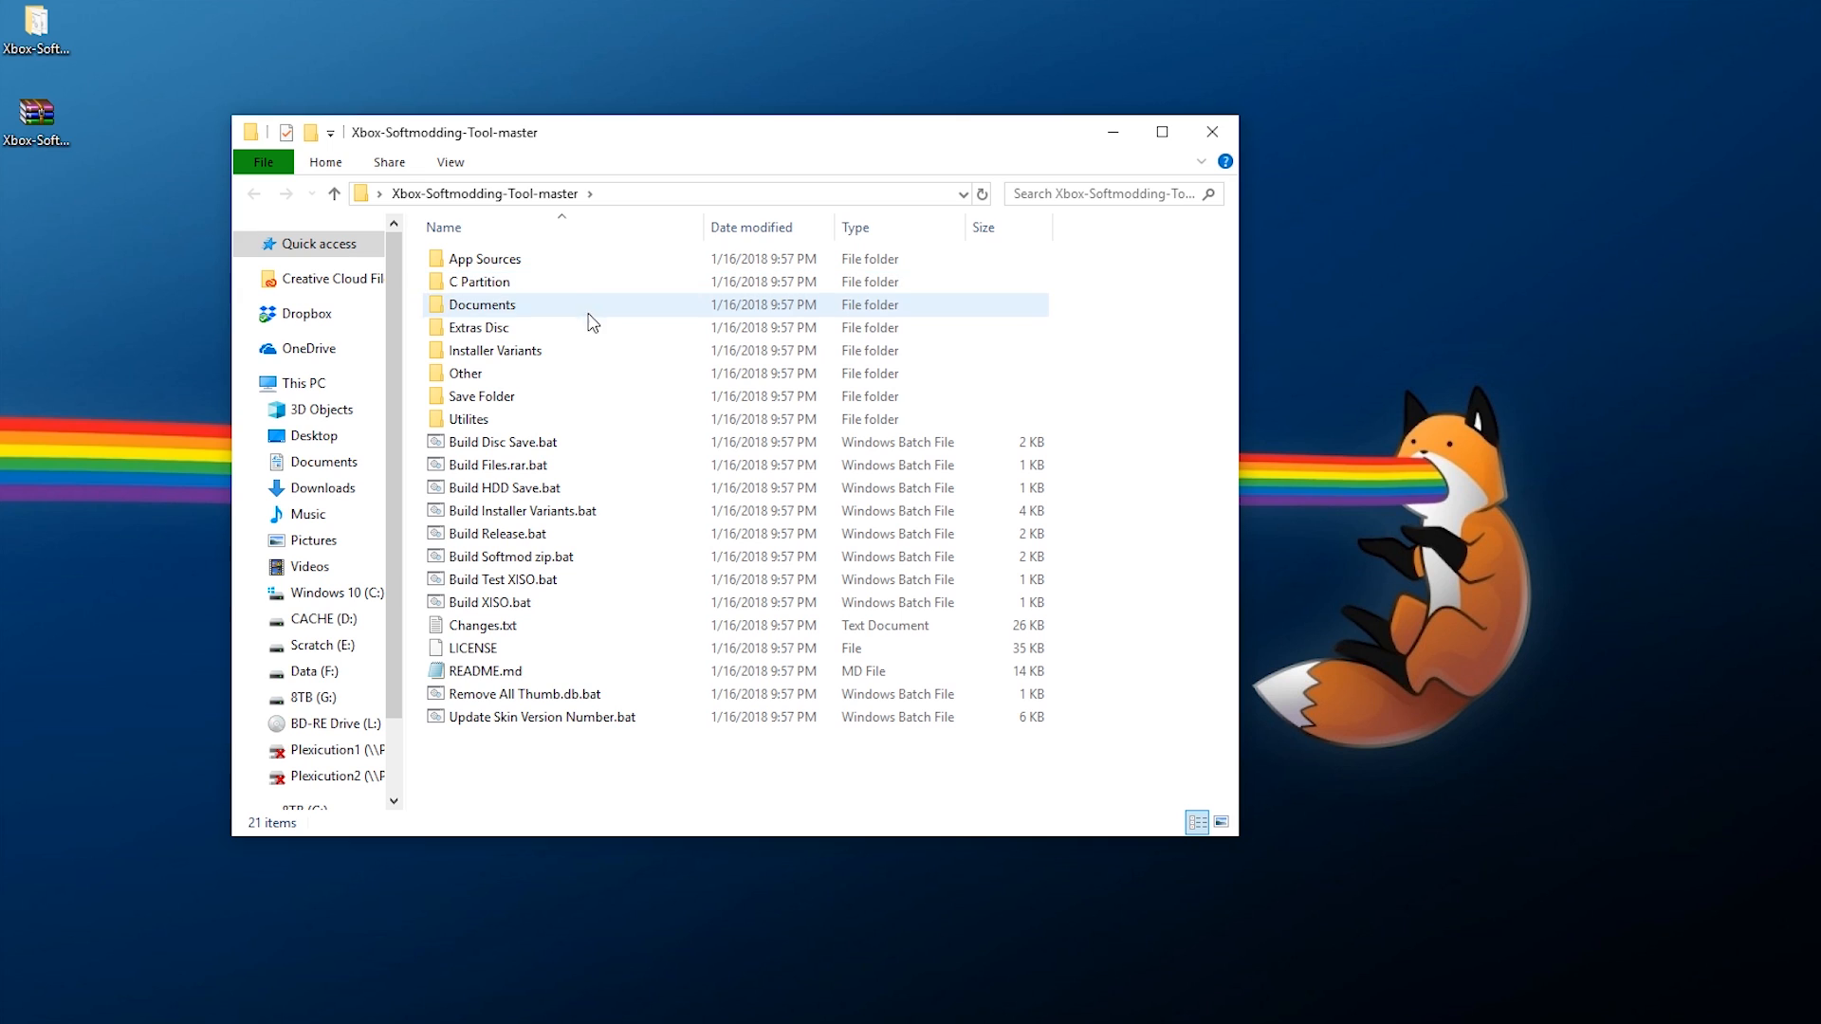
pyautogui.moveTo(550, 610)
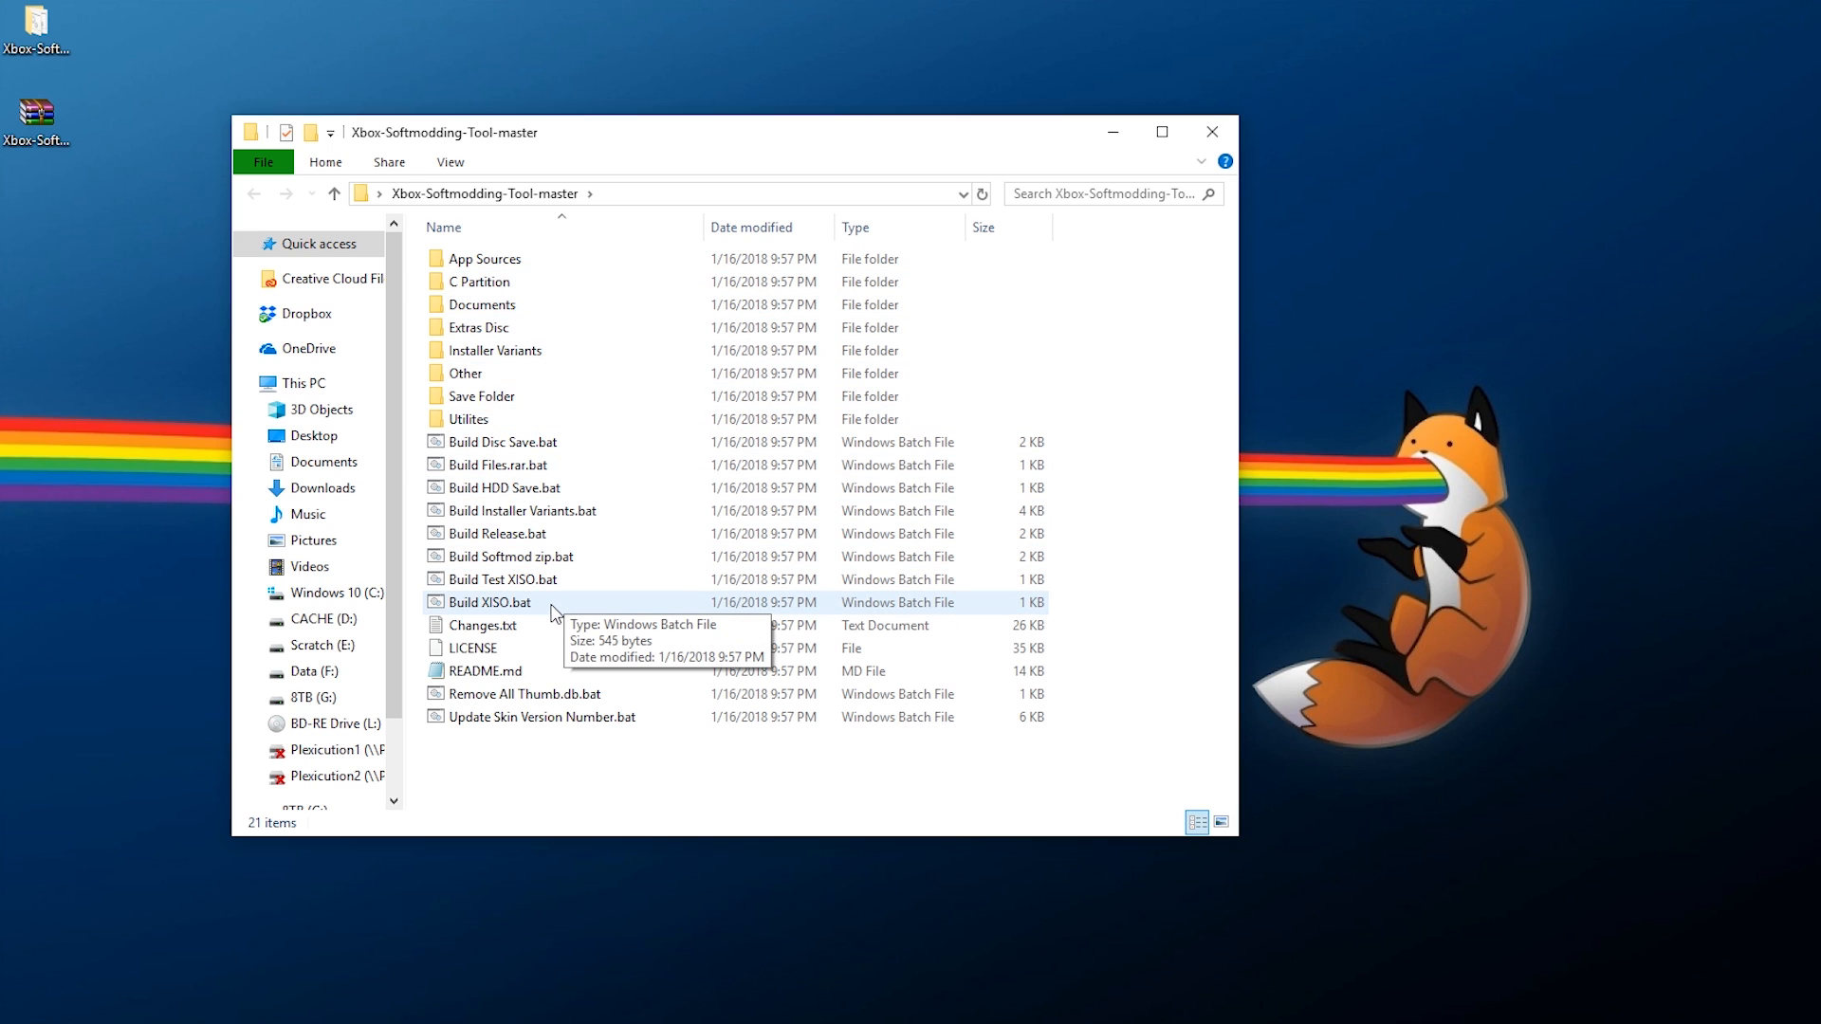
# Run Build XISO.bat and load the generated Extras Disc ISO into ImgBurn.
pyautogui.doubleClick(510, 603)
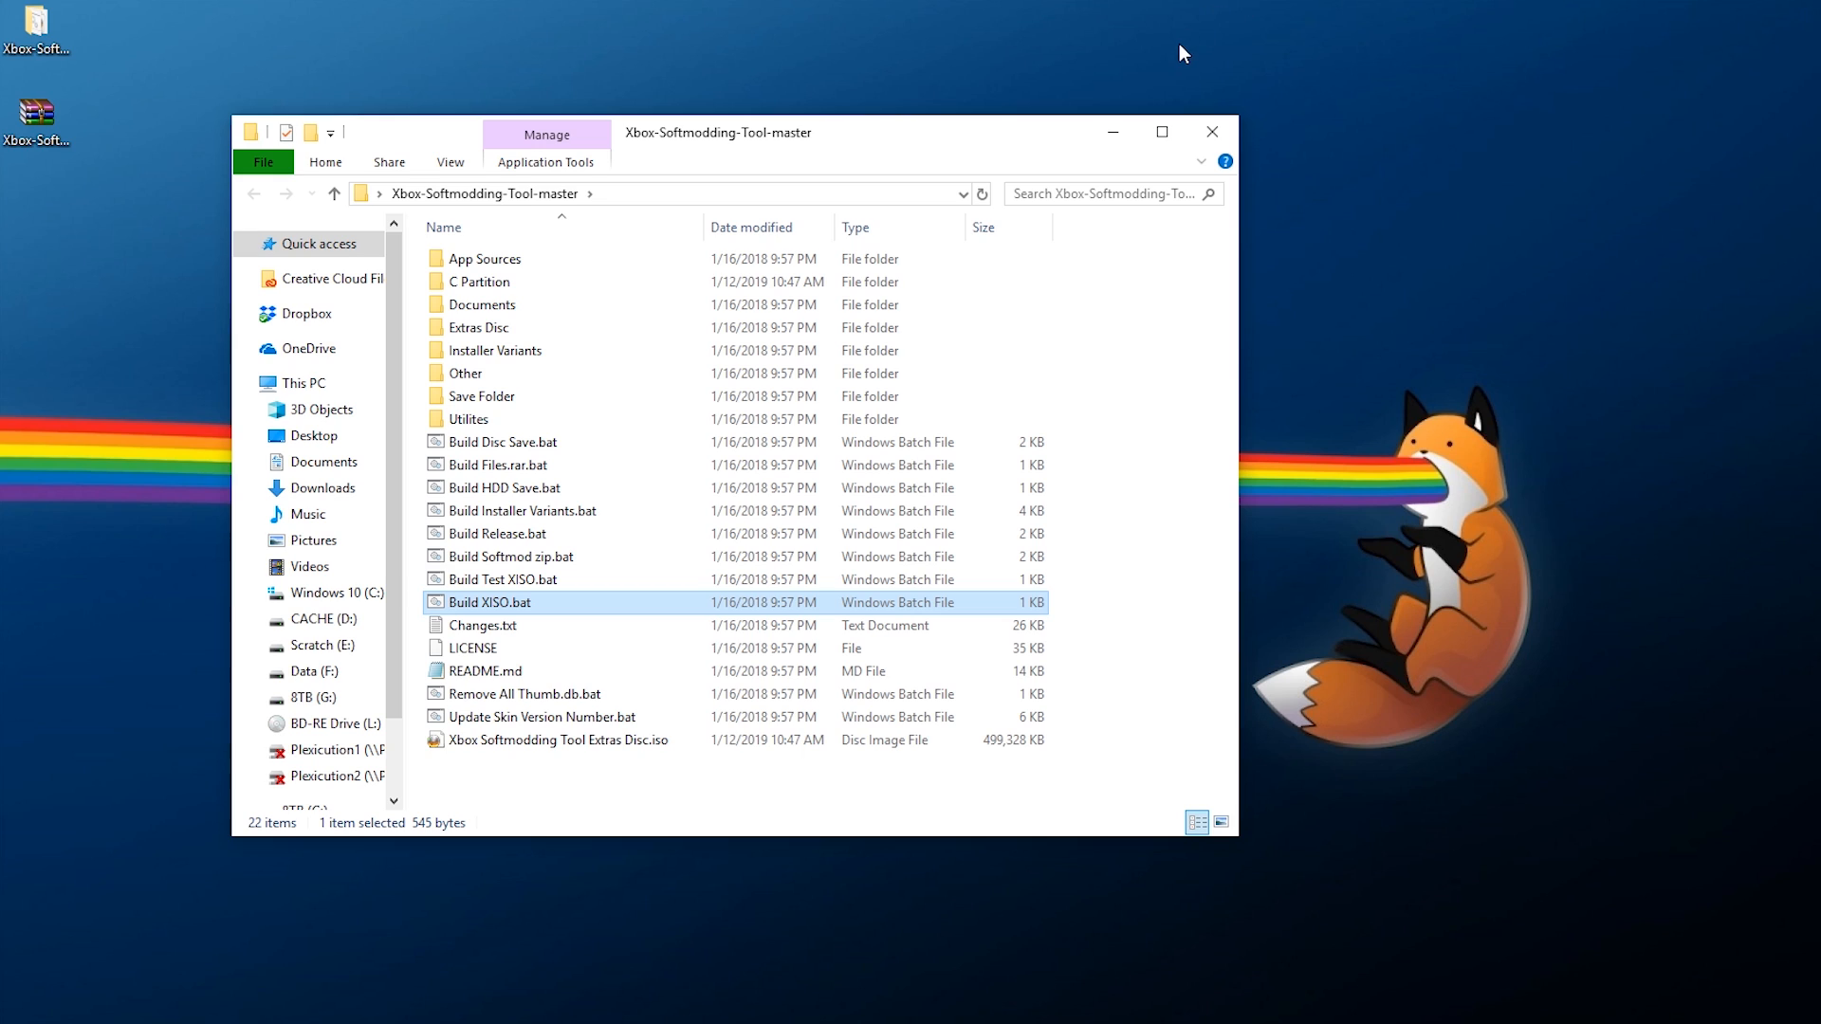
pyautogui.click(558, 740)
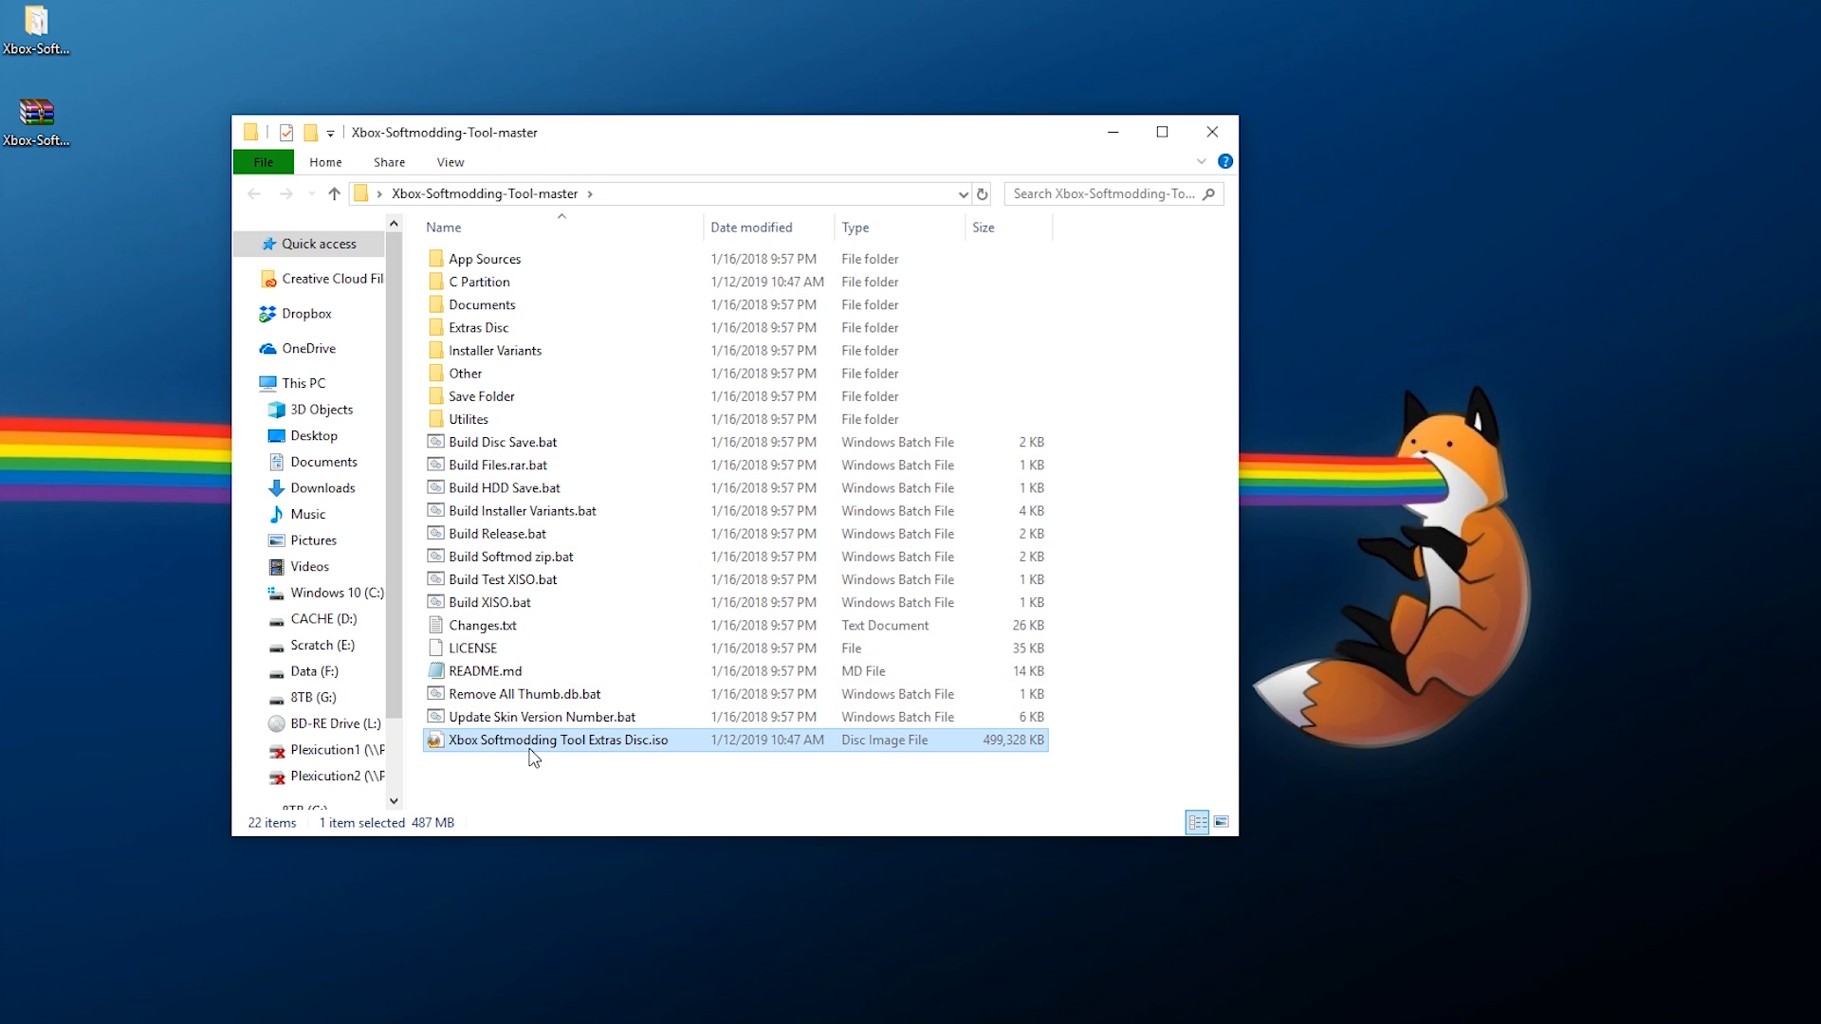
pyautogui.moveTo(600, 749)
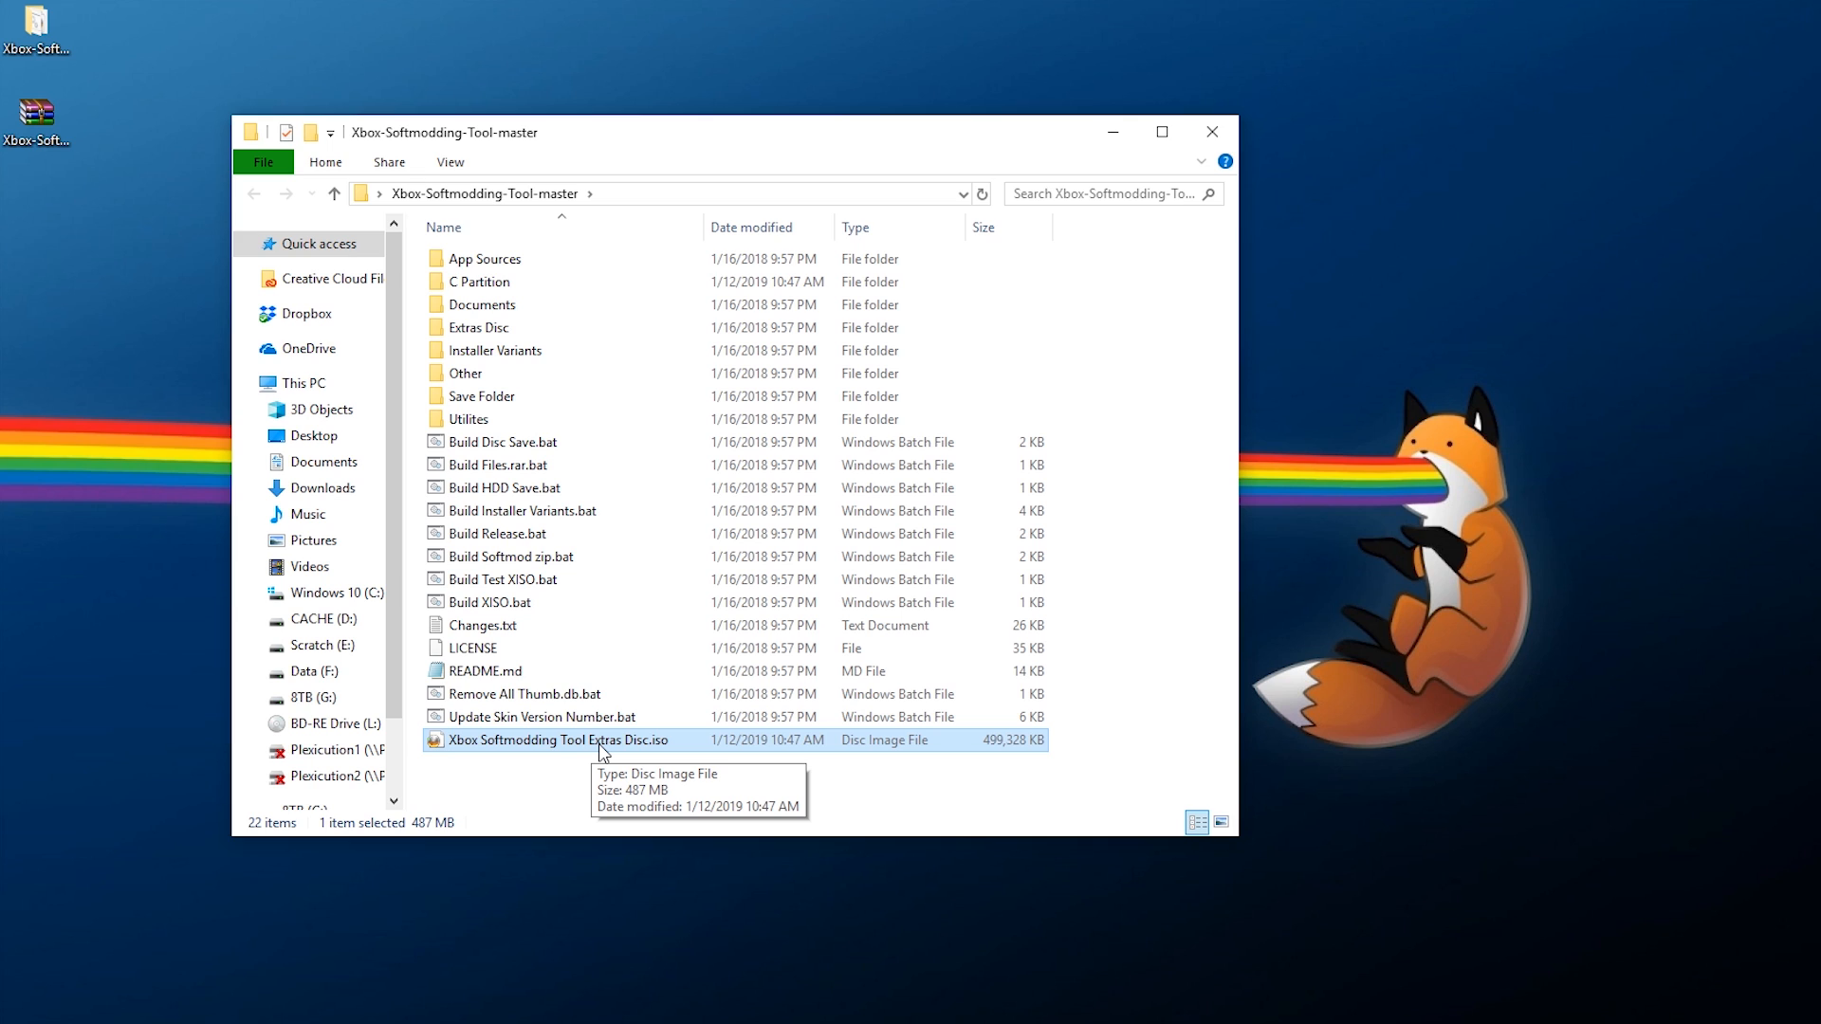
pyautogui.doubleClick(557, 740)
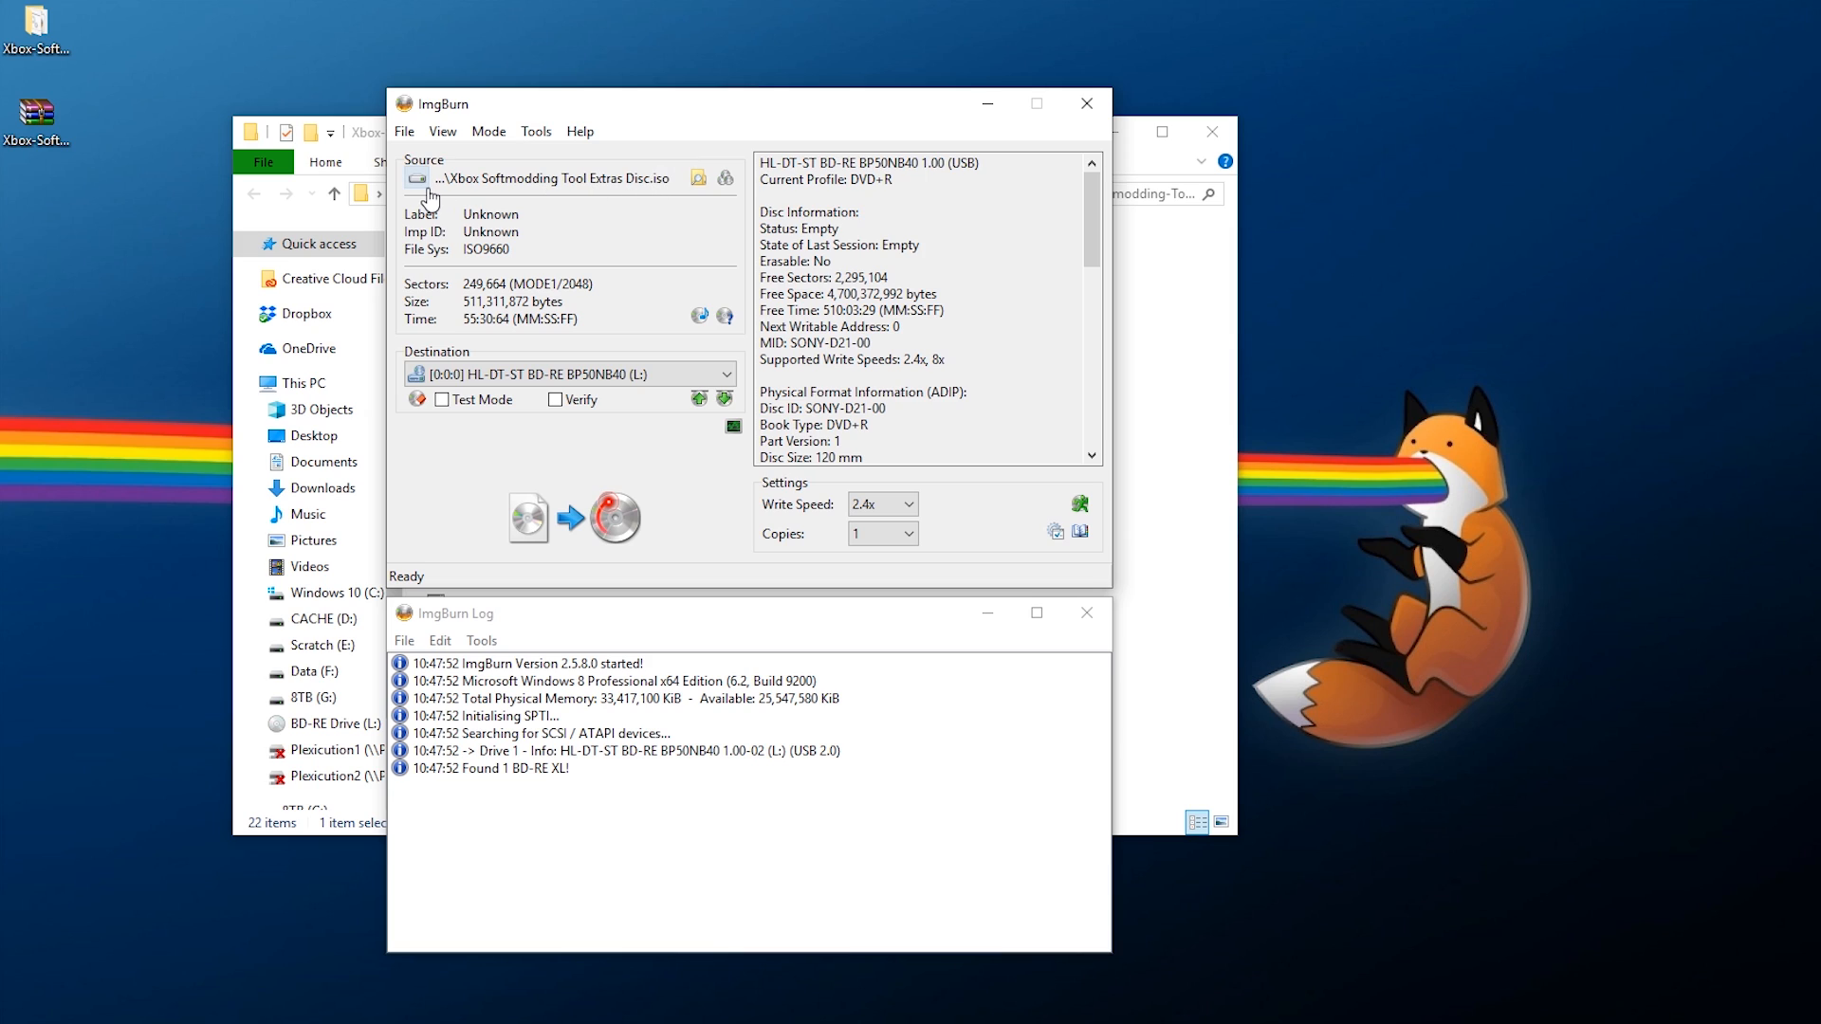
pyautogui.moveTo(664, 193)
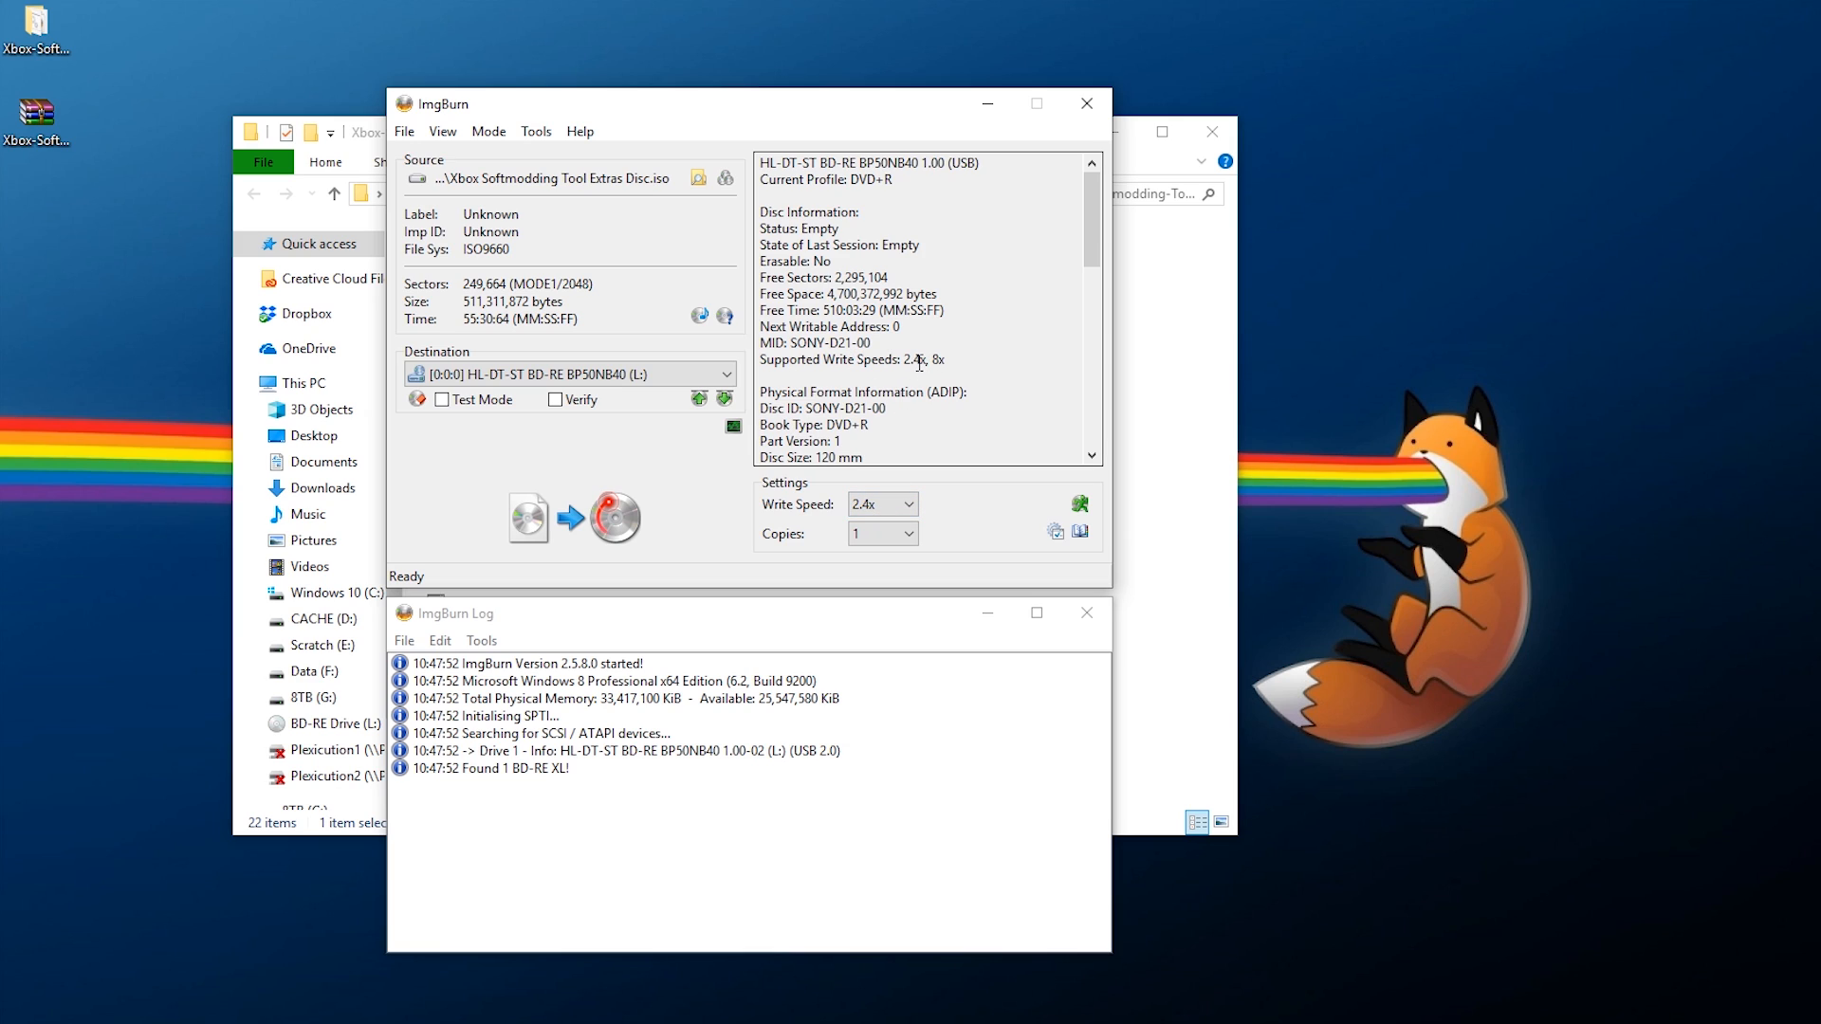
pyautogui.moveTo(950, 360)
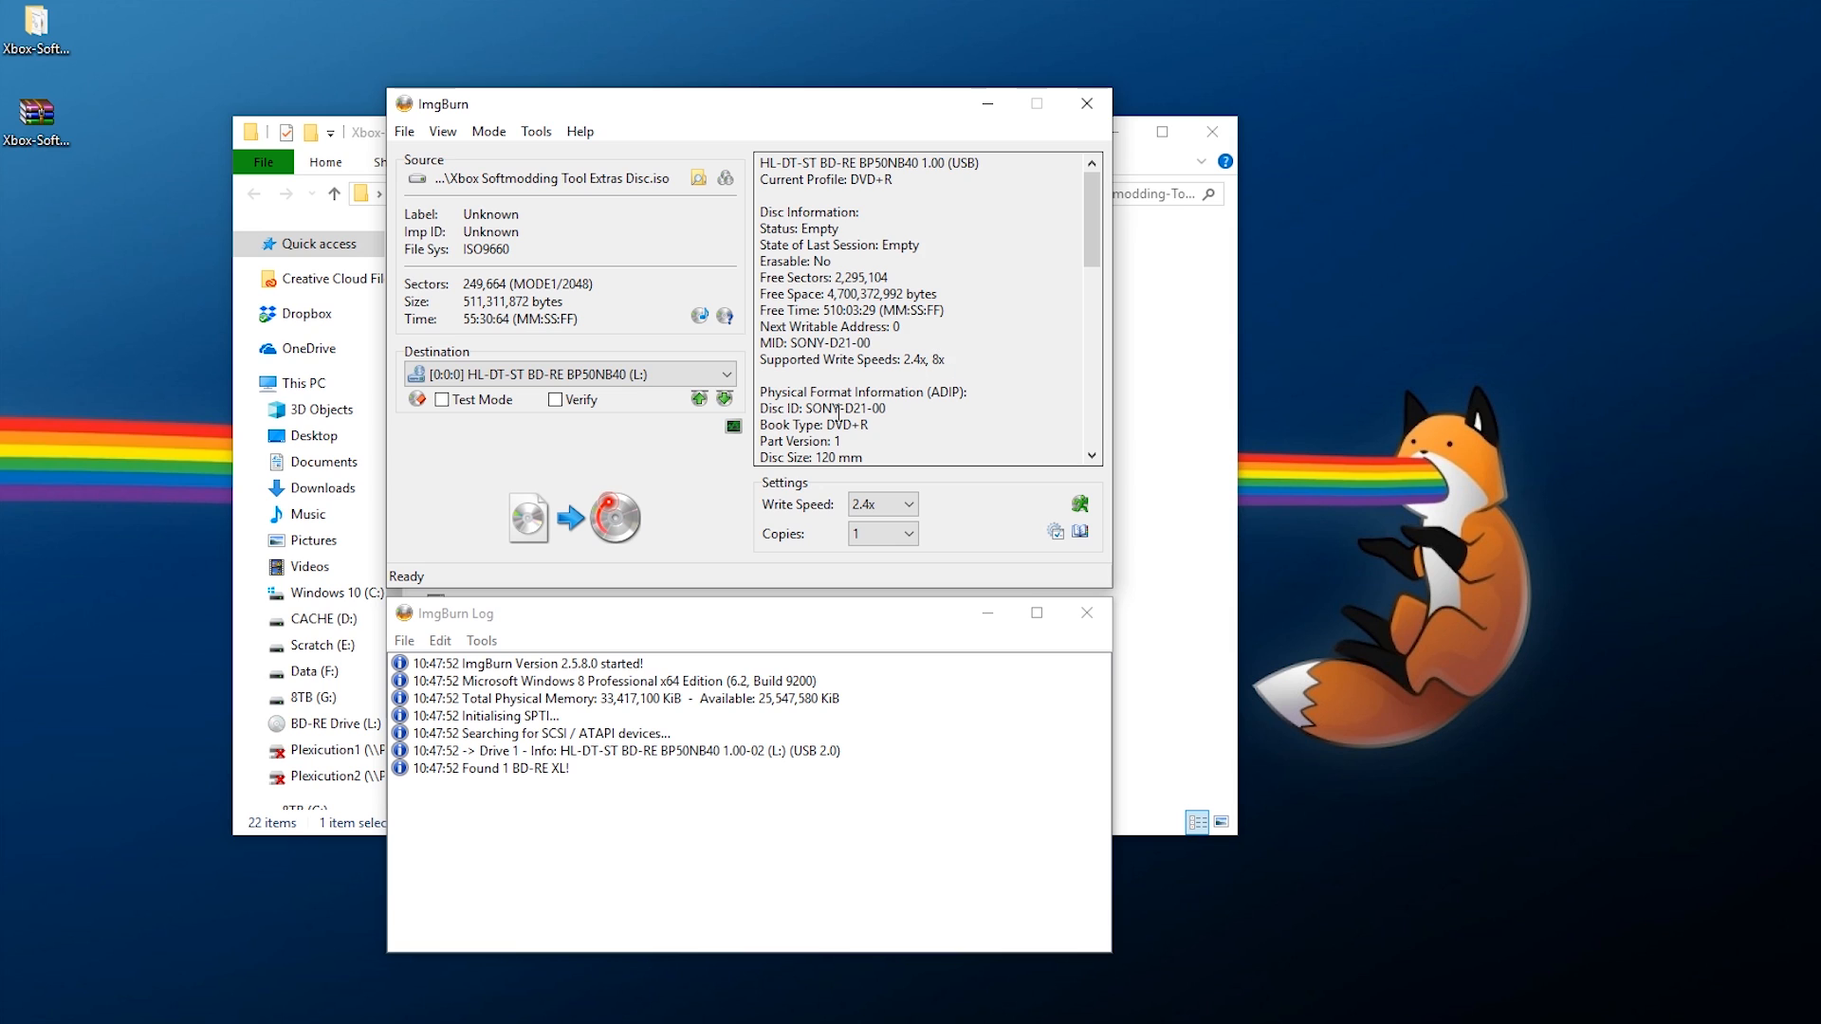
# Burn the Extras Disc ISO to the blank DVD+R, confirm completion and close ImgBurn.
pyautogui.click(615, 518)
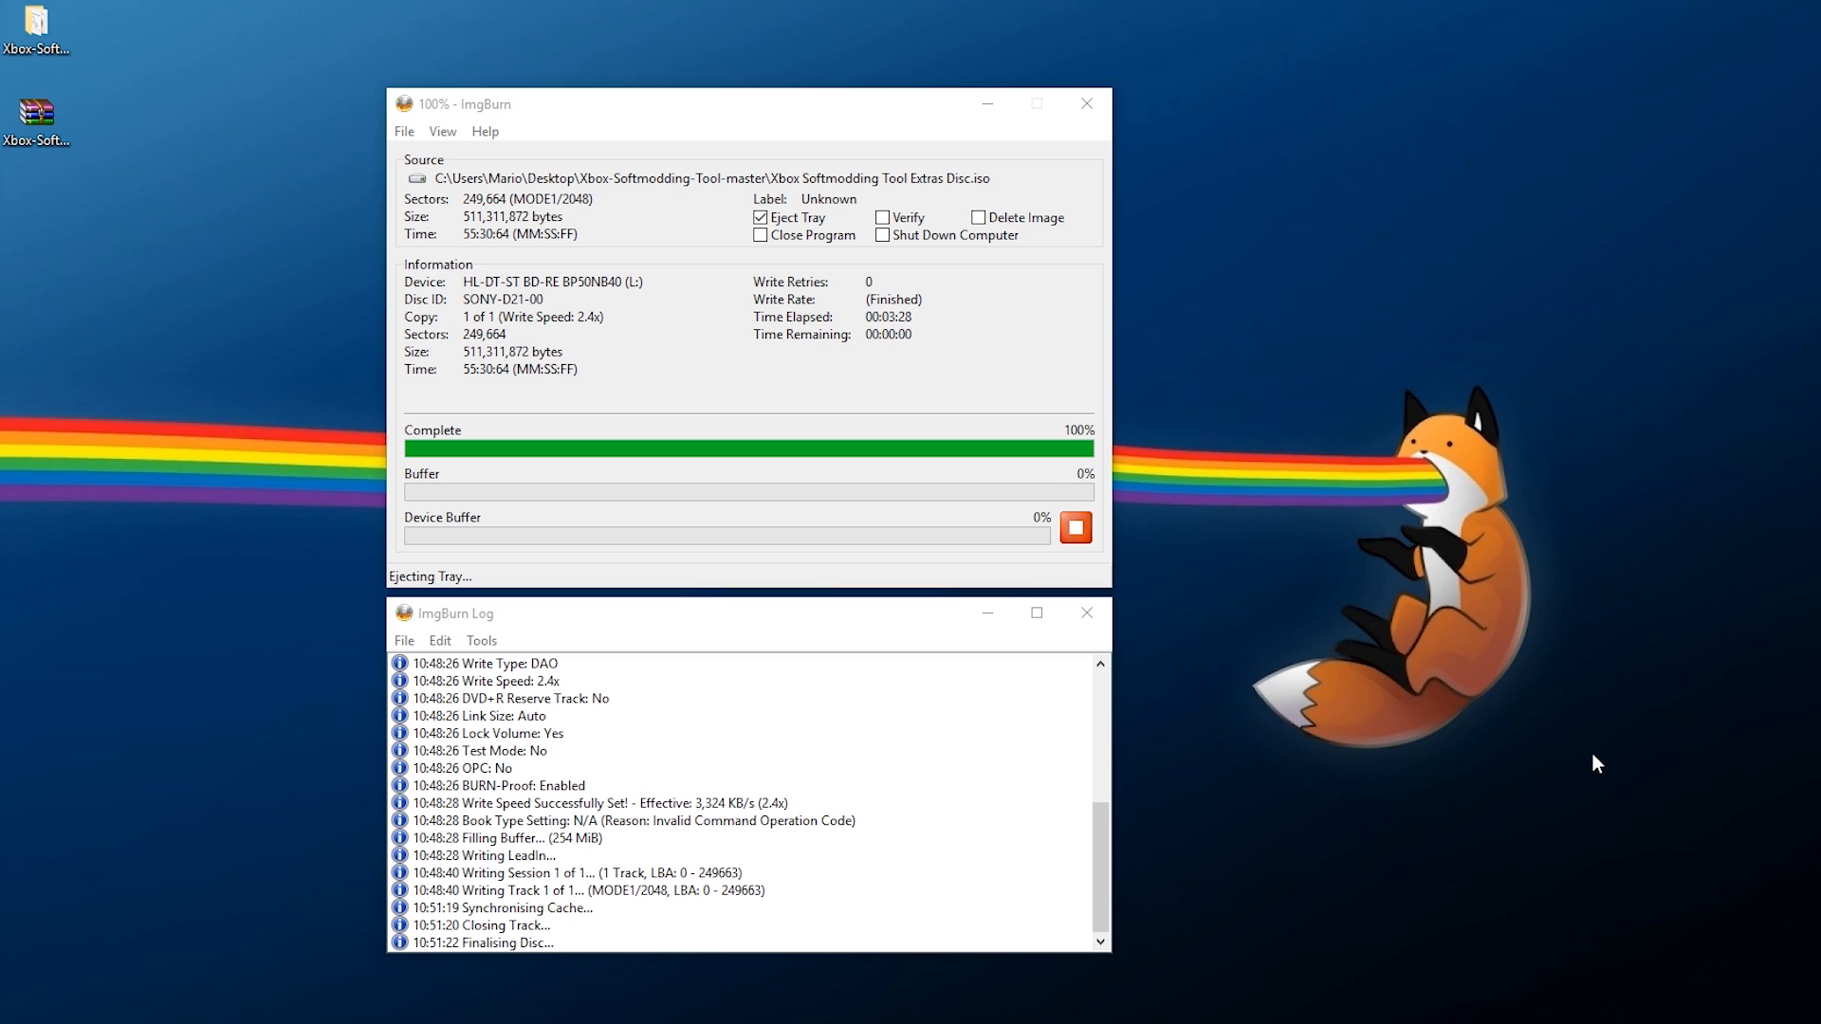
pyautogui.moveTo(1298, 387)
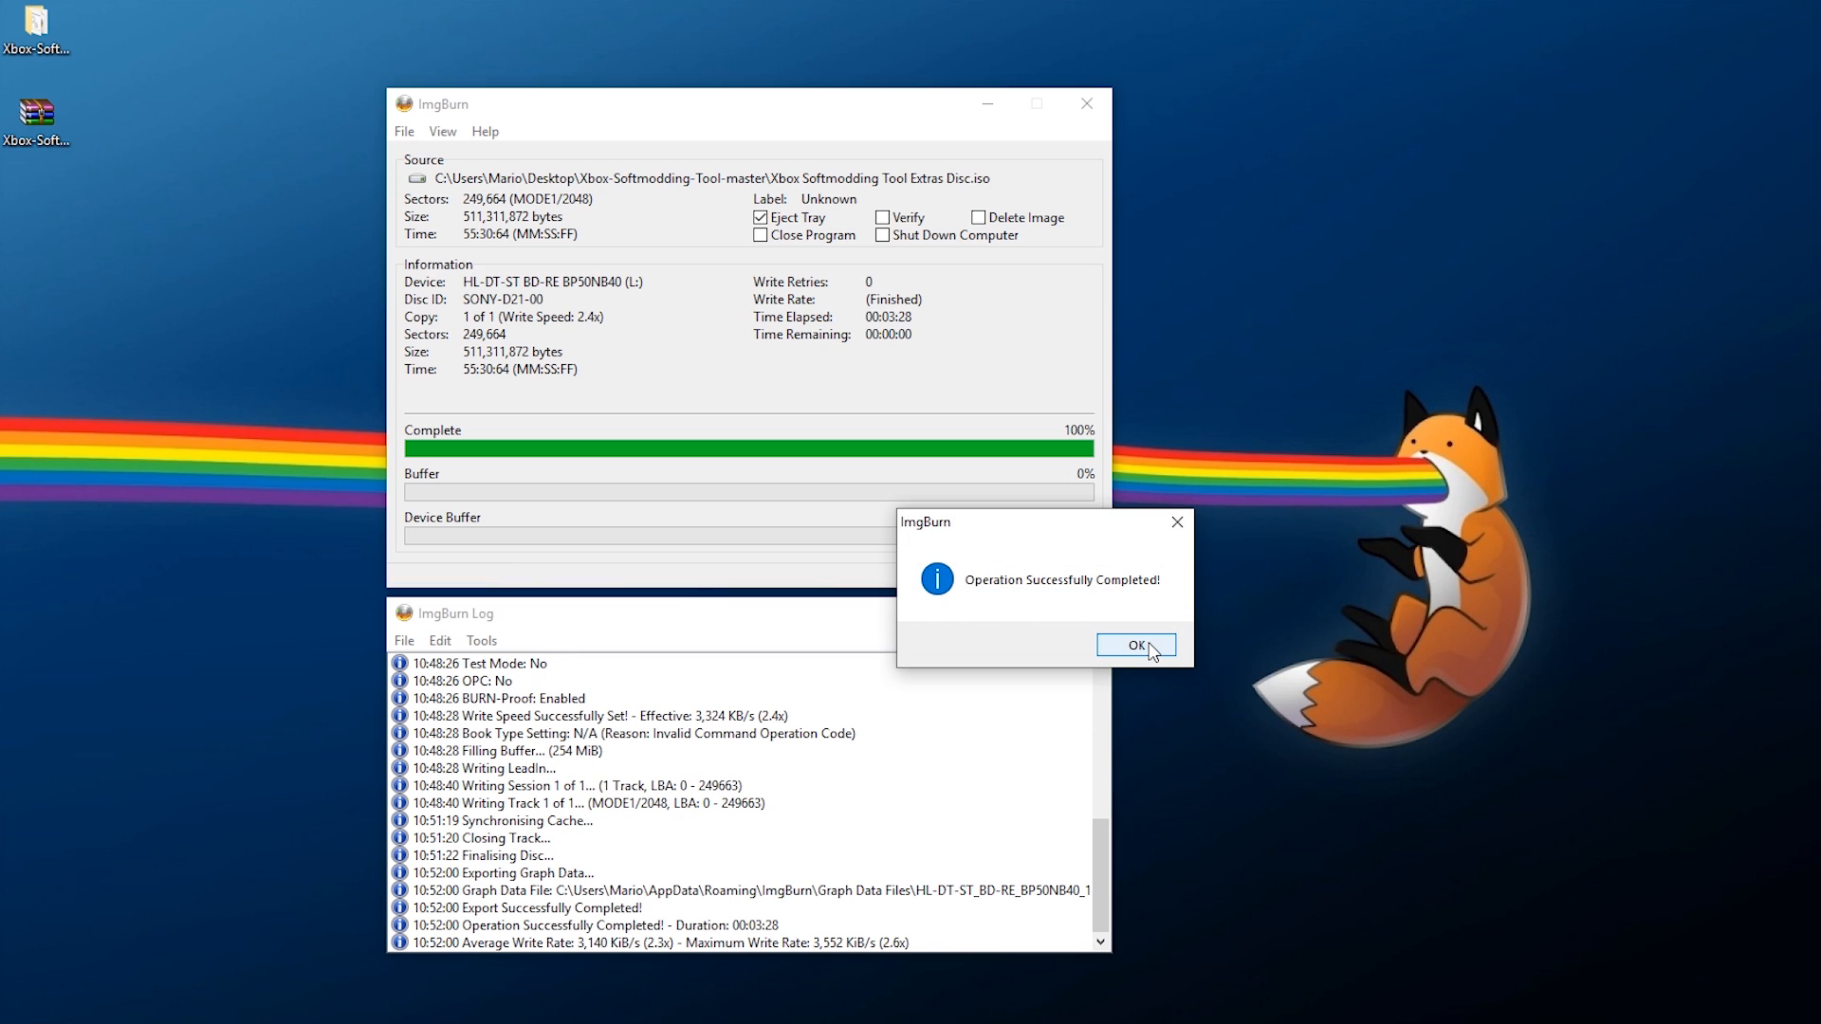
pyautogui.click(1137, 645)
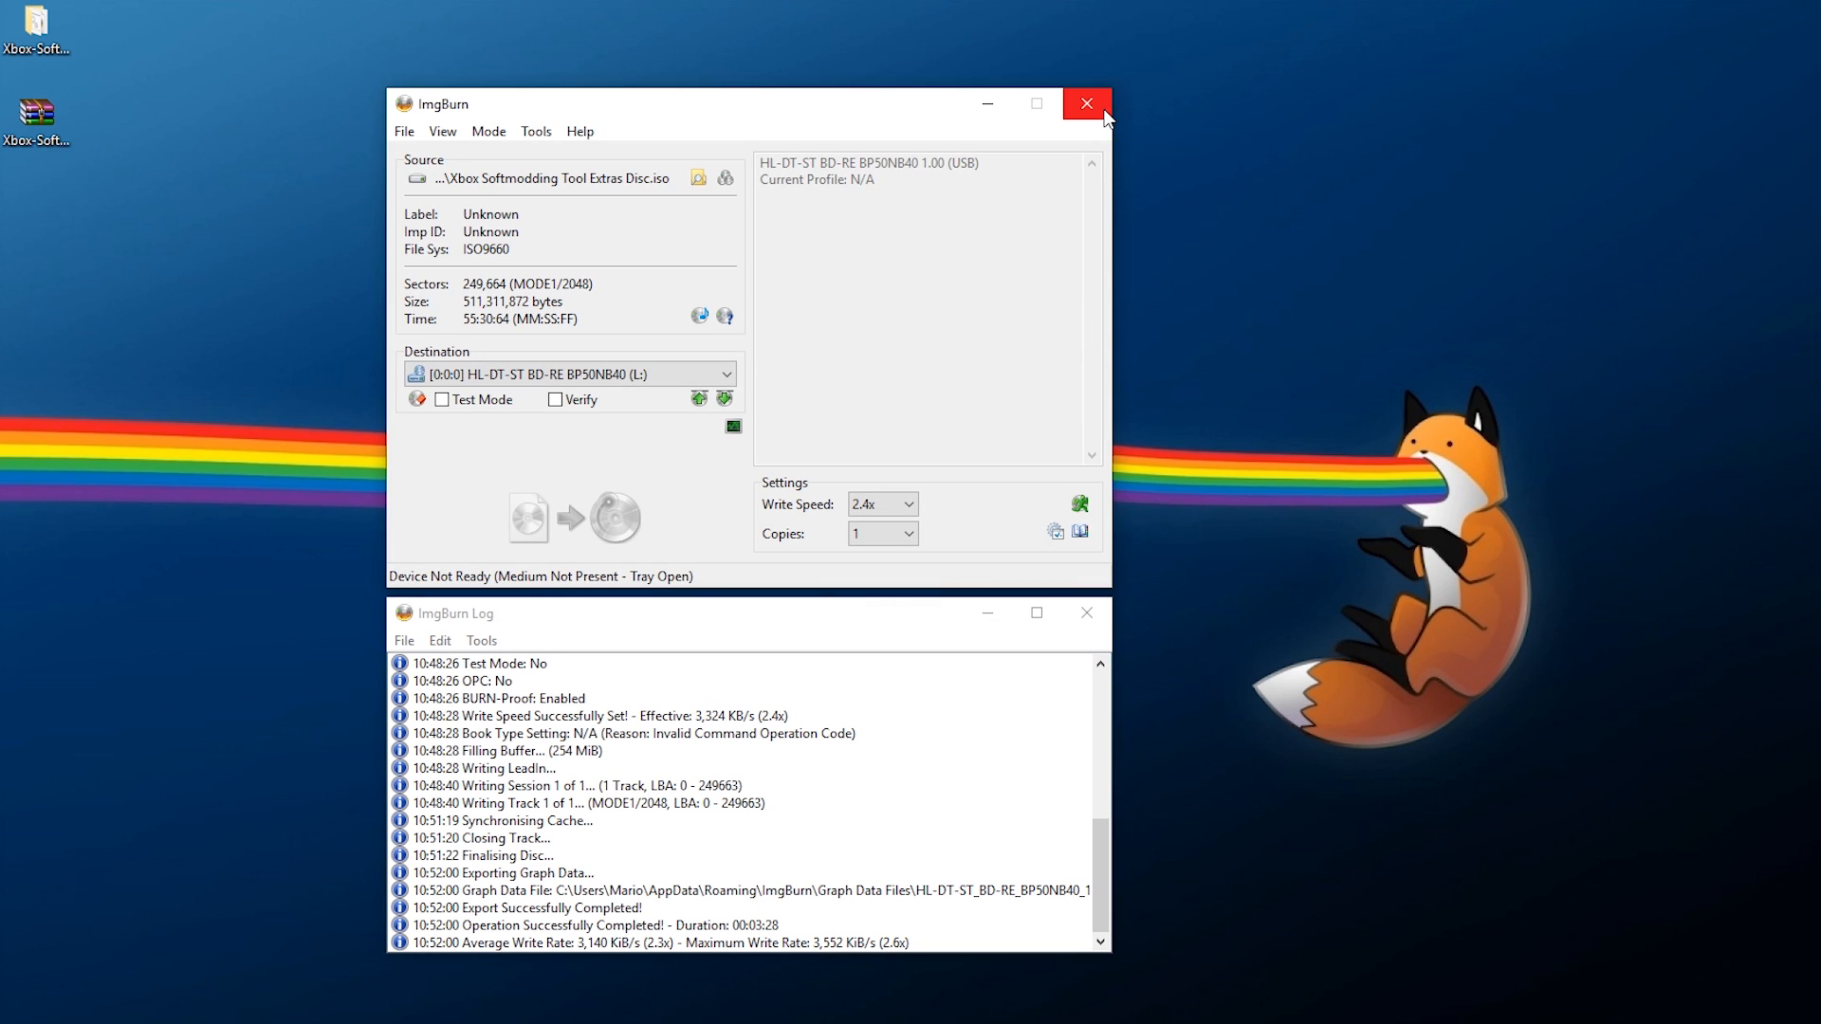
pyautogui.click(1085, 102)
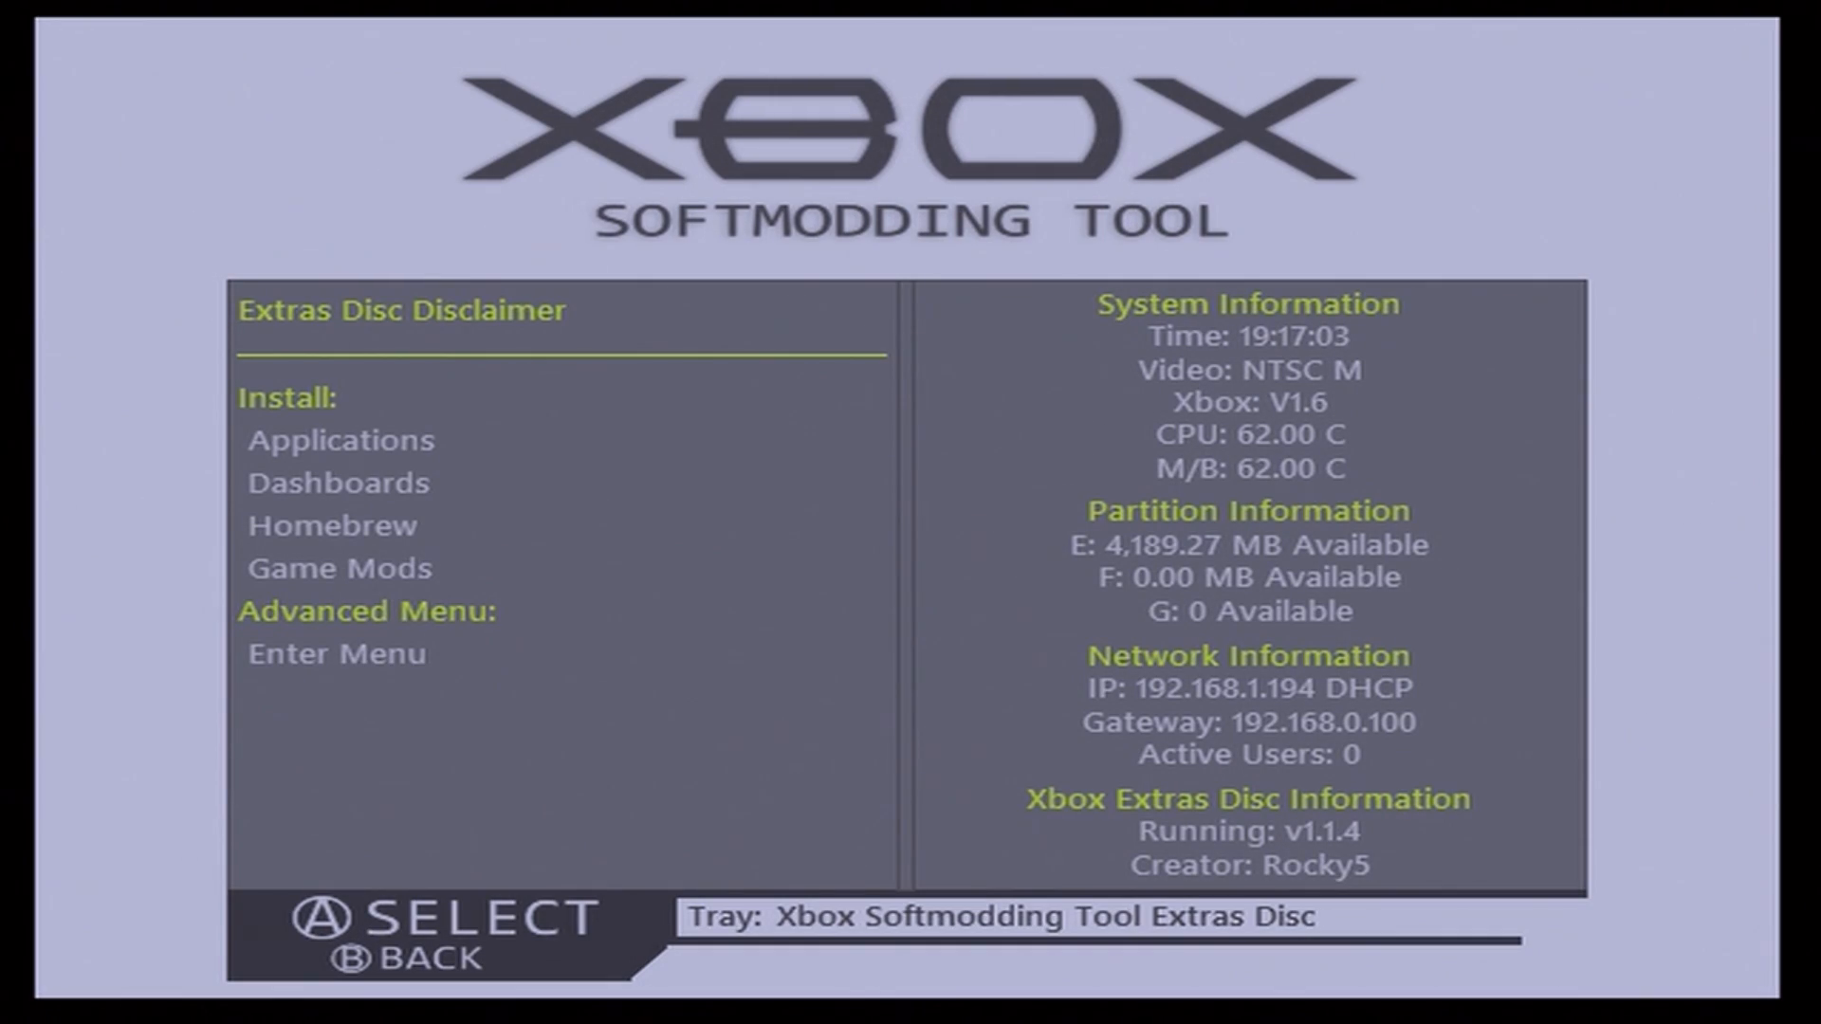
# Start Upgrade: Old Softmods from Advanced Features, reaching the 30MB SPACE! warning.
pyautogui.press('Down')
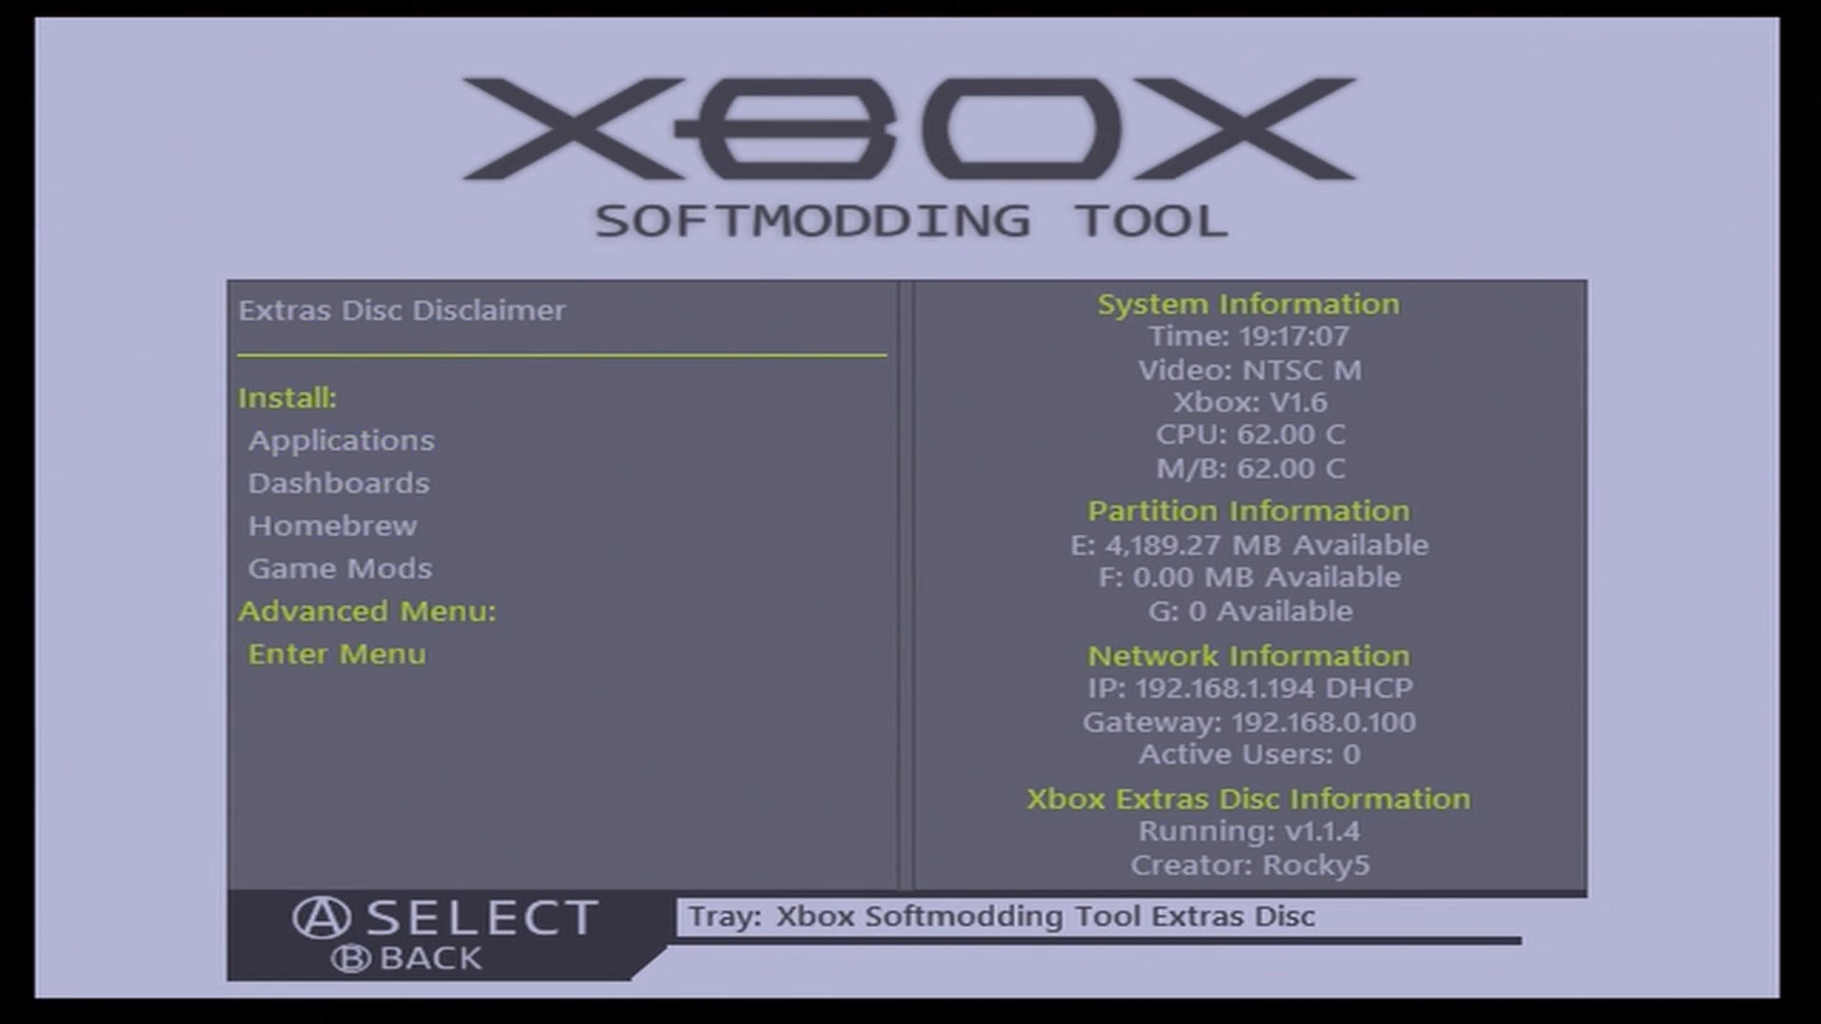
pyautogui.click(336, 652)
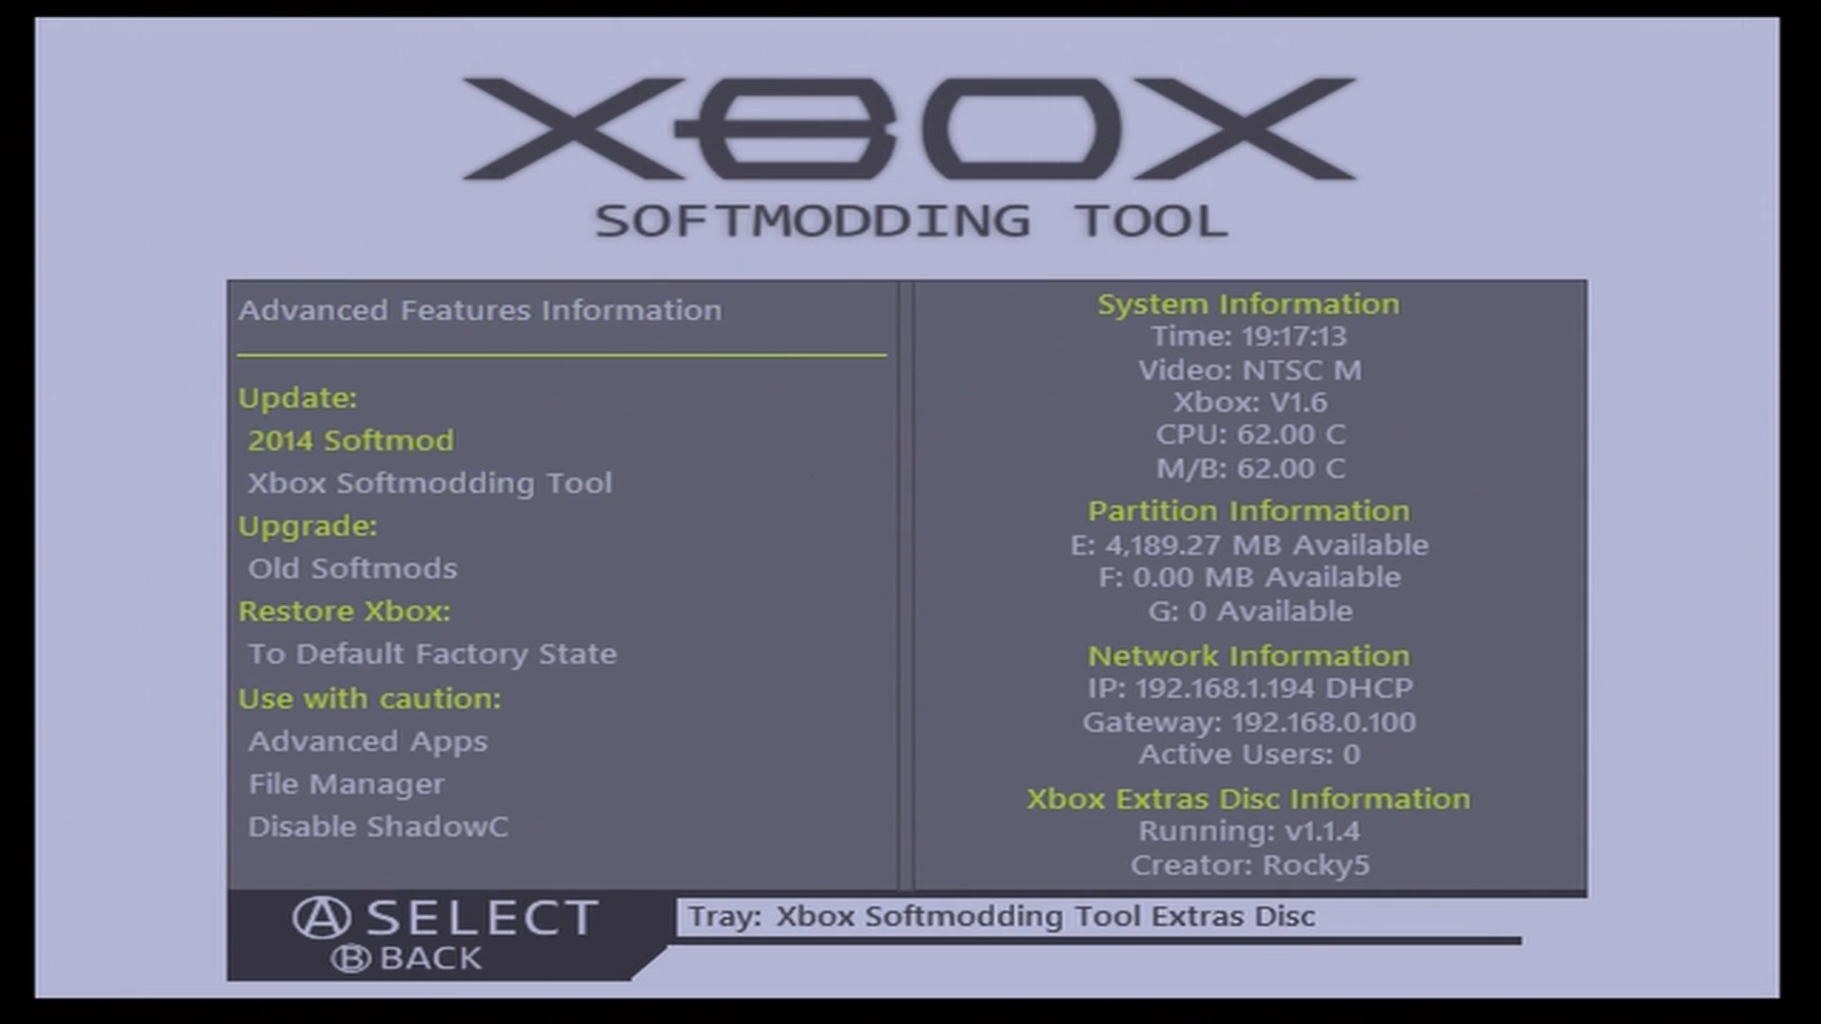
pyautogui.press('Down')
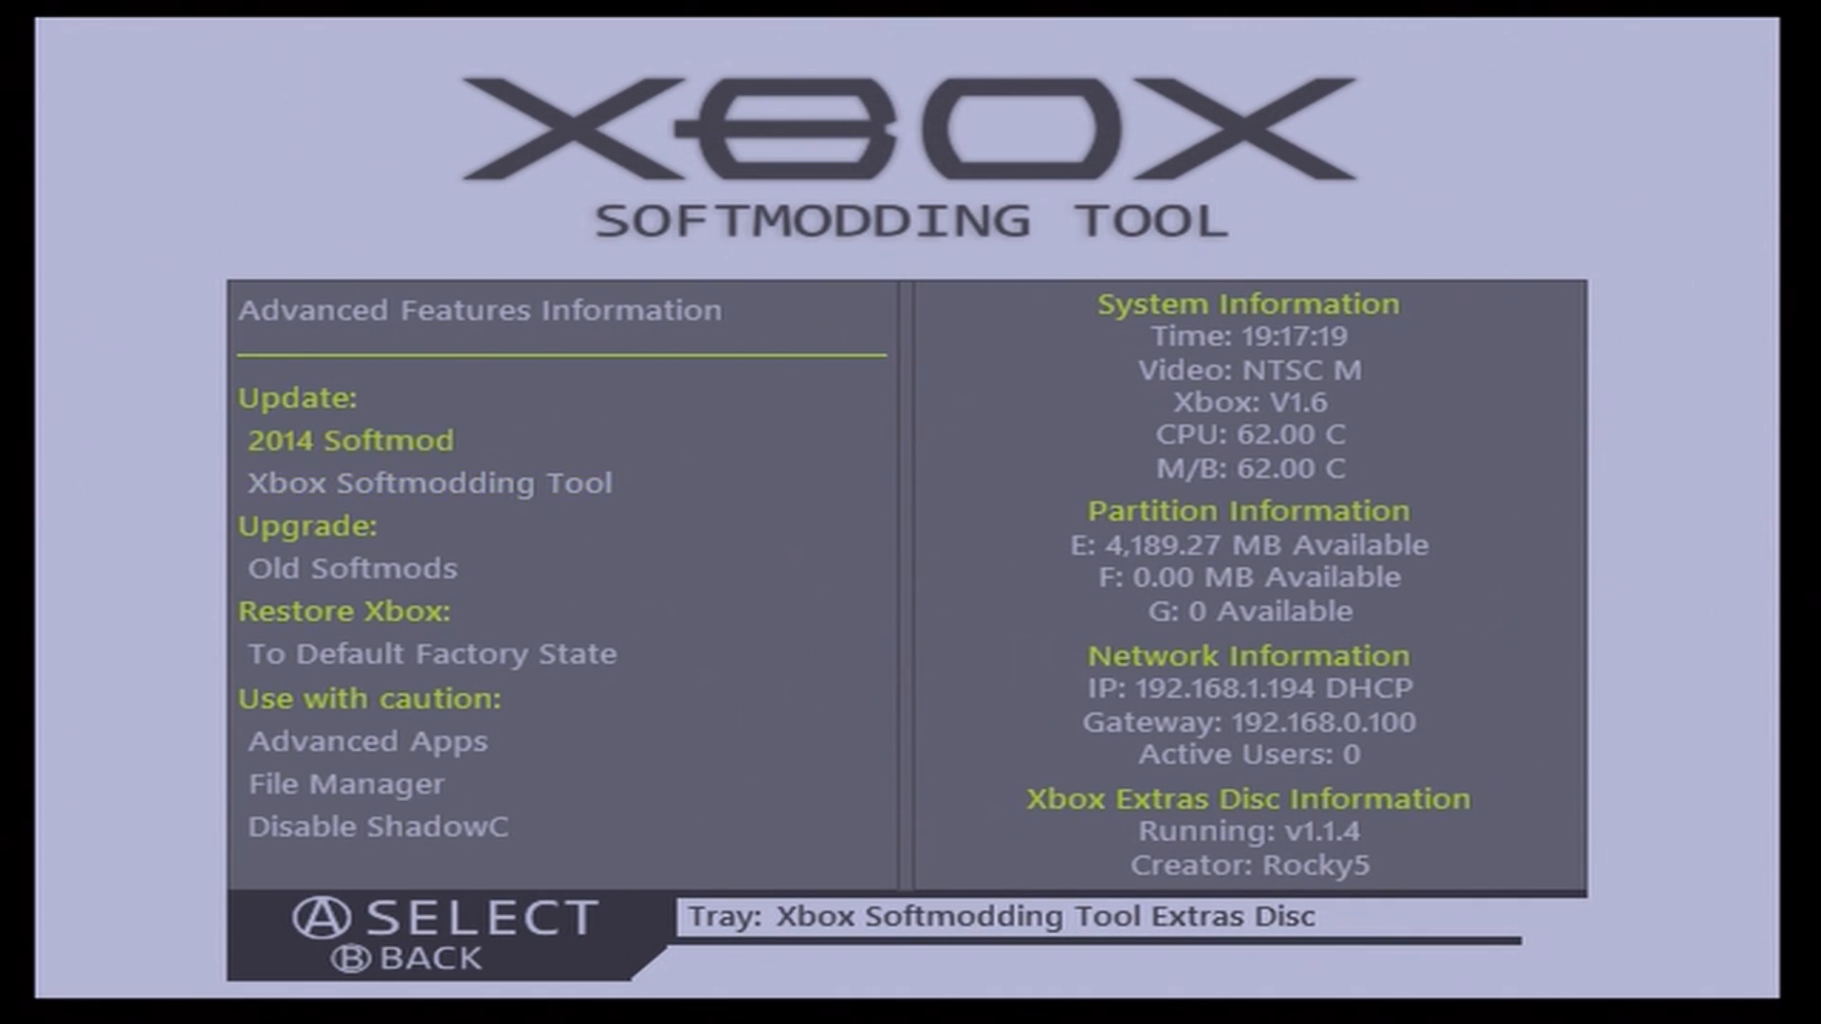
pyautogui.press('down')
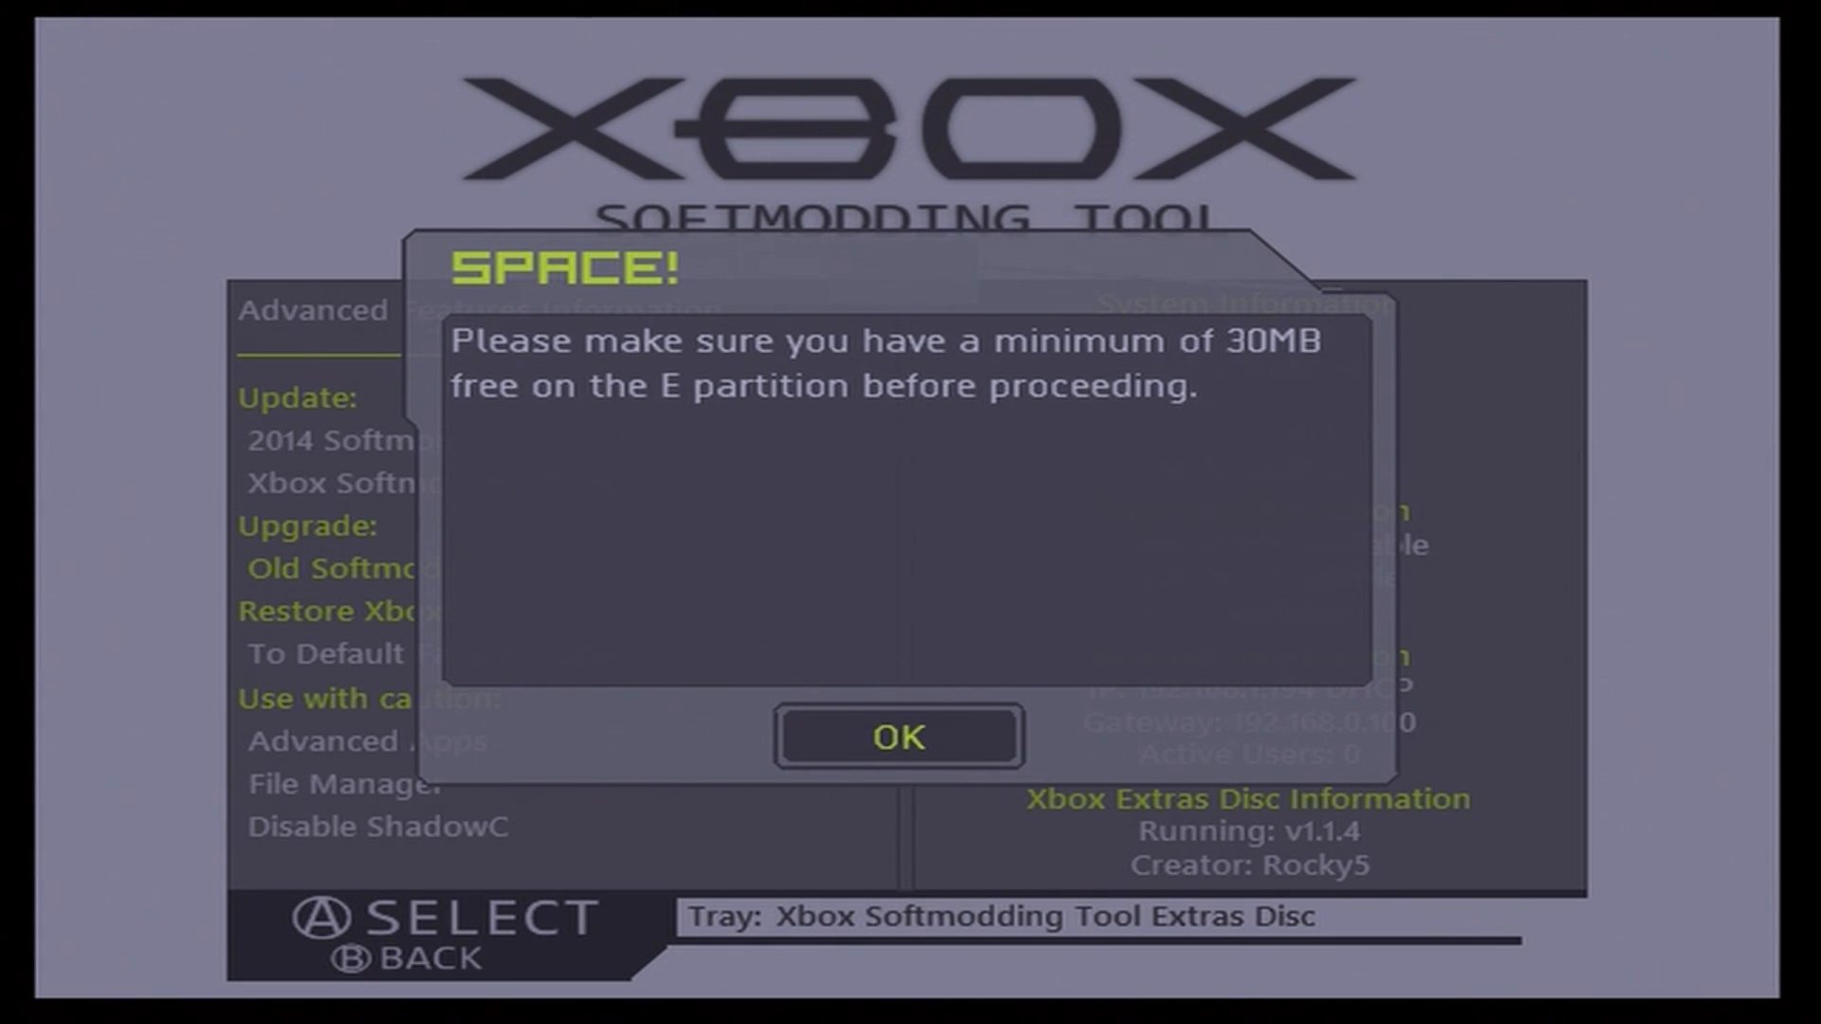
# Confirm the softmod upgrade and acknowledge the EEPROM backup notices in E:\Backups\EEPROM\.
pyautogui.click(897, 736)
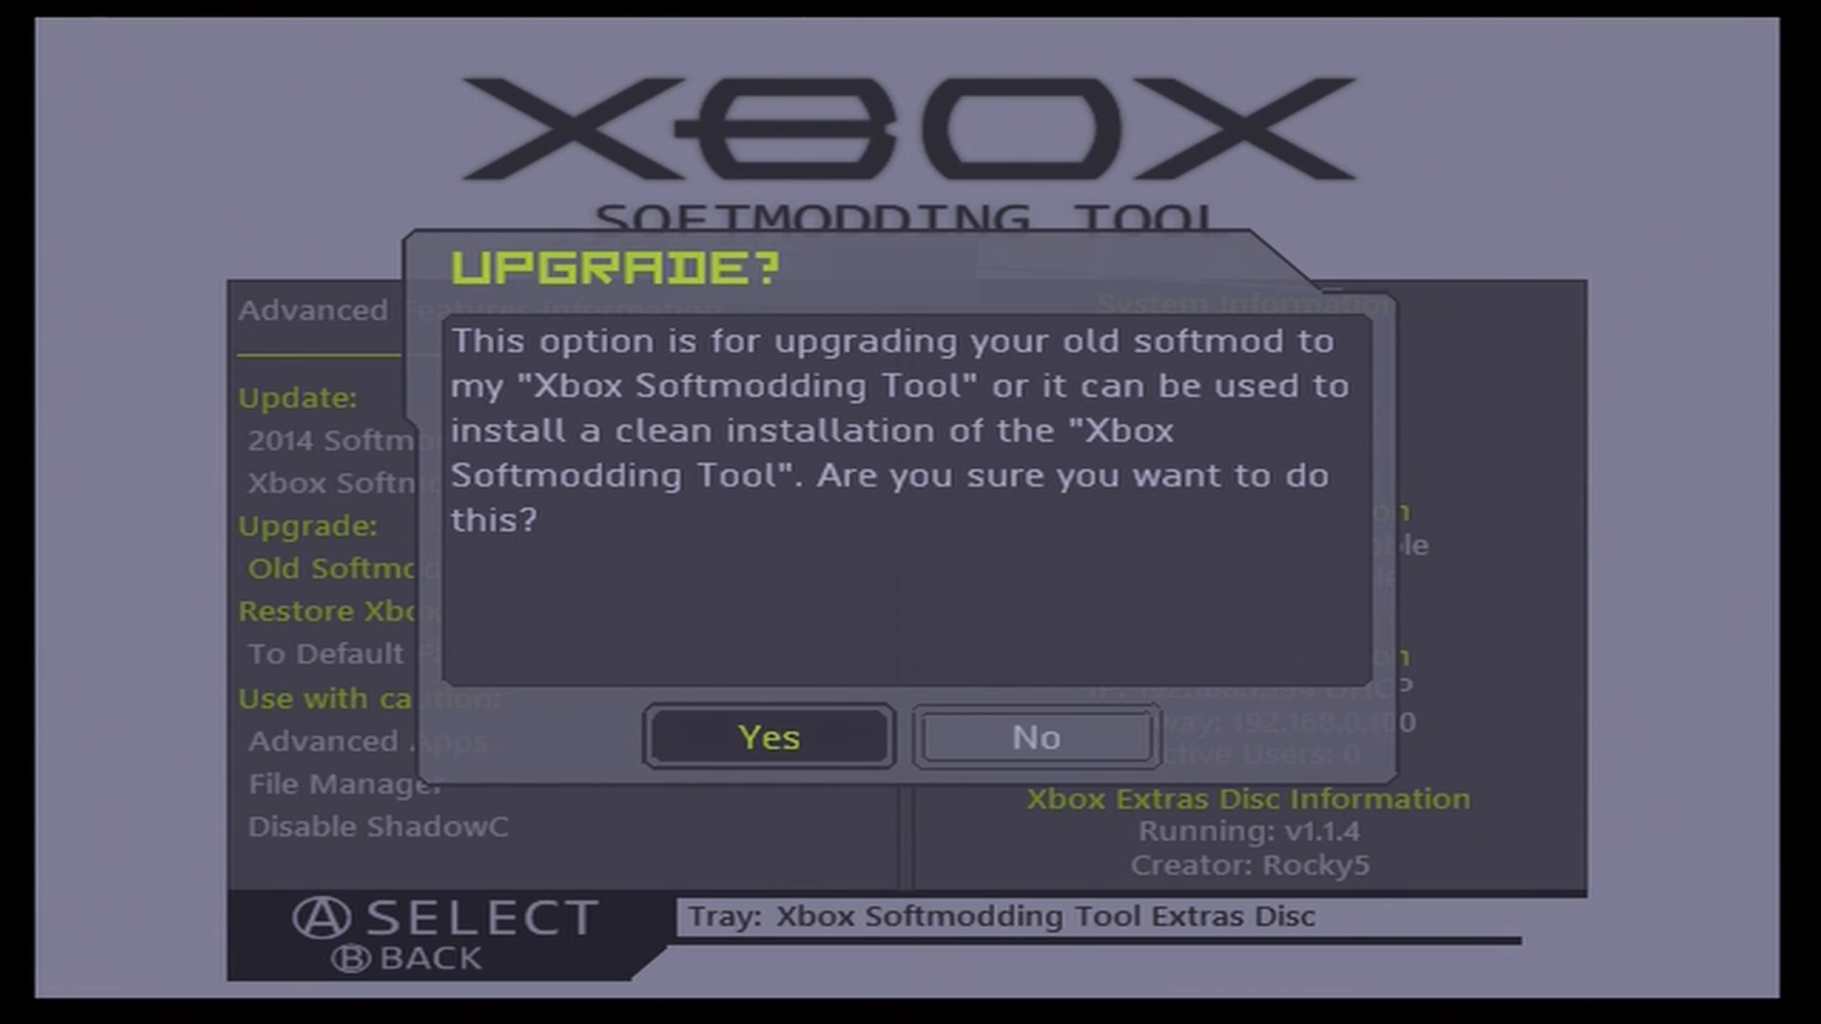
pyautogui.click(766, 736)
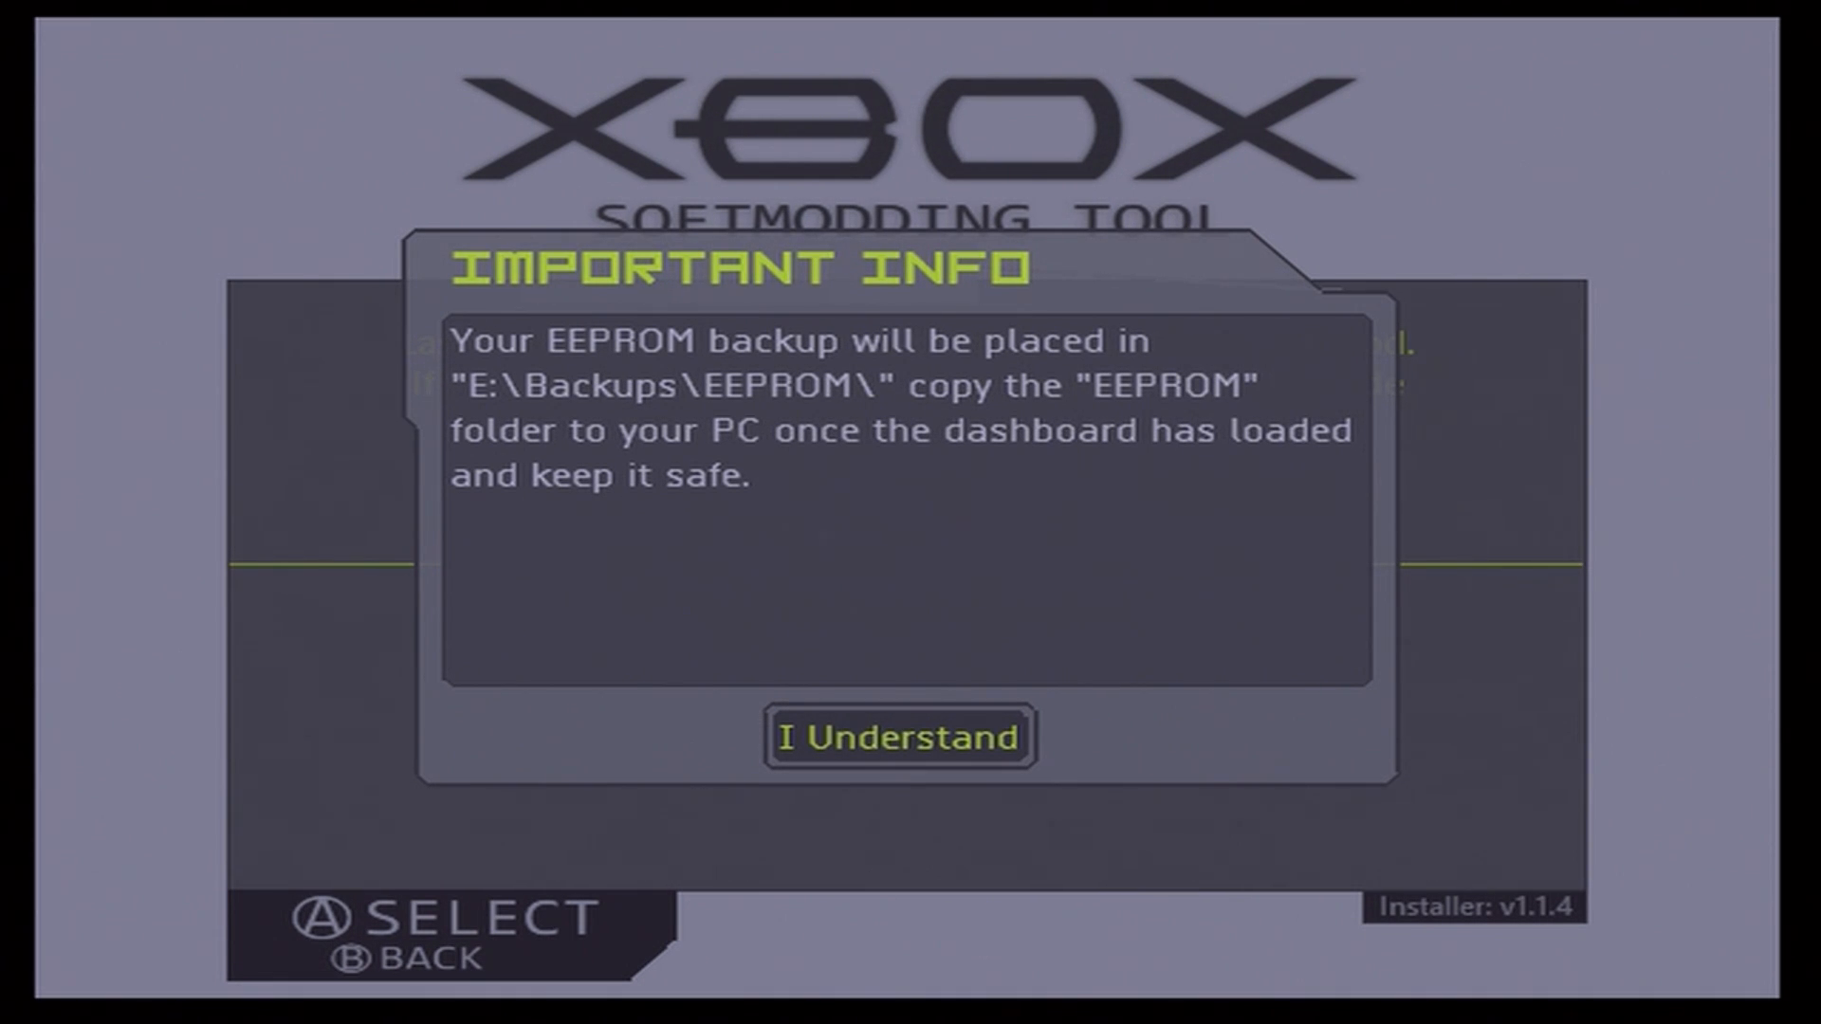
pyautogui.click(899, 738)
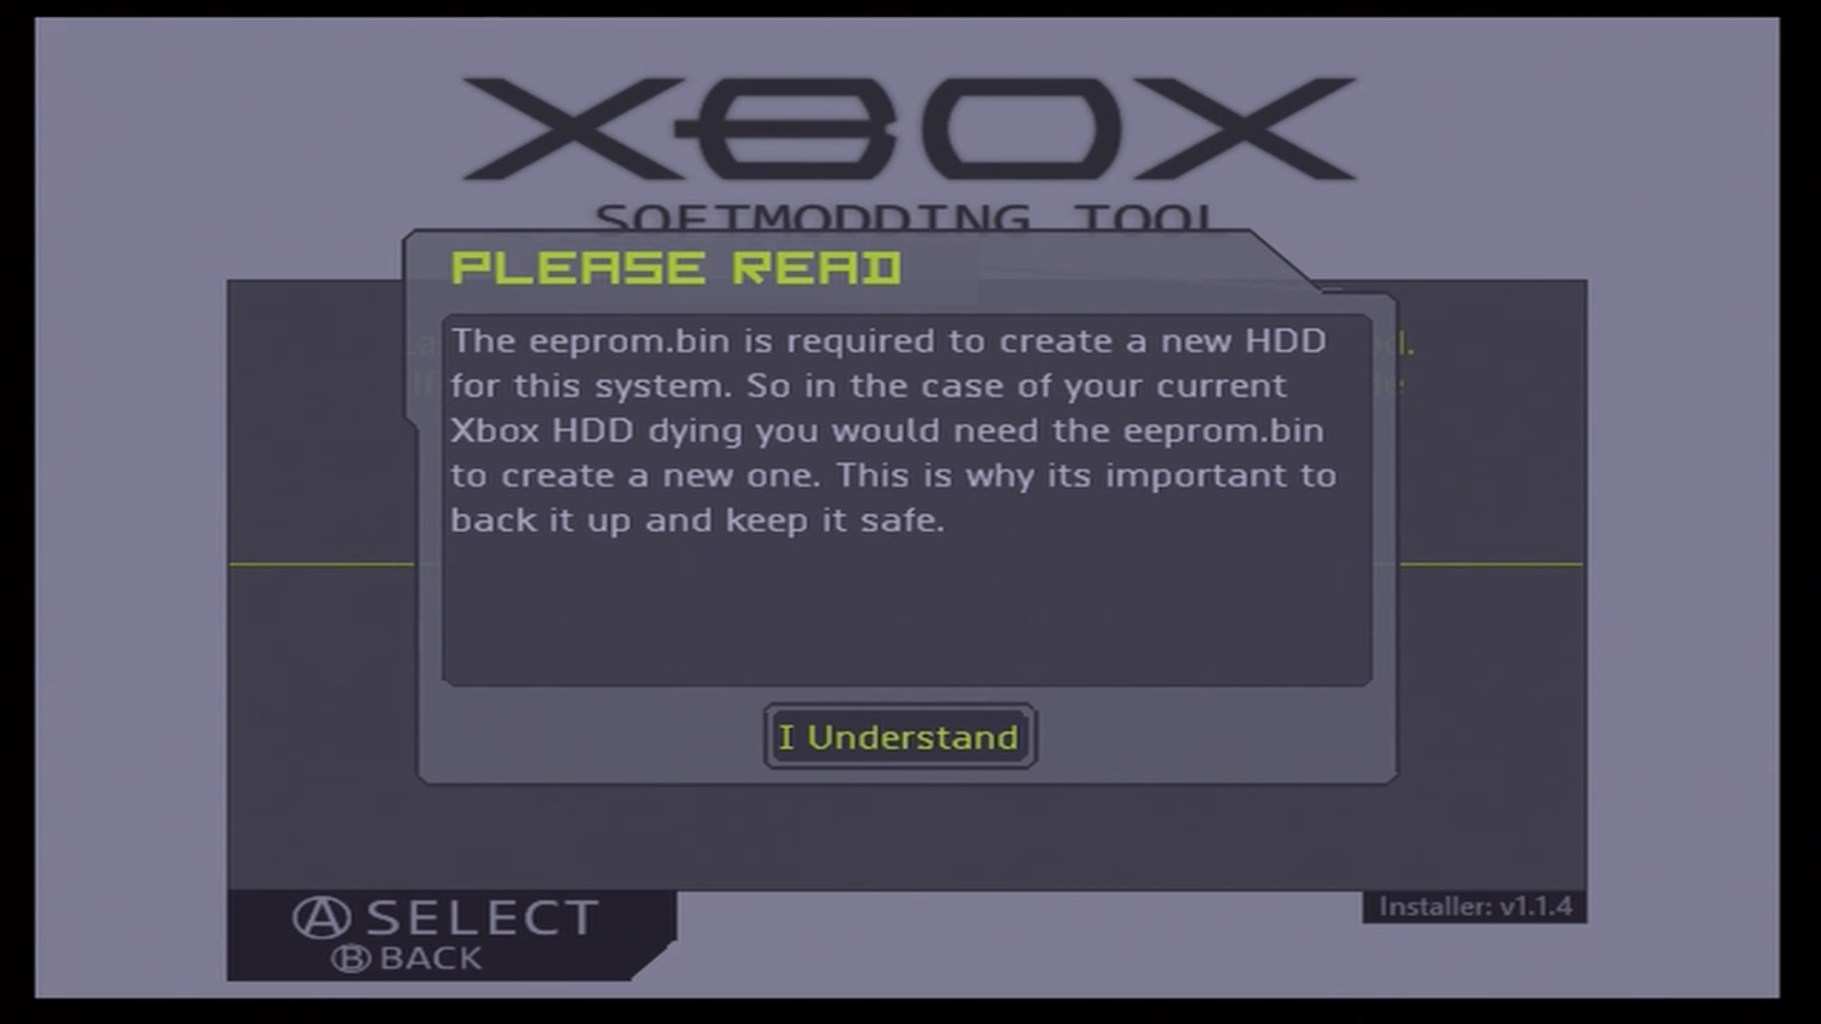
pyautogui.click(899, 736)
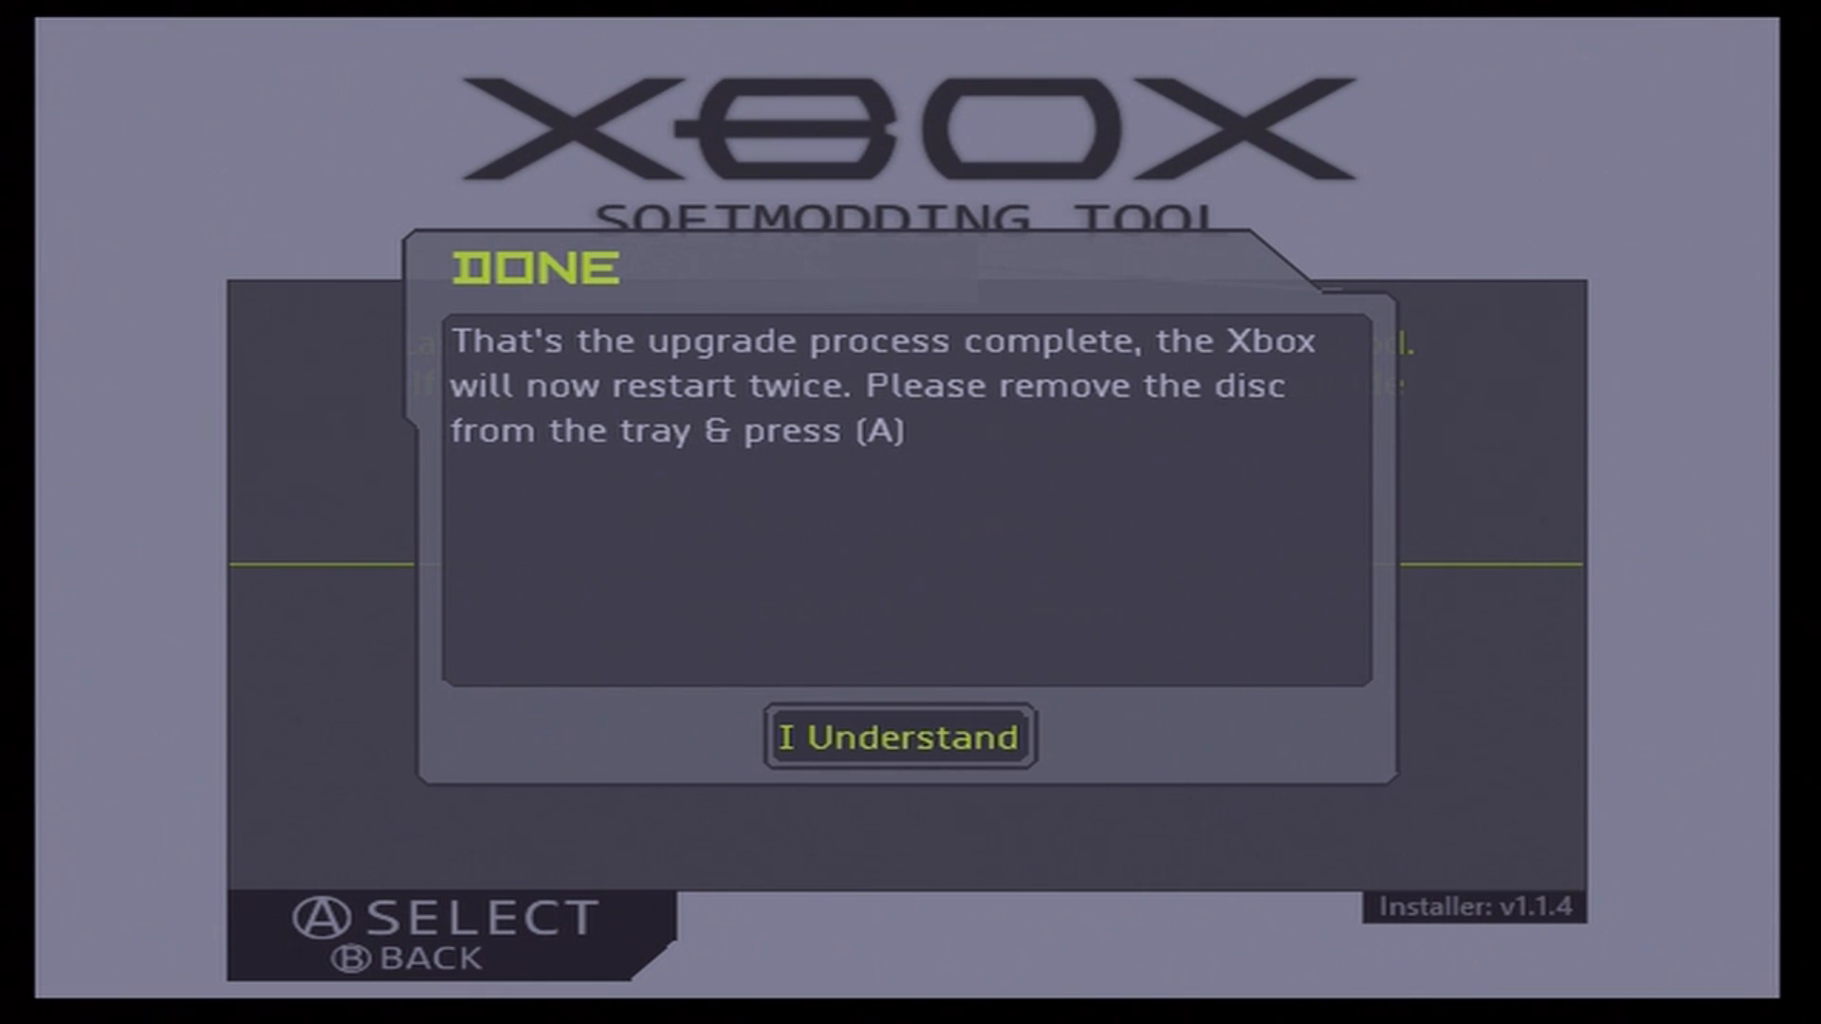
# Accept the DONE dialog so the Xbox restarts into the new softmodded dashboard.
pyautogui.click(899, 738)
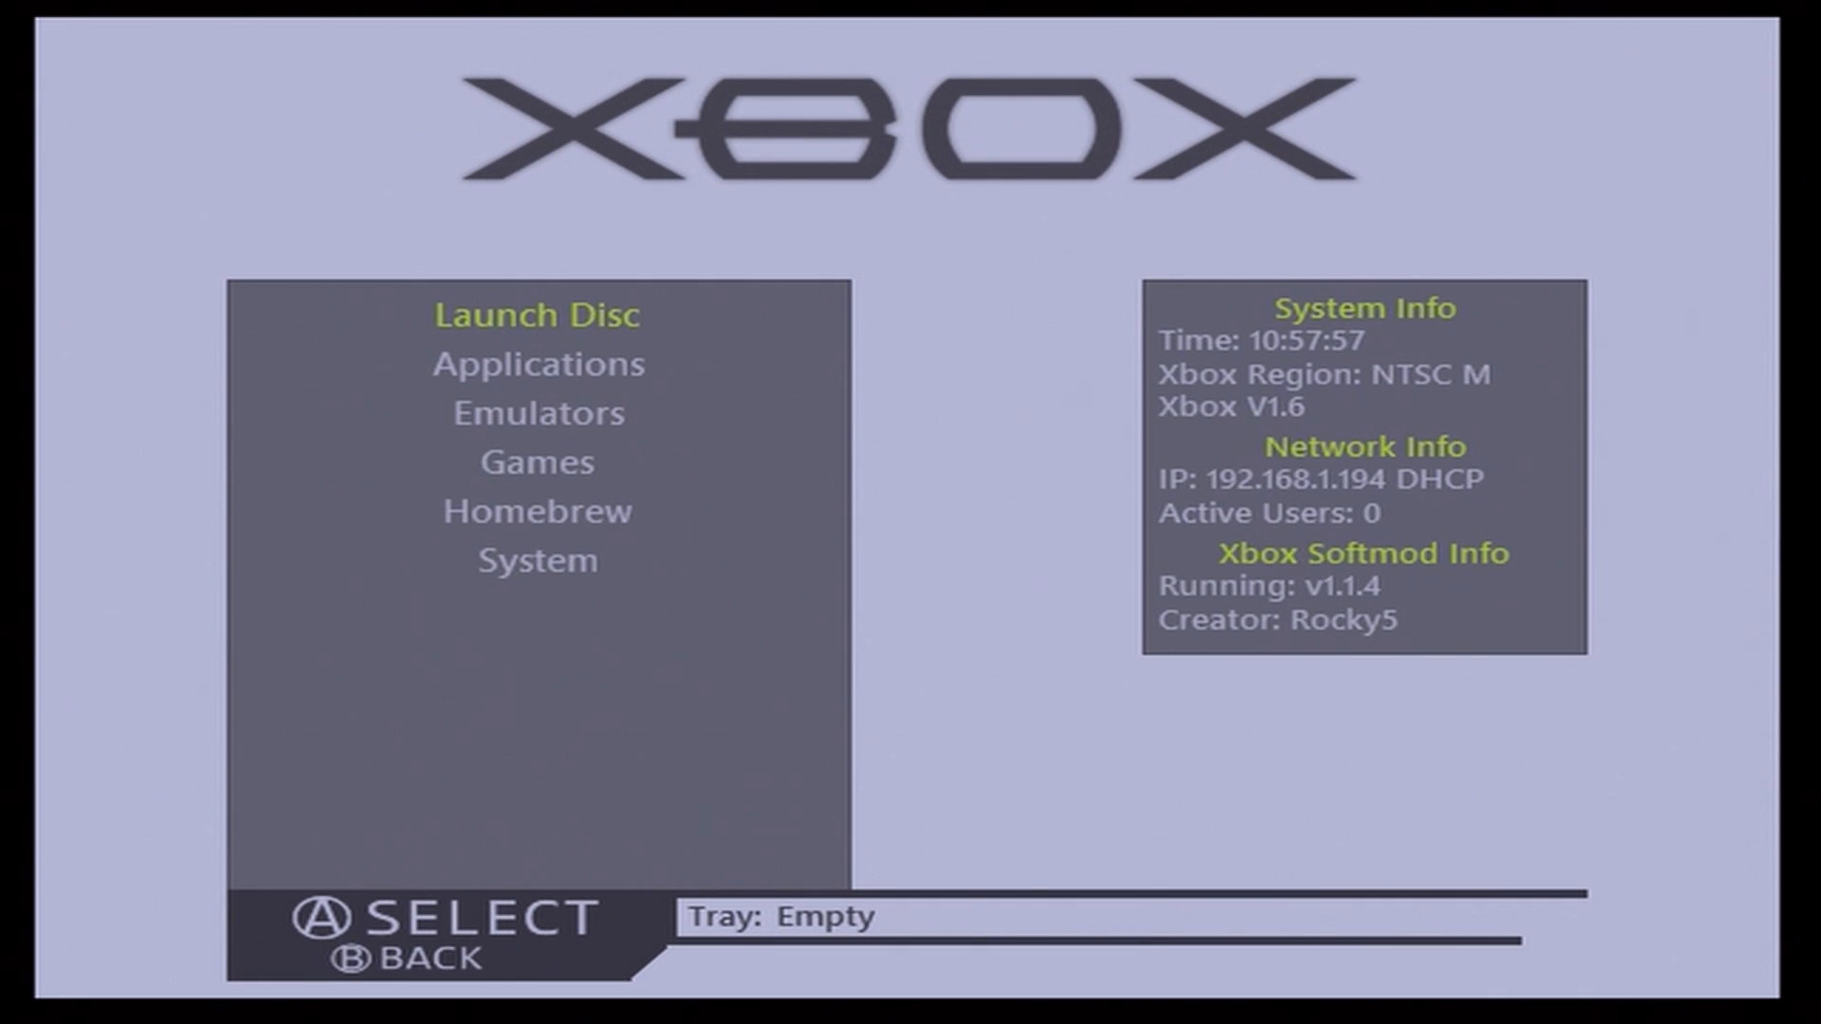
# Browse System options, the dashboard skin and Control Panel, then launch the Extras Disc.
pyautogui.click(538, 560)
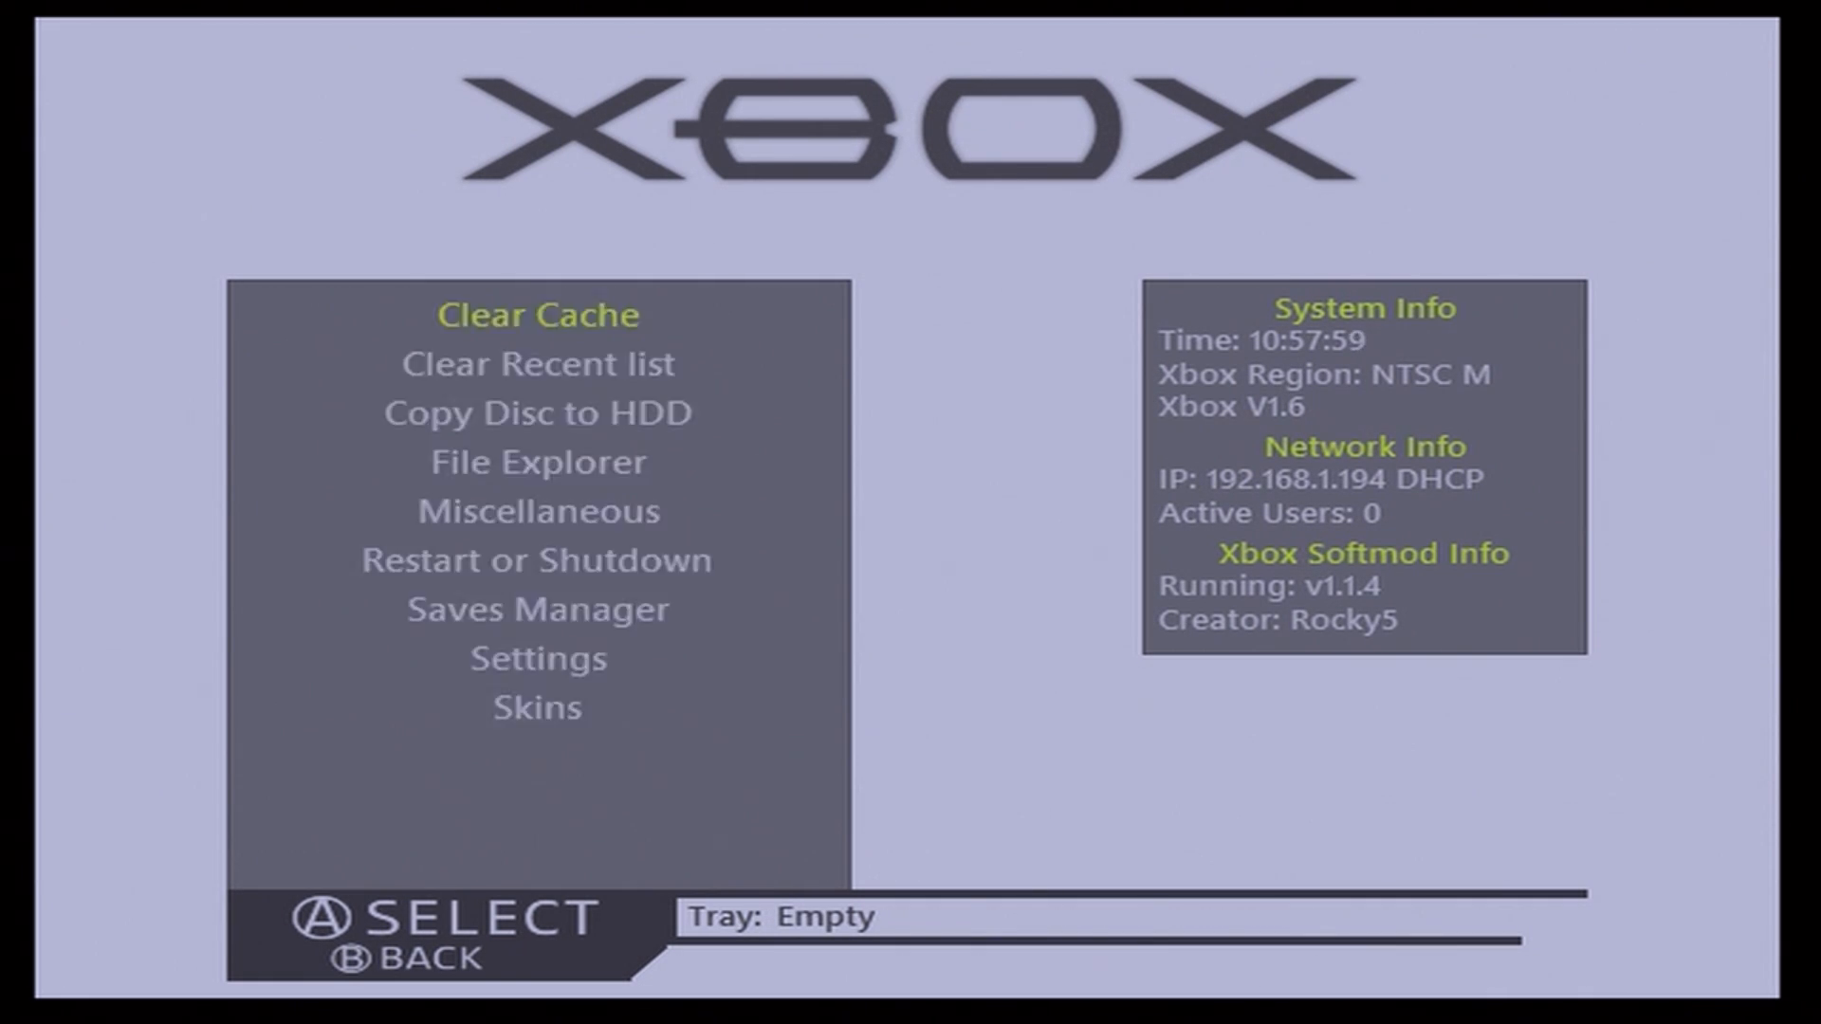
pyautogui.click(538, 708)
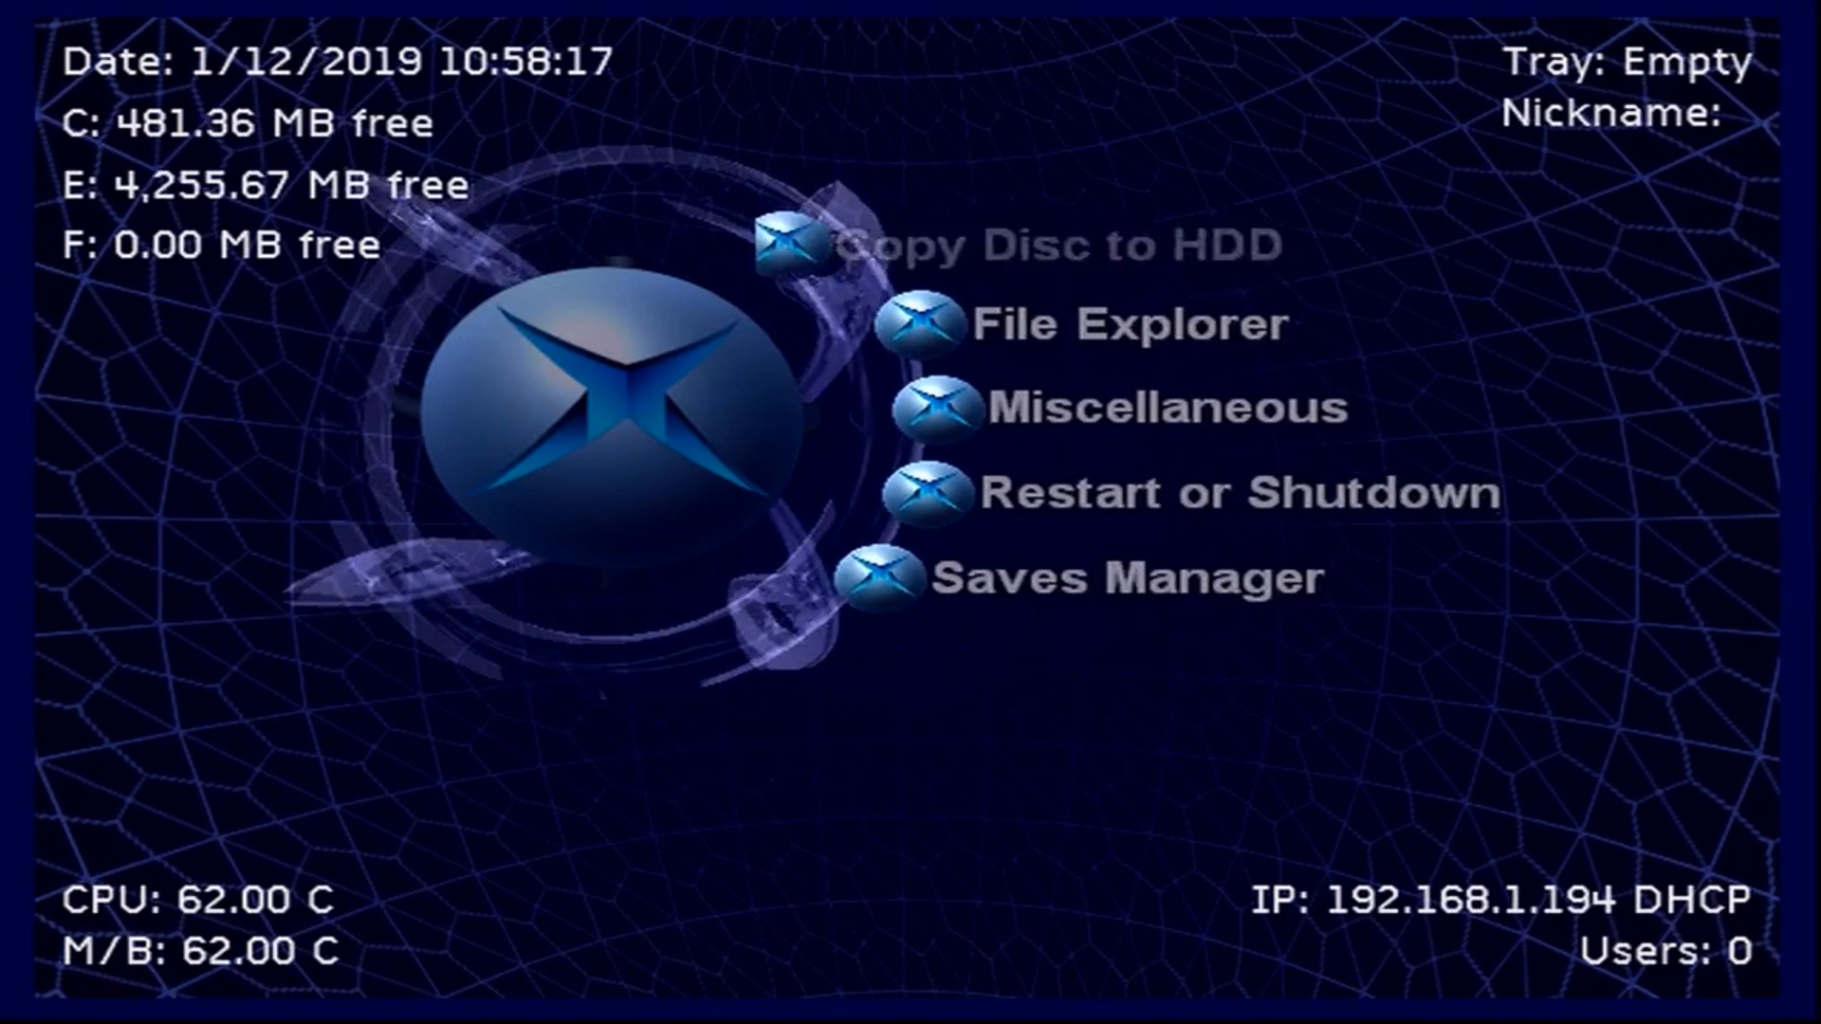
pyautogui.click(1165, 406)
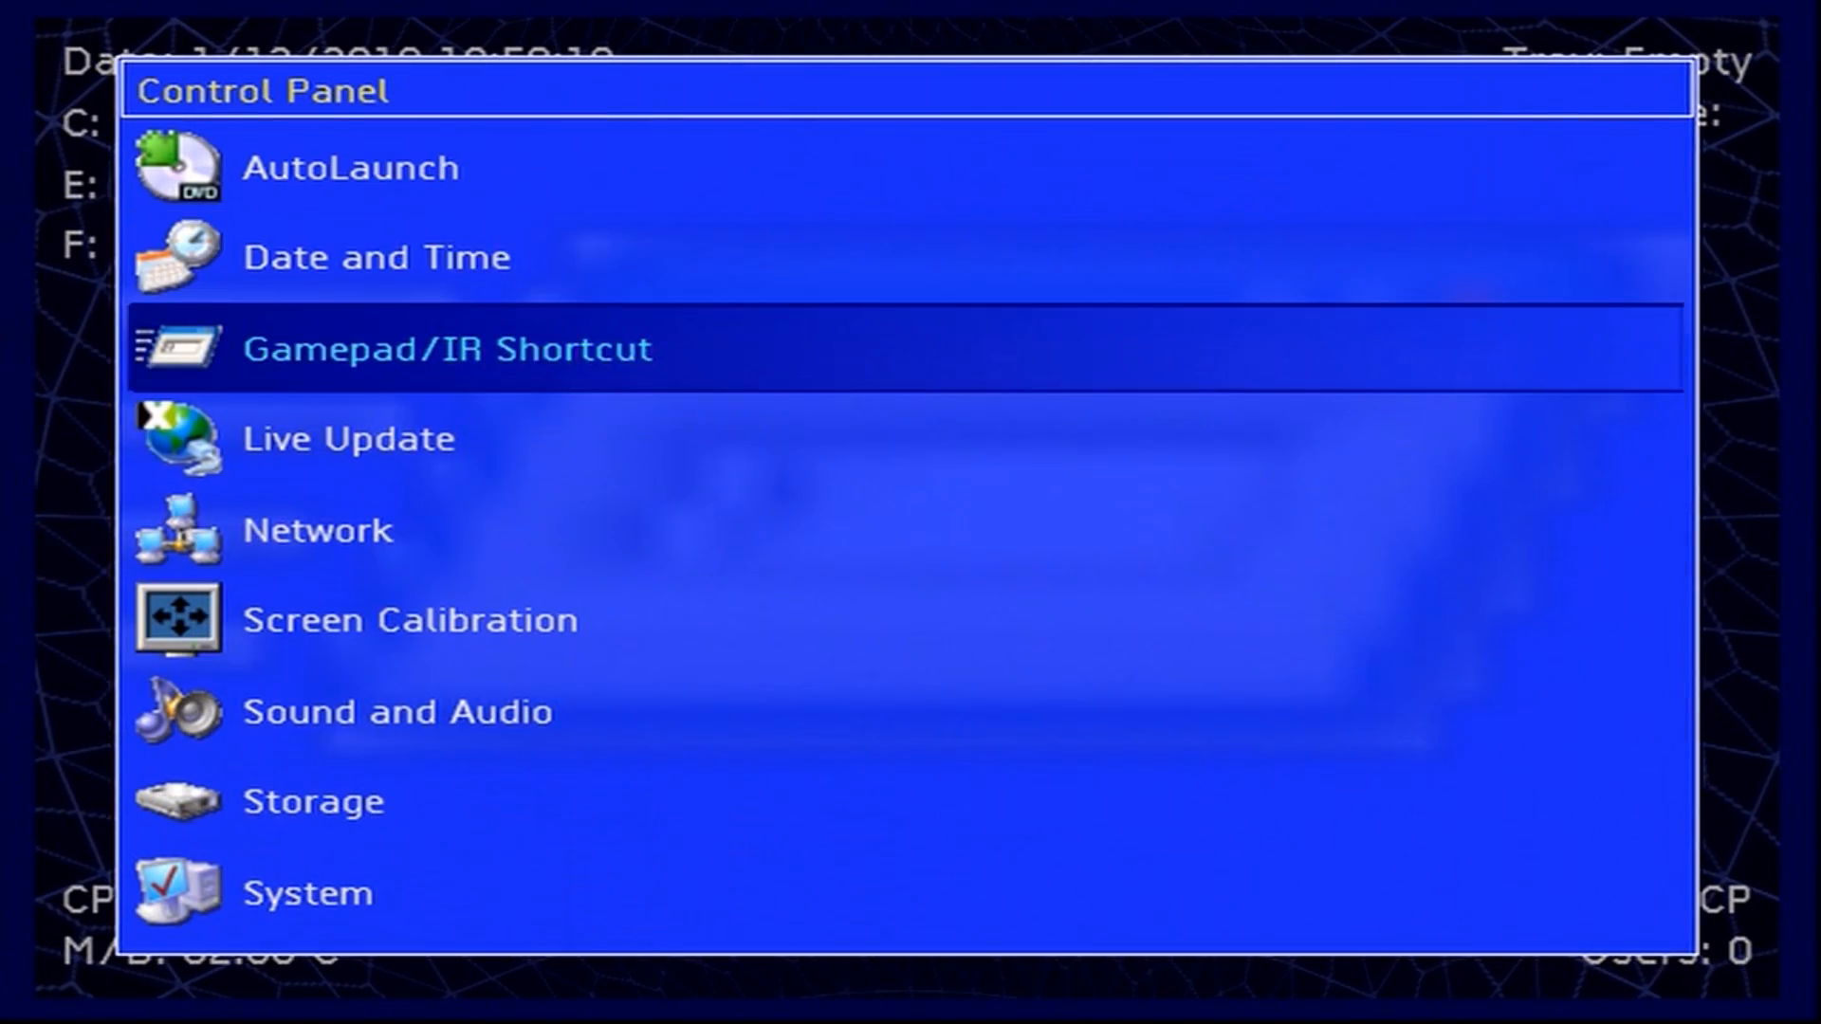
pyautogui.click(409, 620)
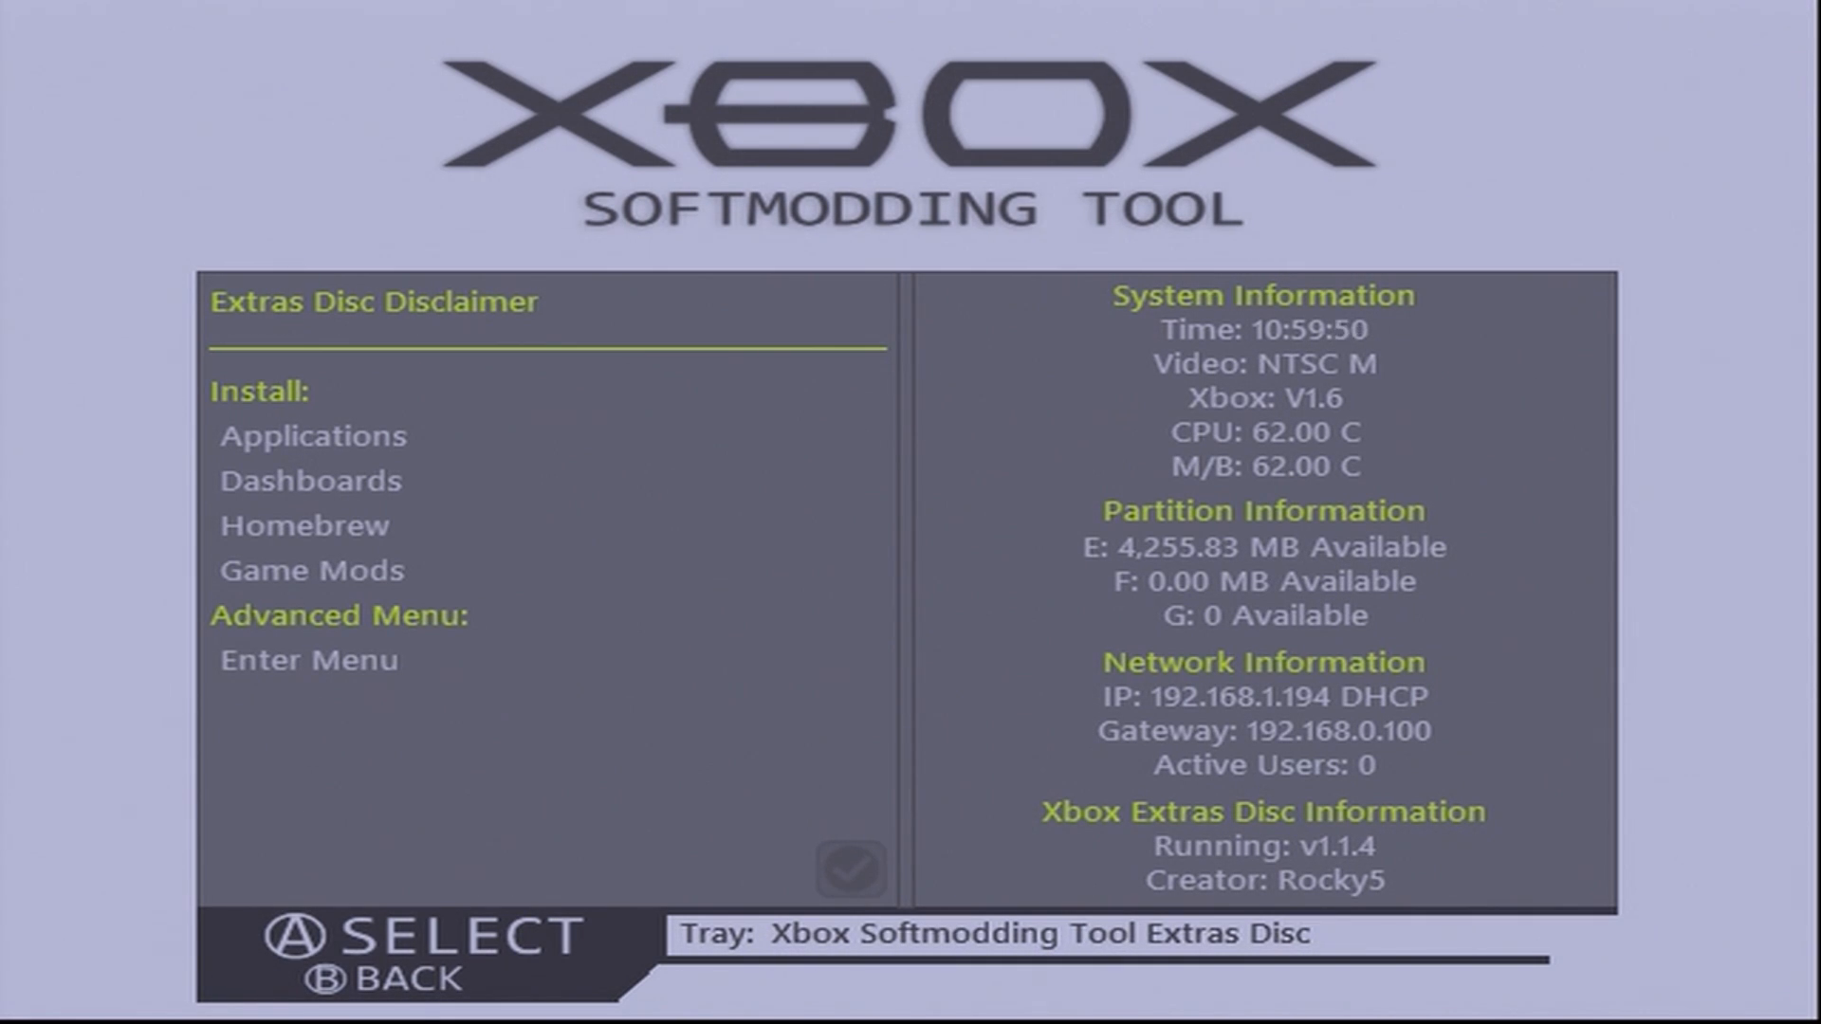
# Install the Stock MS Dash from Dashboards, confirming the 138MB installation.
pyautogui.click(311, 480)
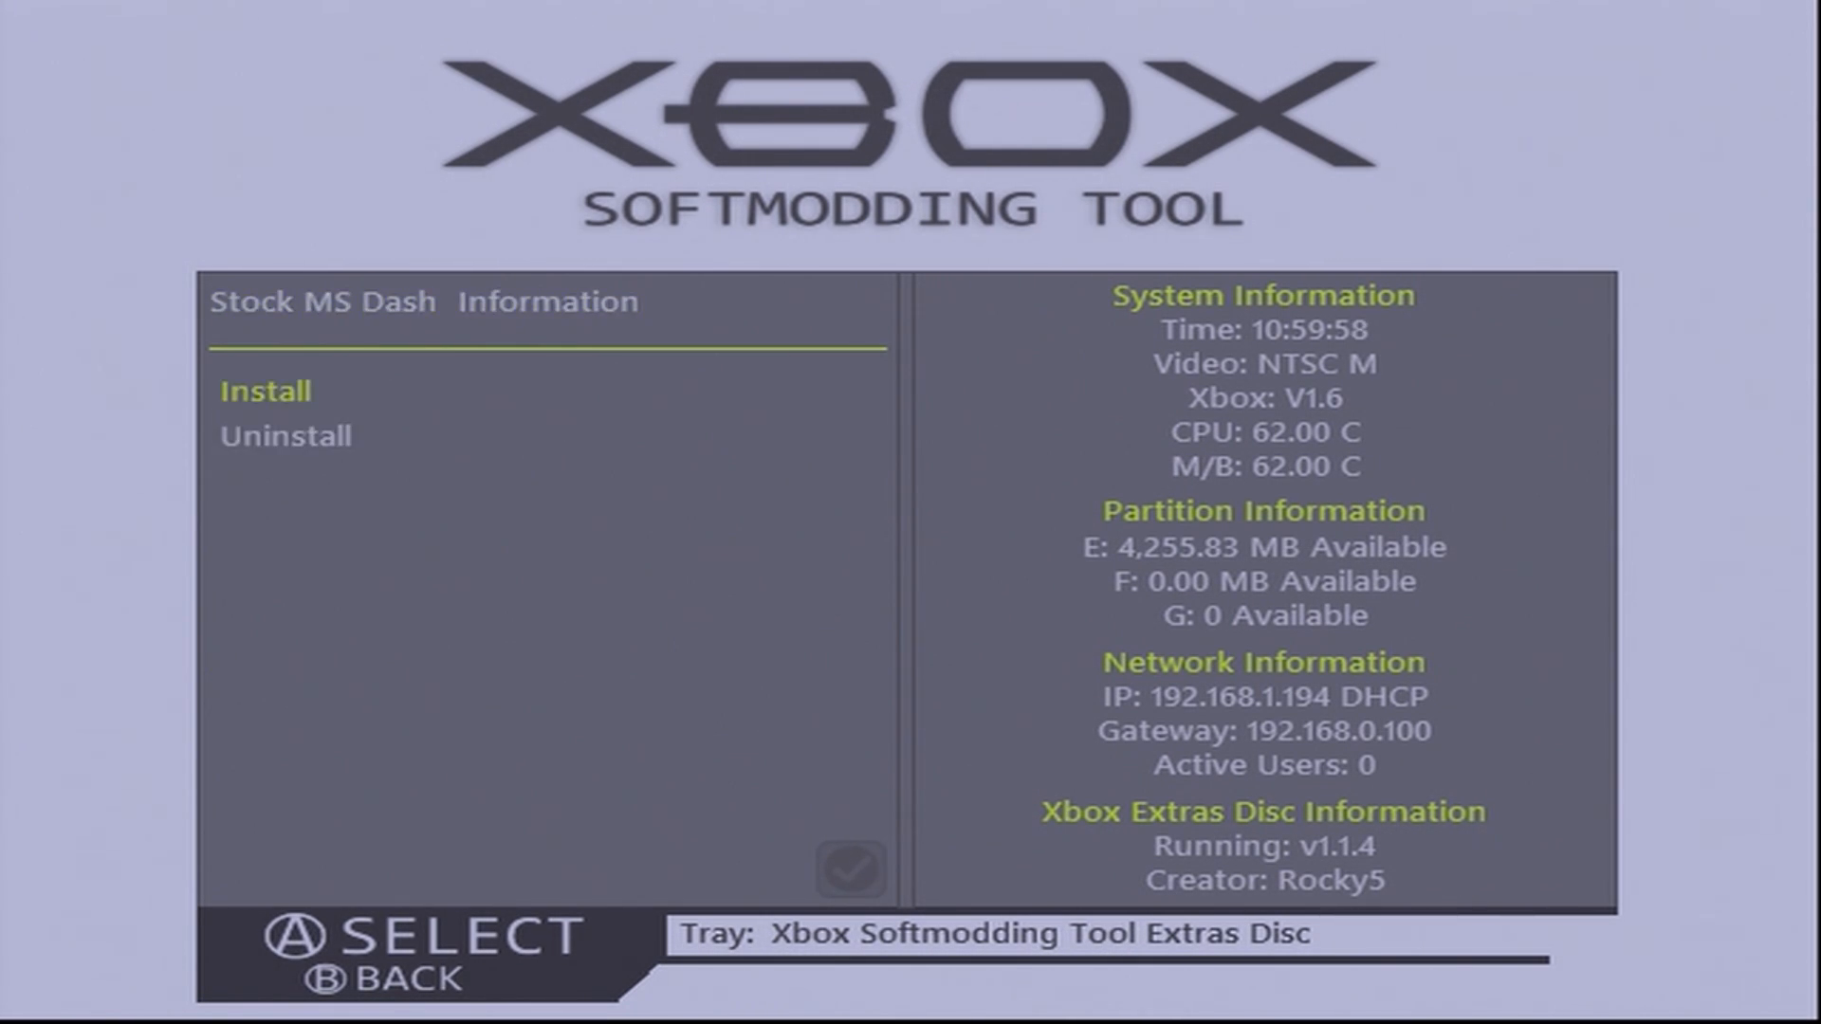
pyautogui.click(264, 390)
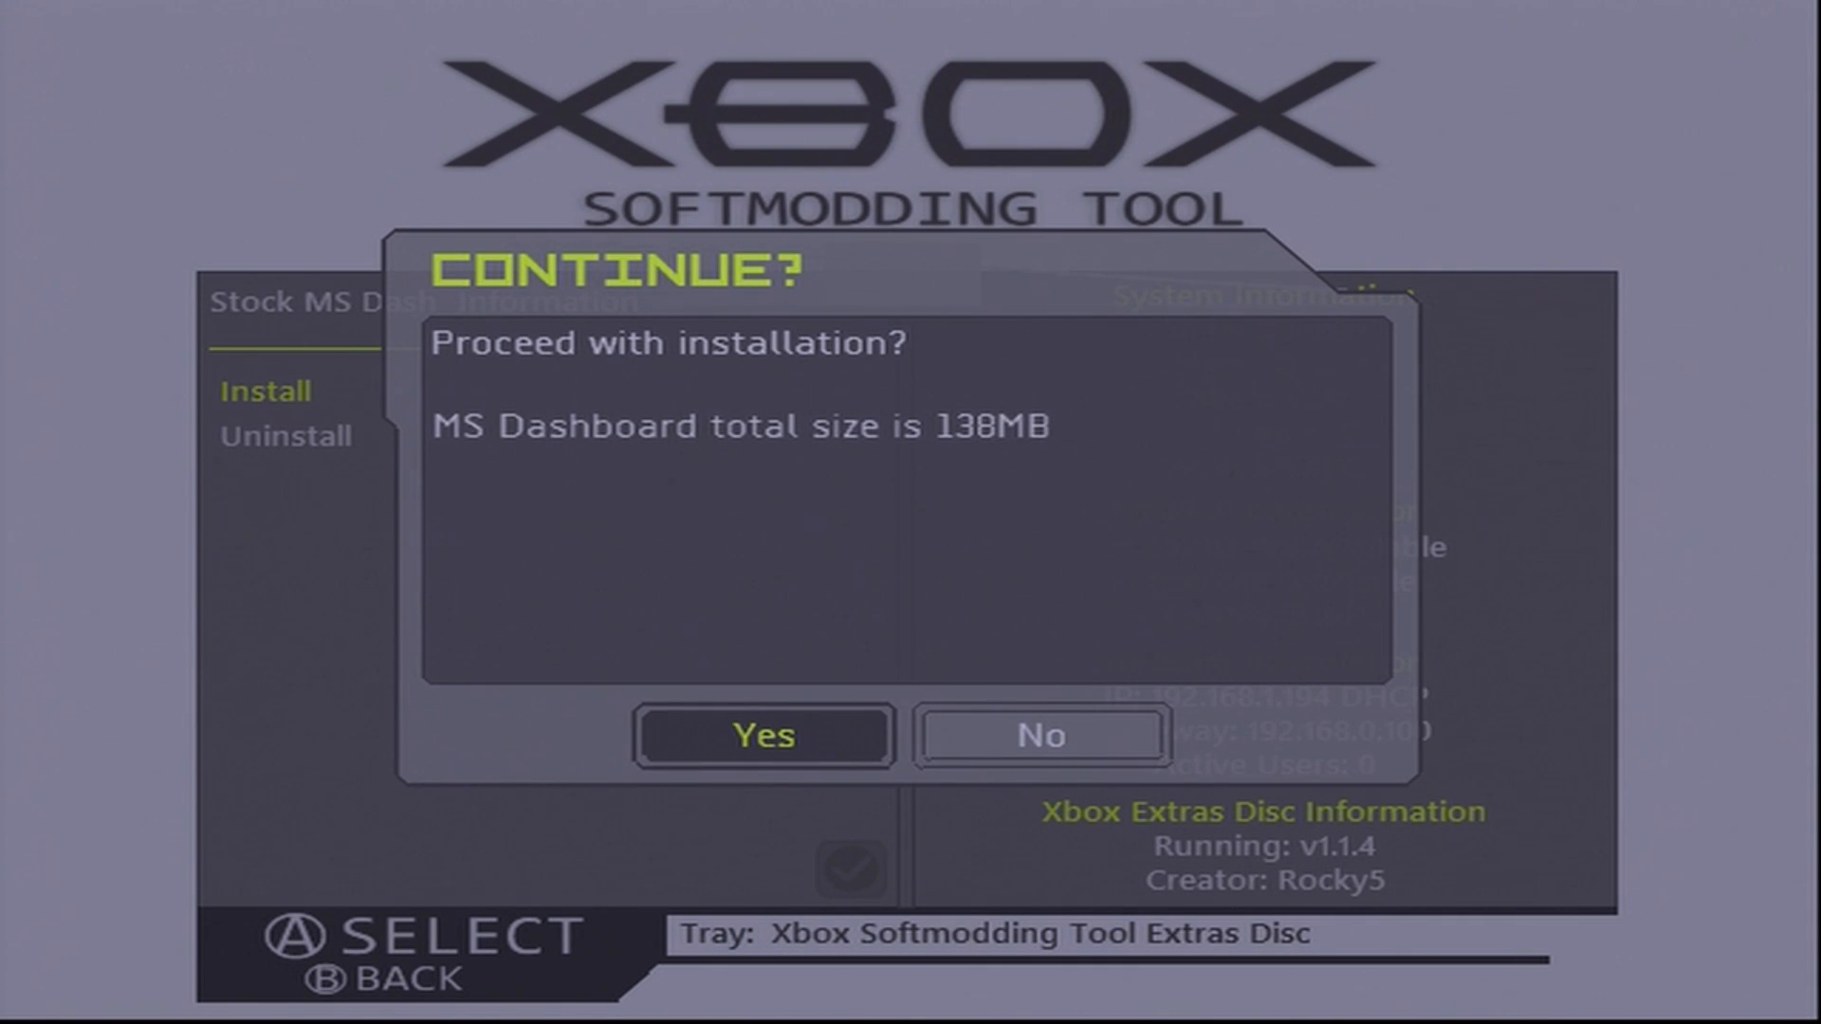
pyautogui.click(762, 736)
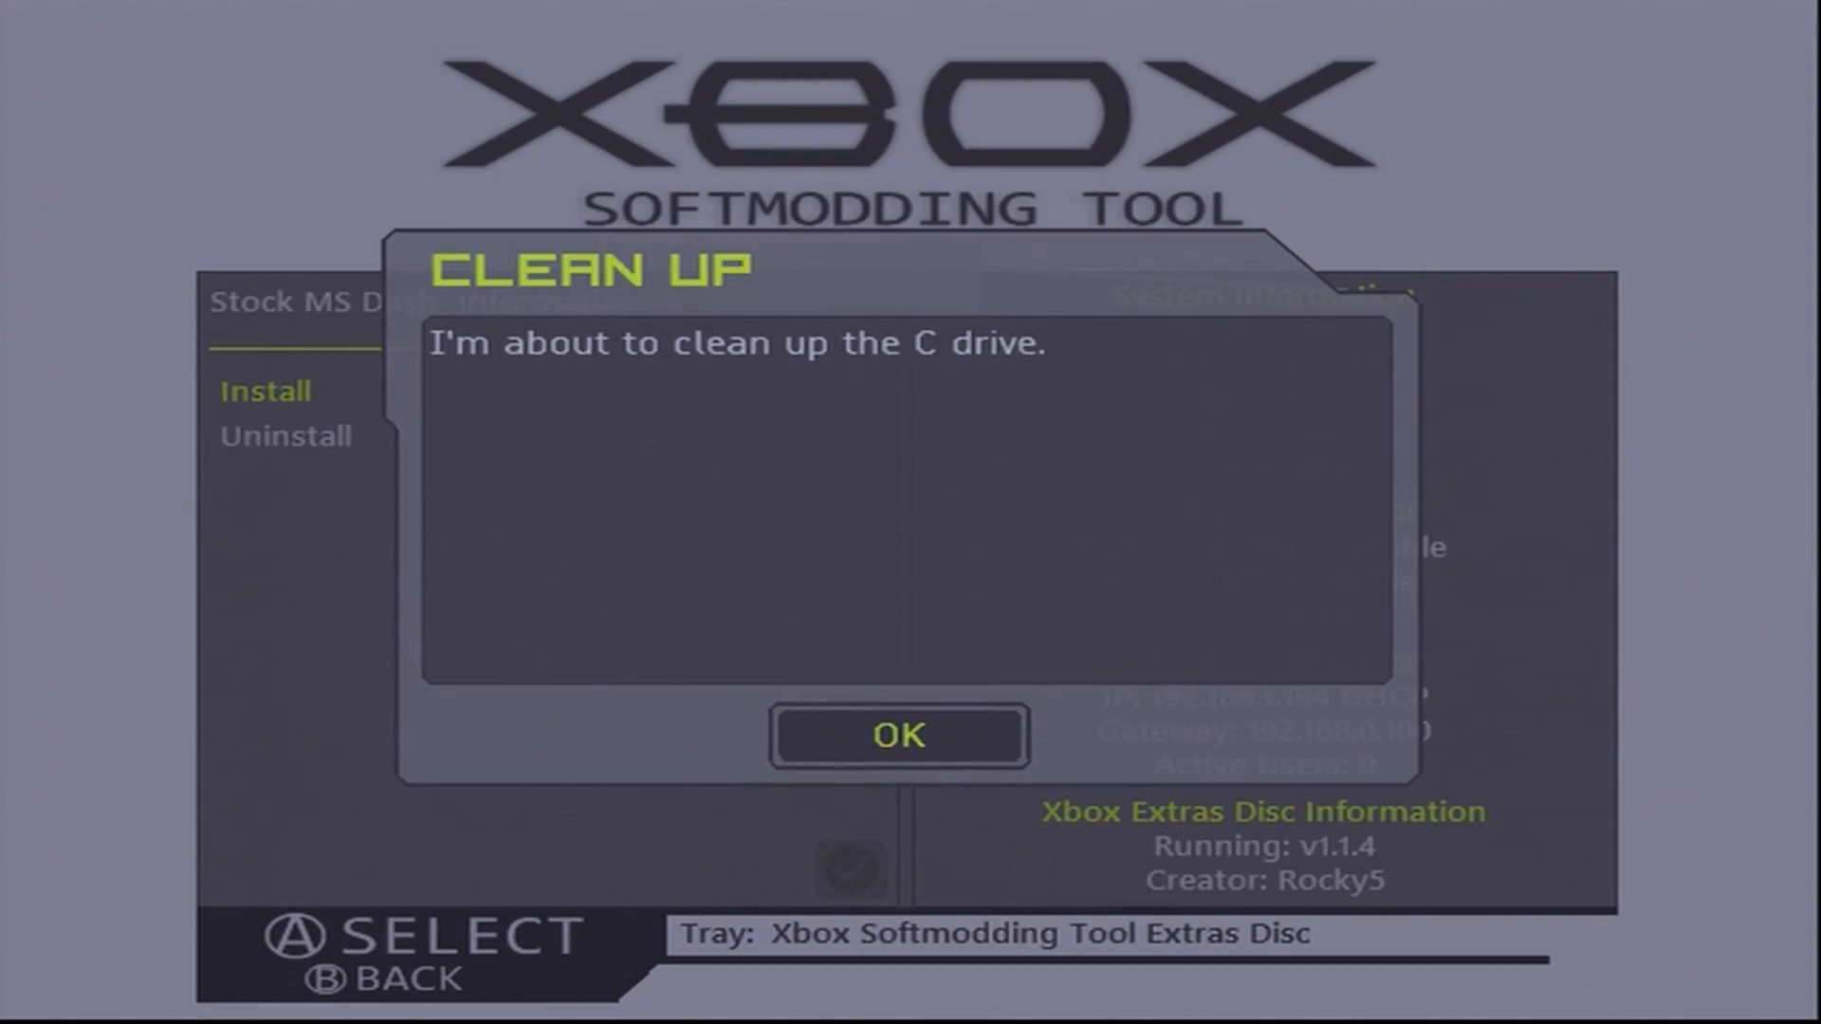
# Acknowledge the C drive clean up, choose dashboard audio and confirm the DONE dialog.
pyautogui.click(899, 736)
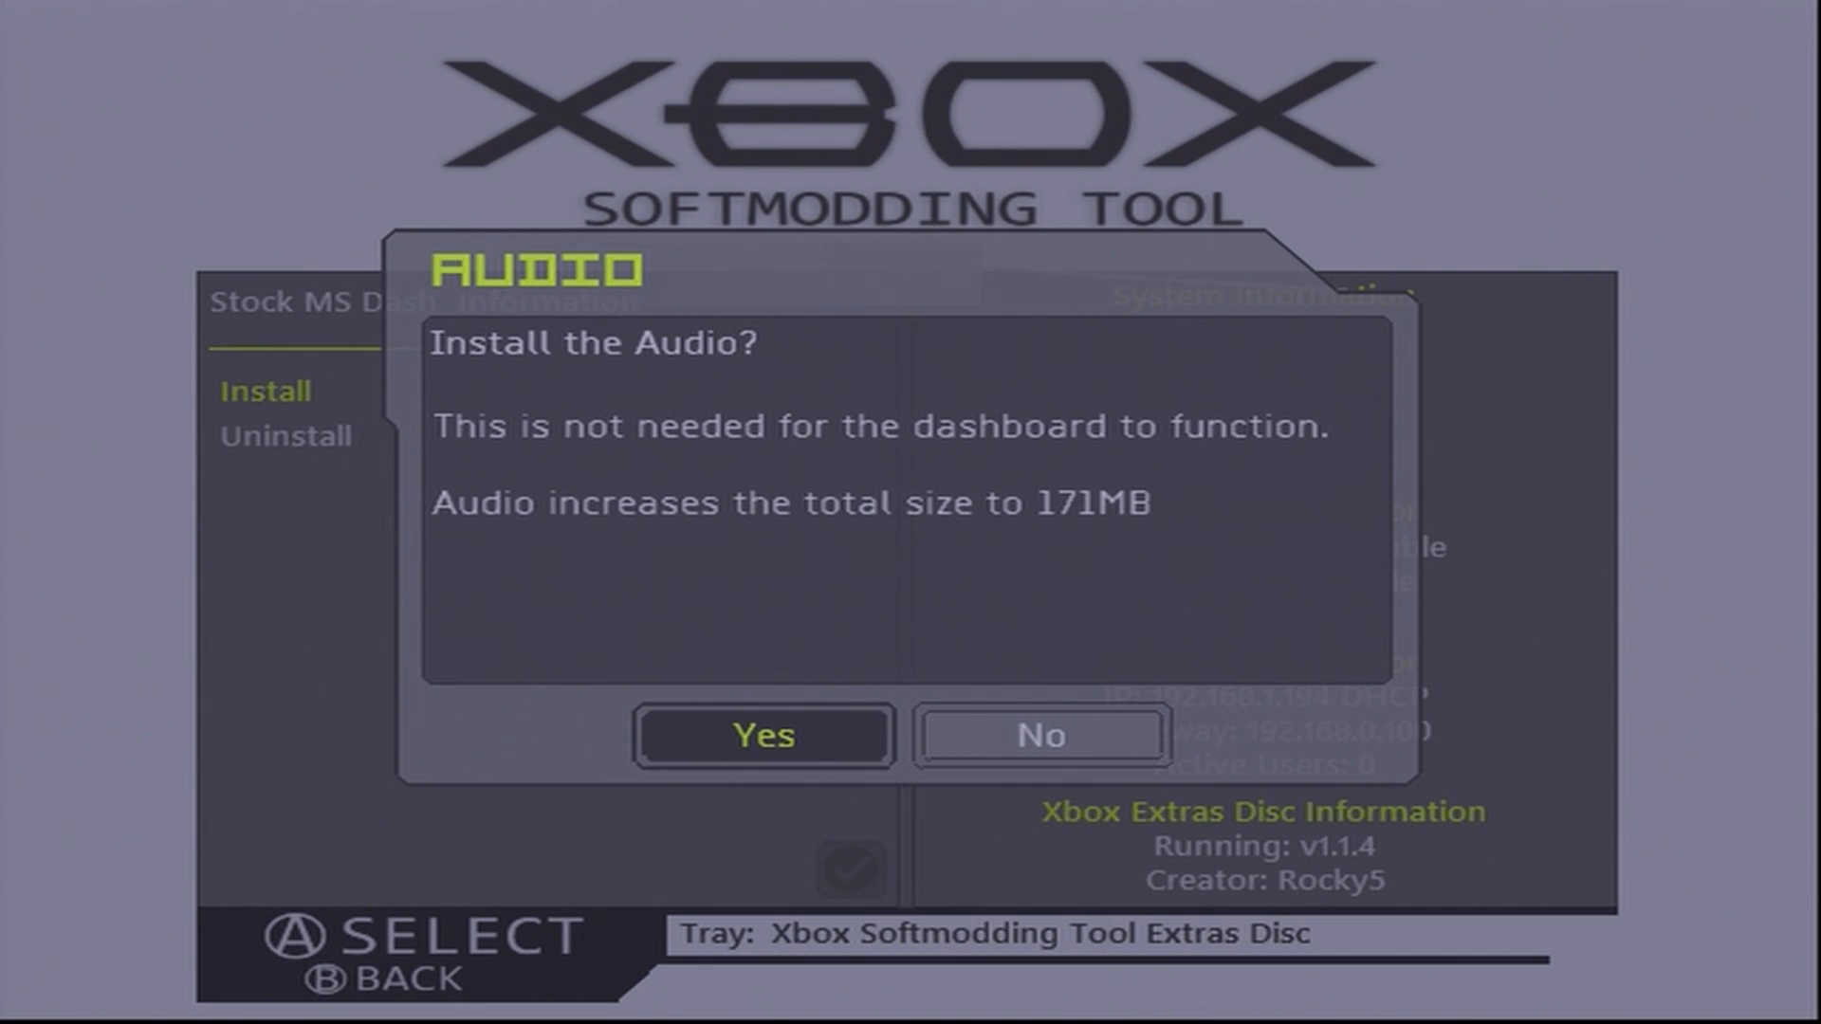
pyautogui.click(762, 736)
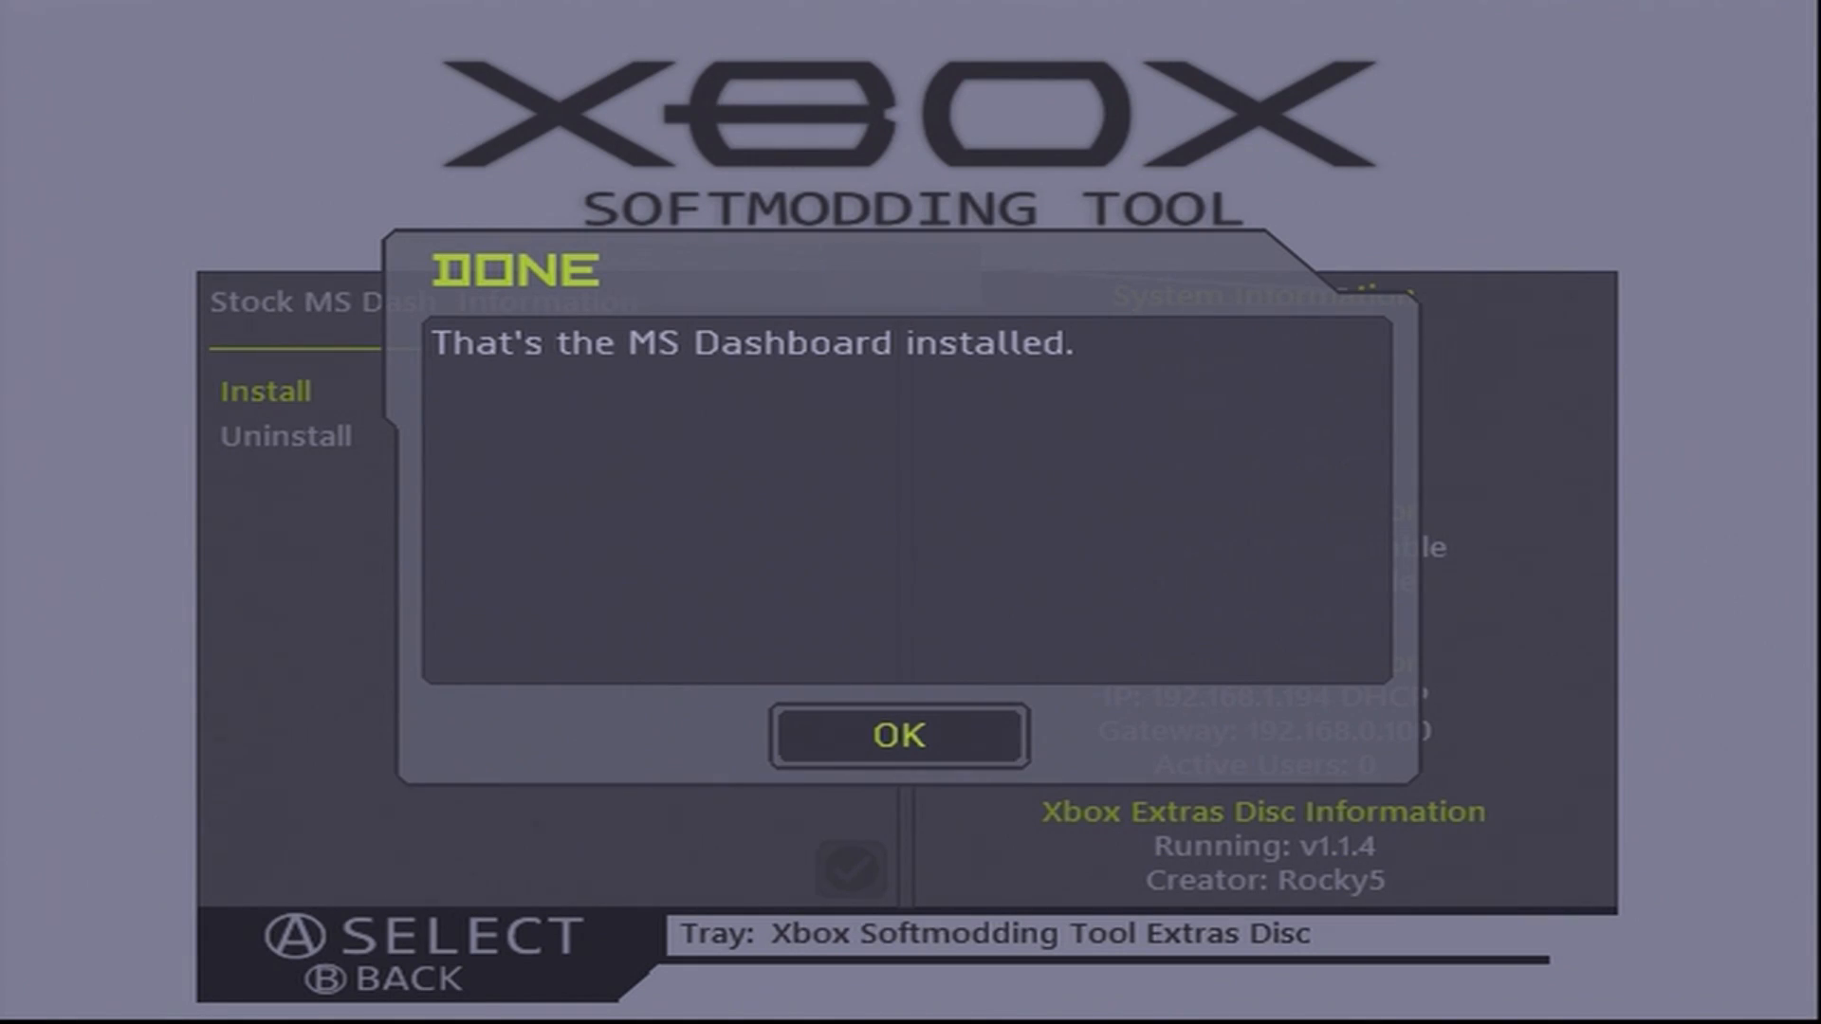
pyautogui.click(900, 736)
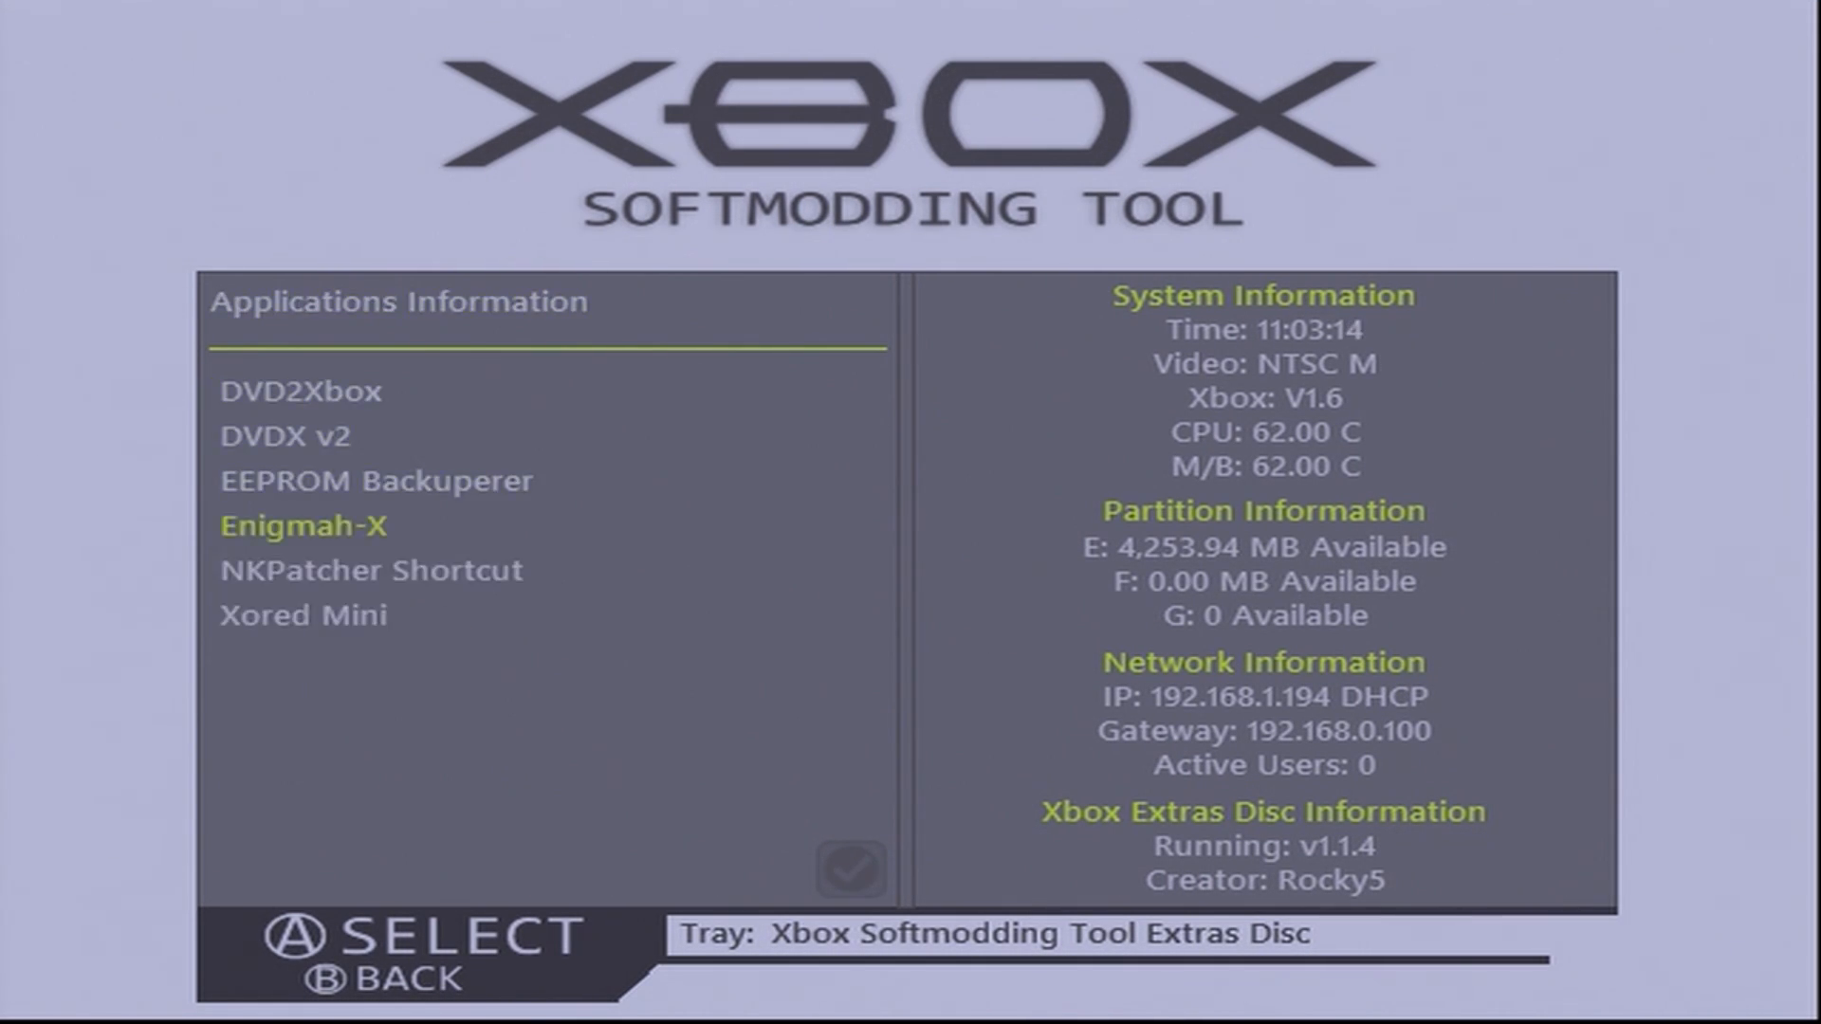
# Back out of Applications toward the installer's EEPROM Information menu.
pyautogui.press('Up')
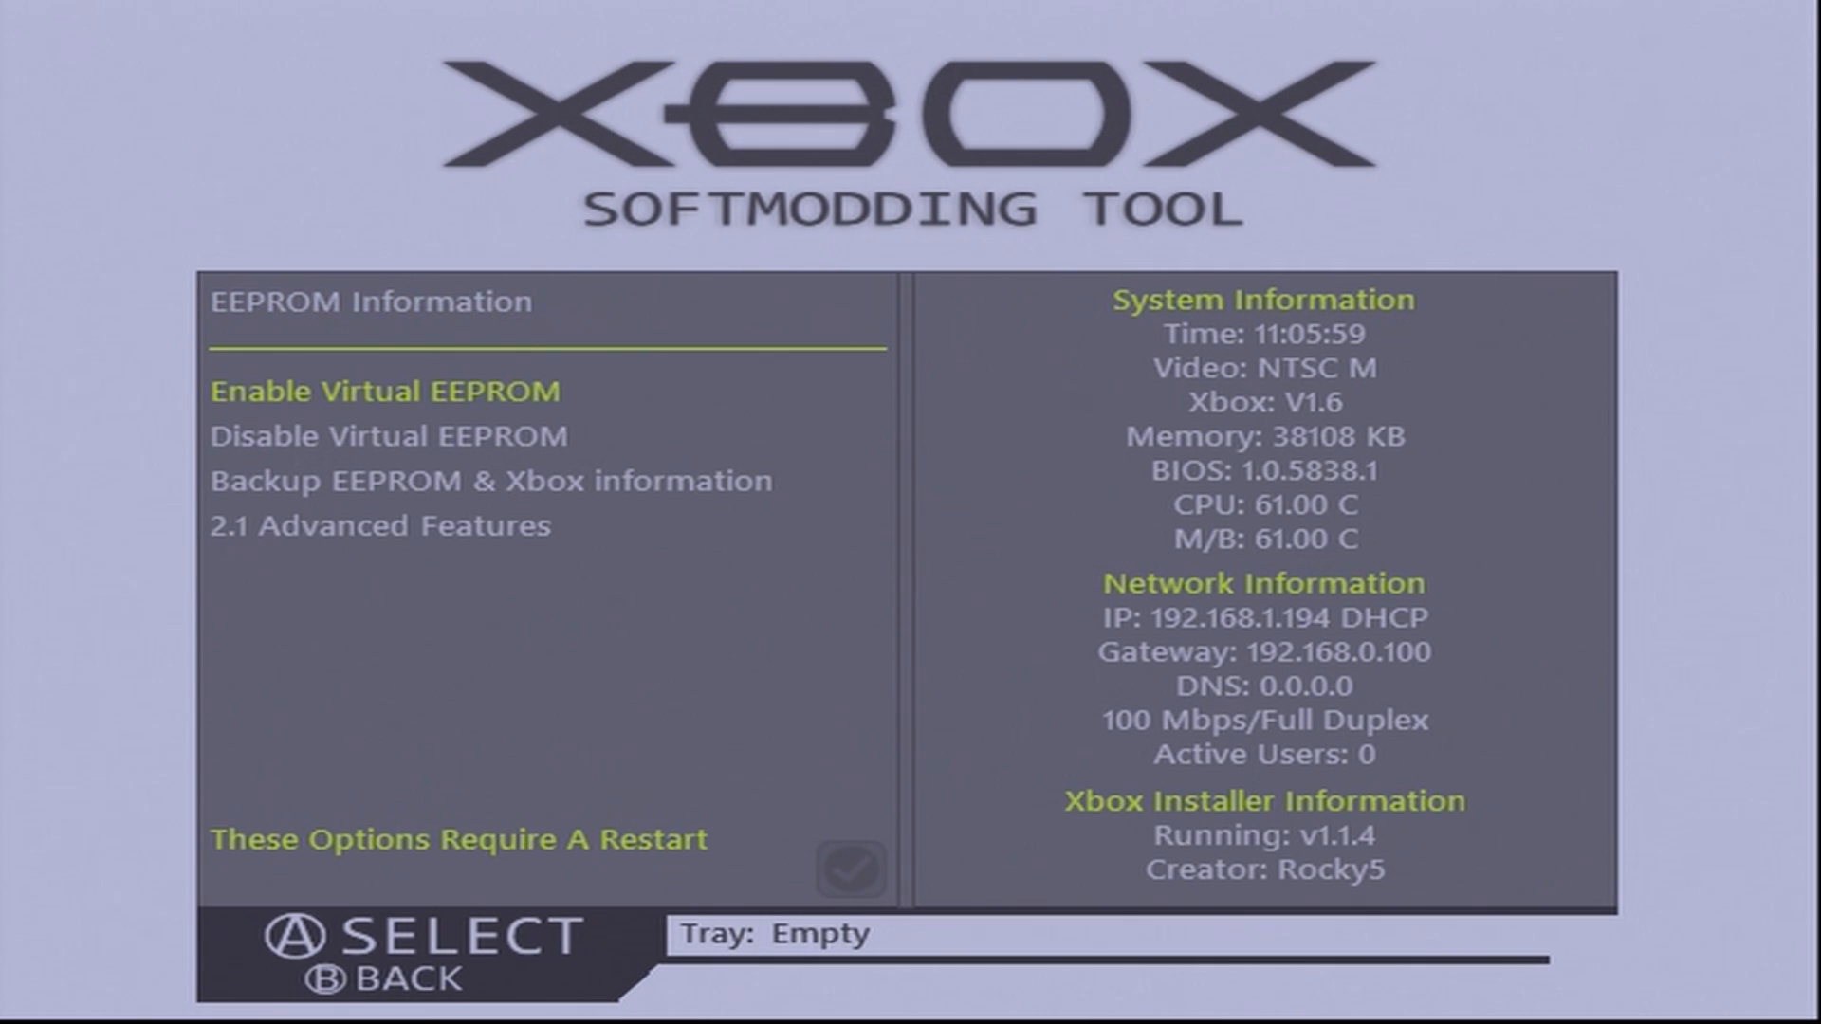
pyautogui.click(377, 526)
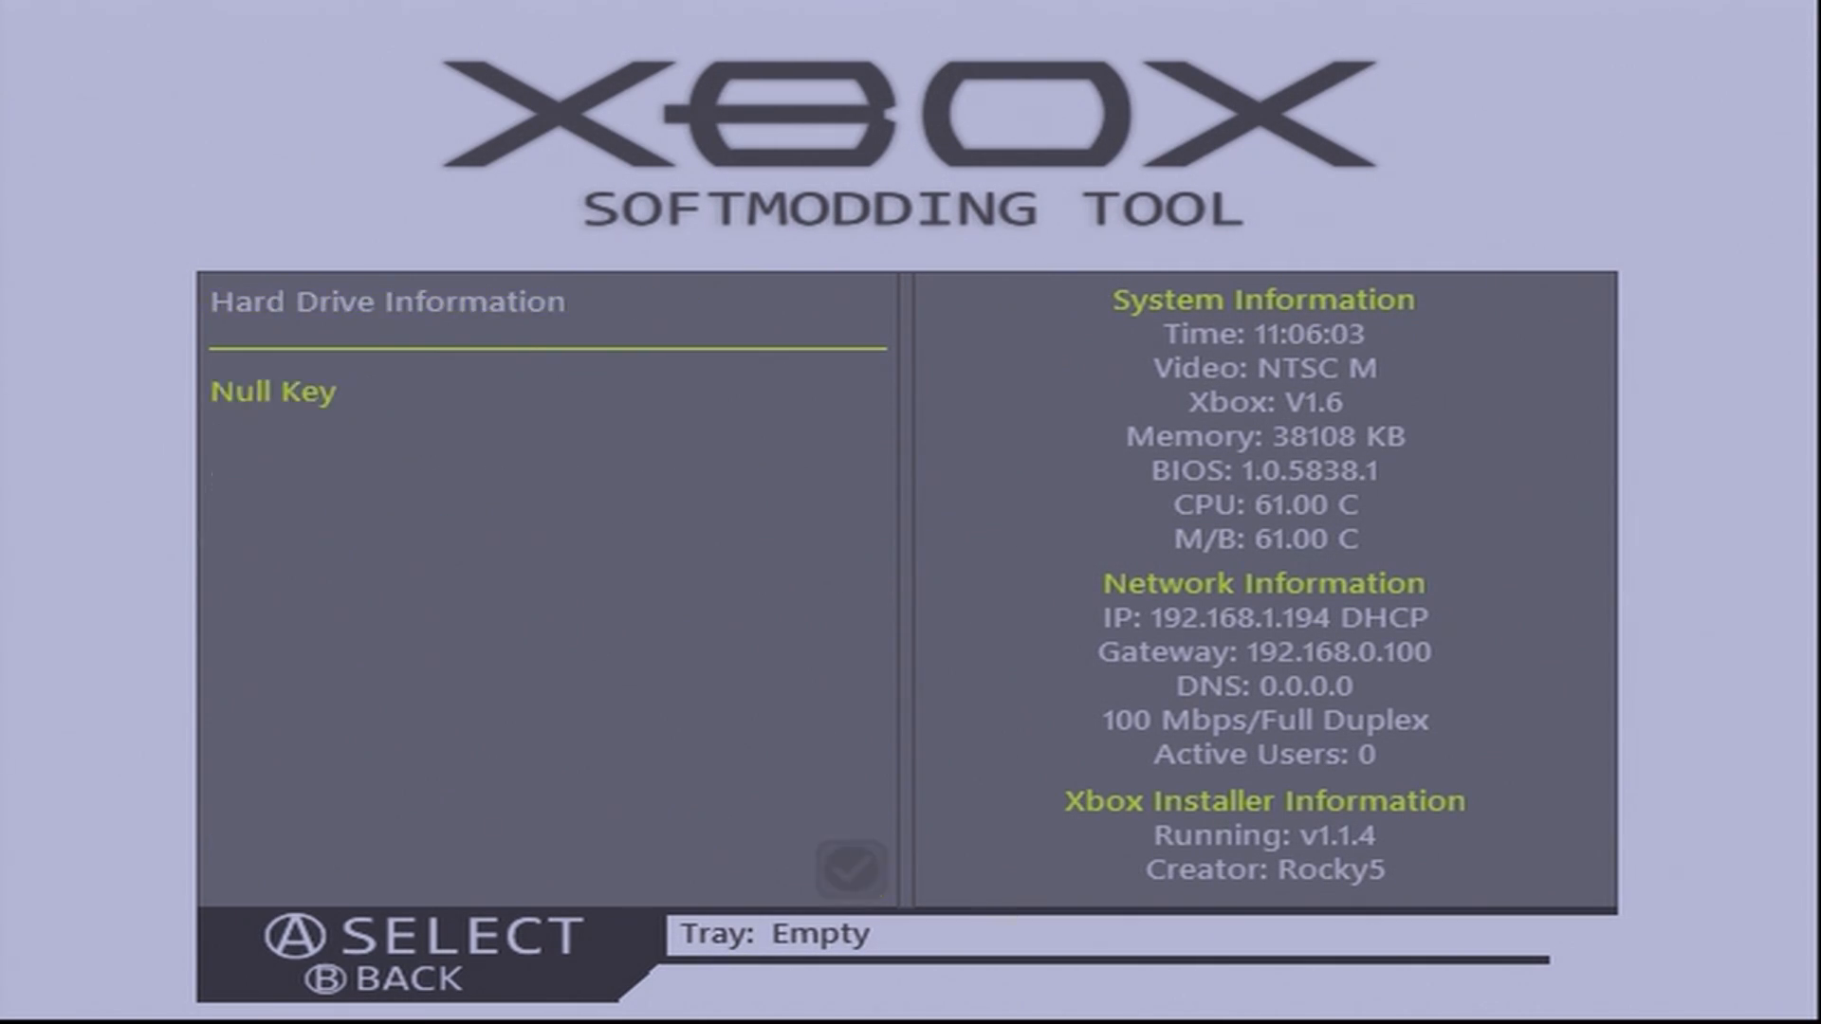
pyautogui.click(273, 391)
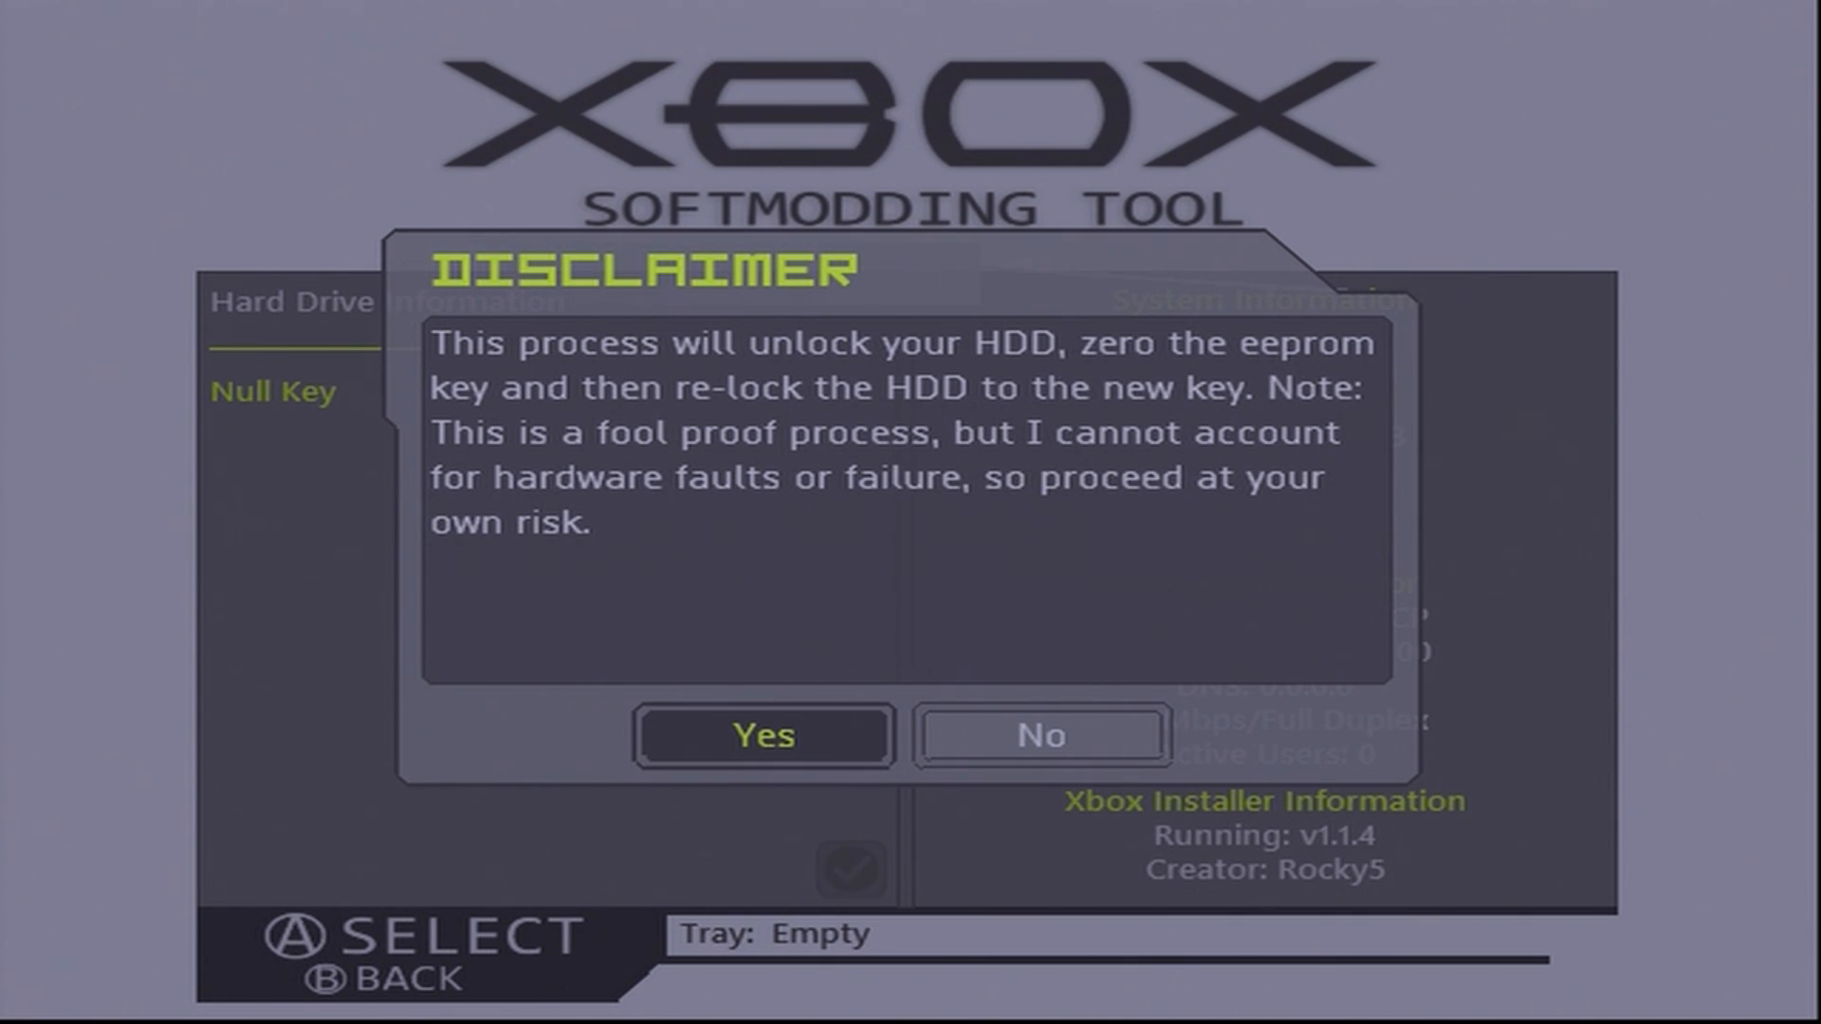
pyautogui.click(763, 736)
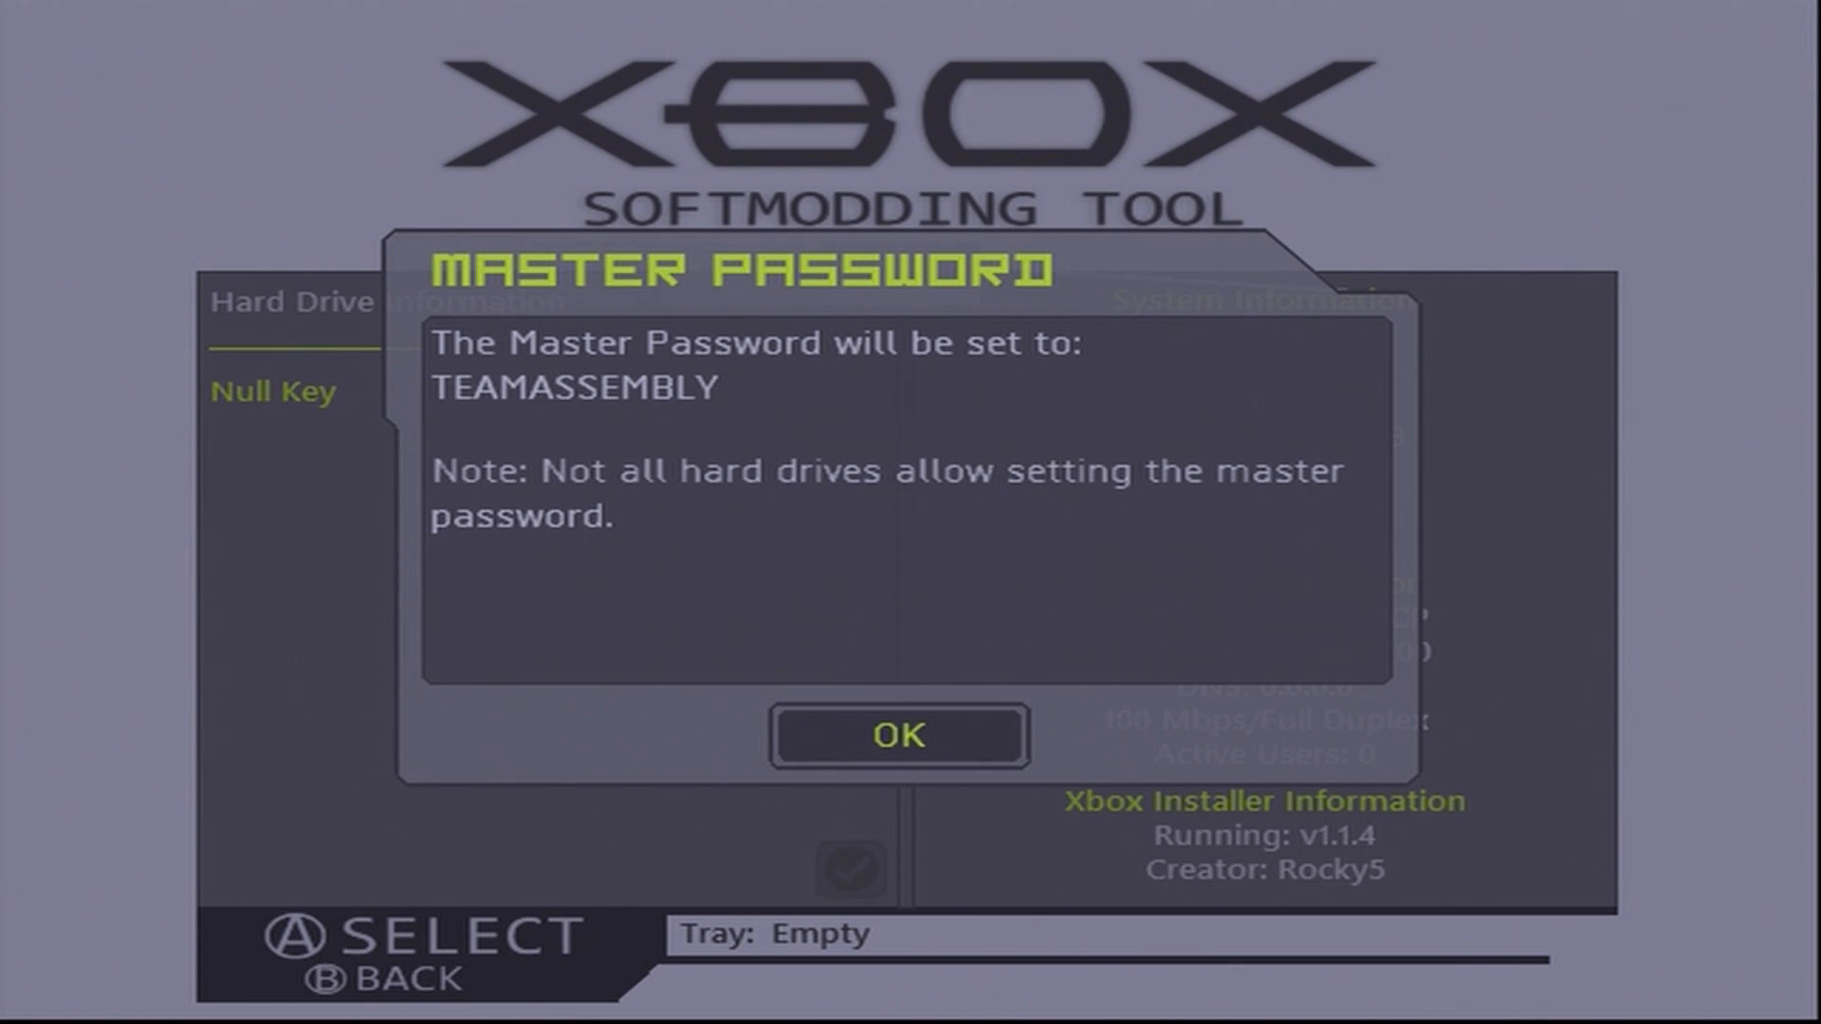
pyautogui.click(900, 736)
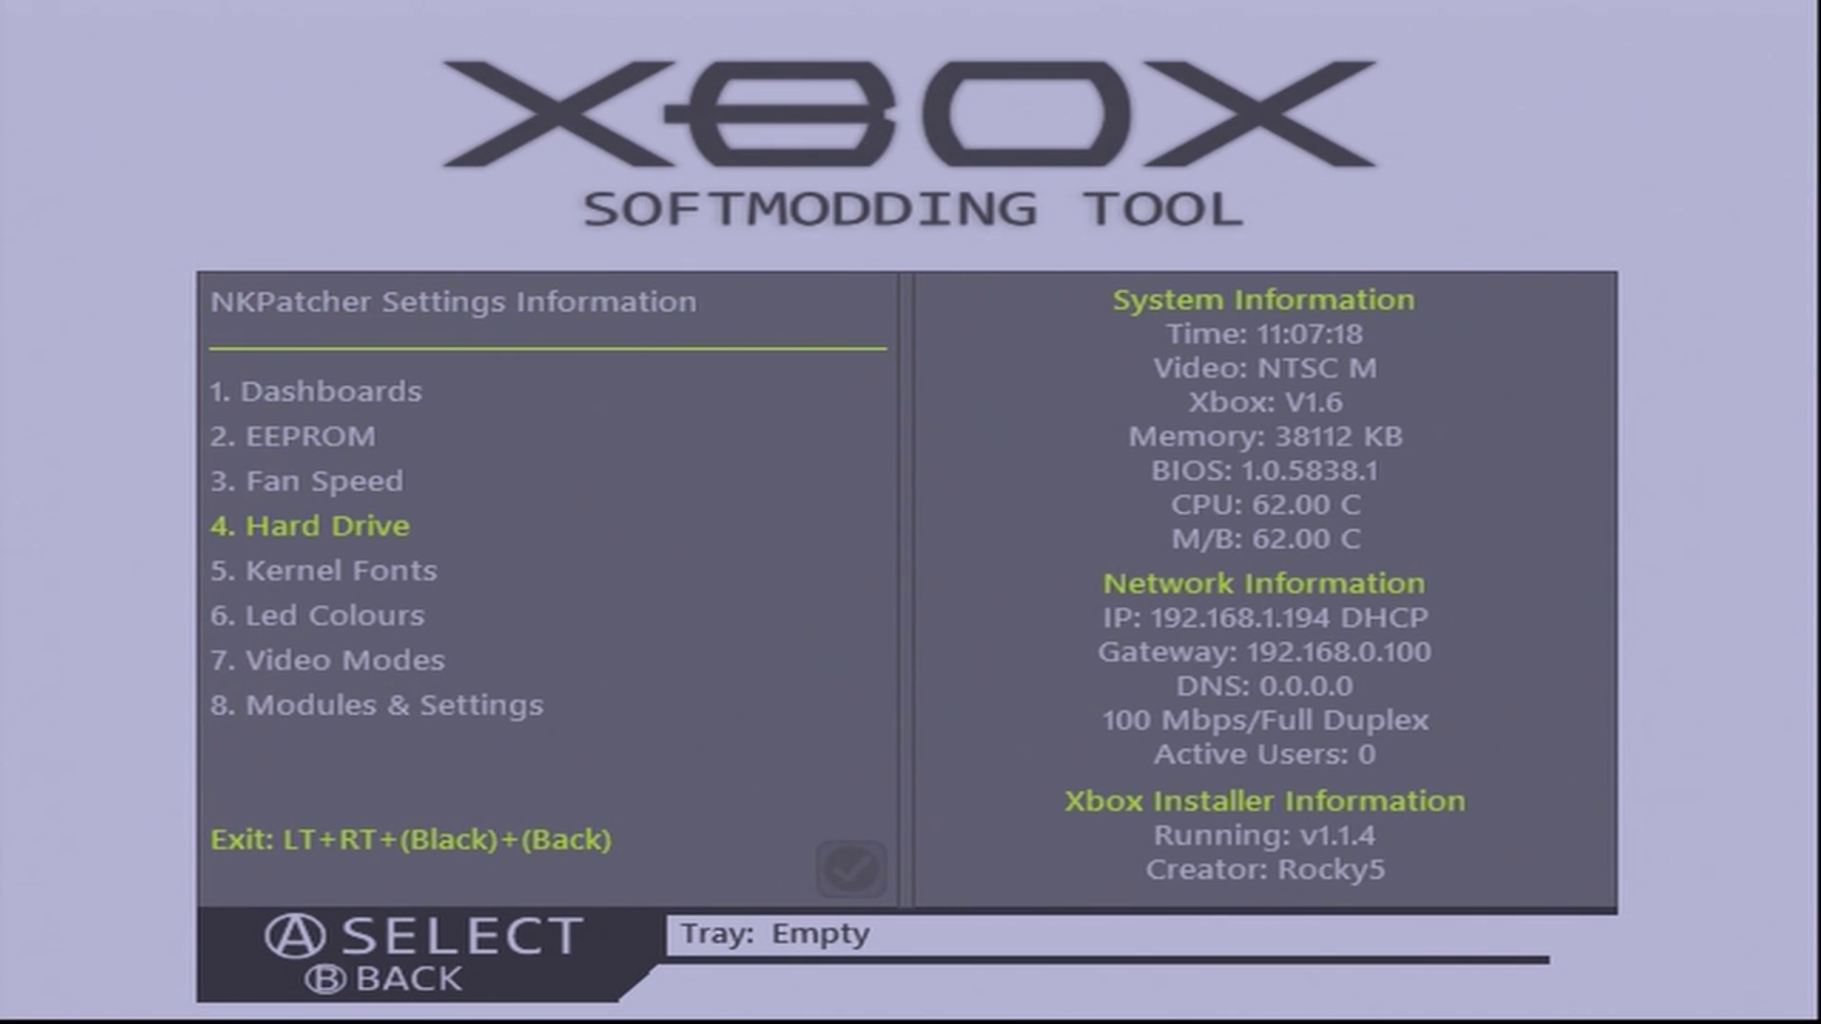
# Move up through the NKPatcher settings categories from Hard Drive to EEPROM.
pyautogui.press('Up')
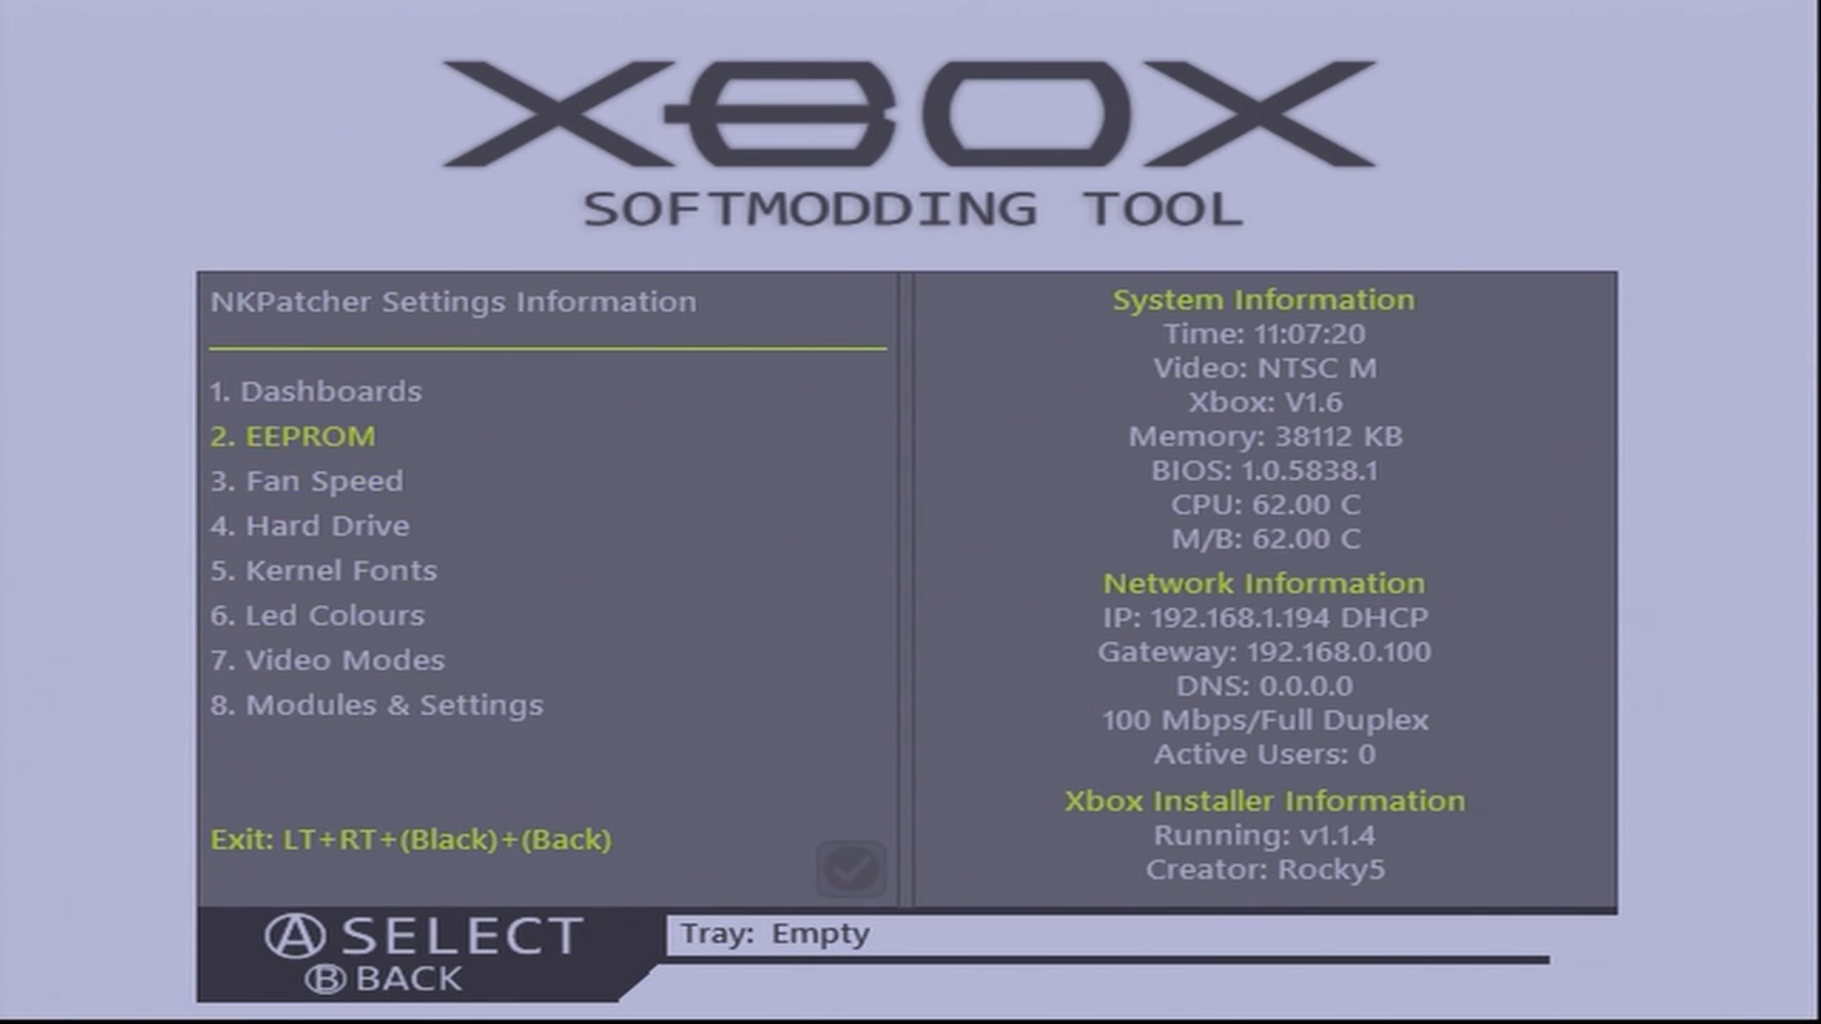
pyautogui.press('Up')
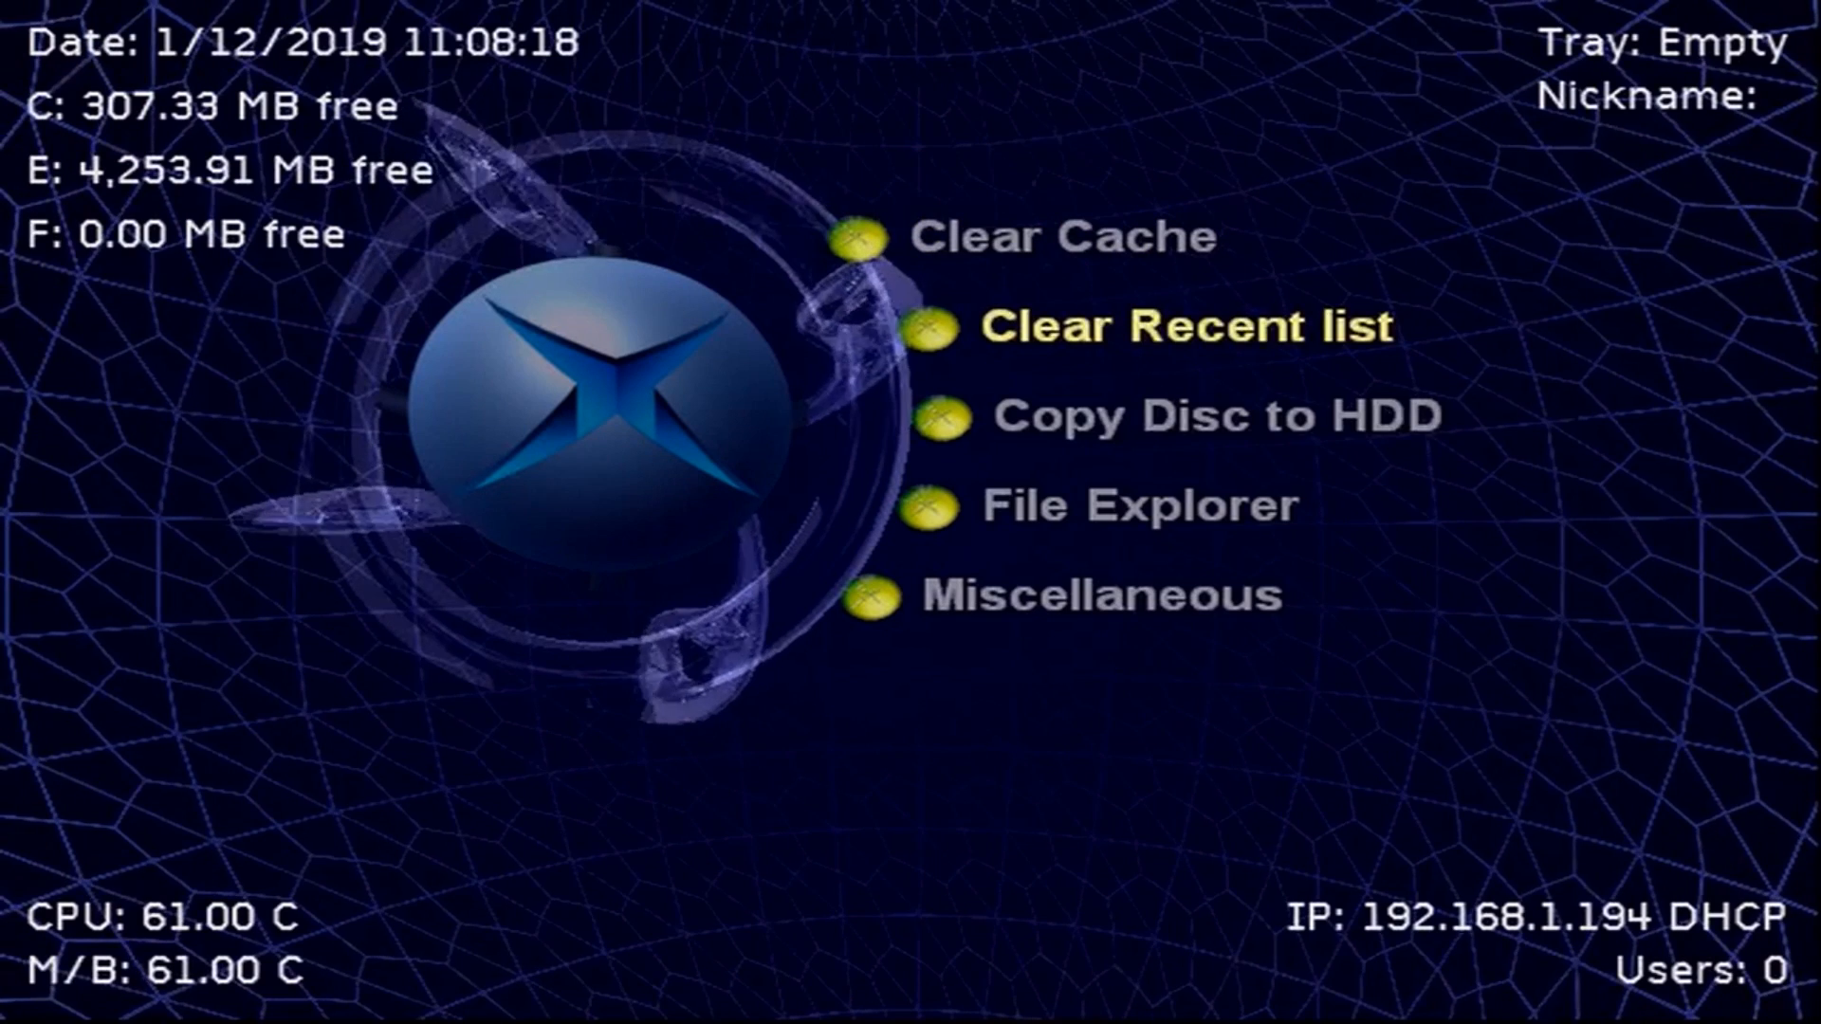
# Enter the UnleashX File Explorer listing drives C, D, E, F, X, Y and Z.
pyautogui.click(1138, 504)
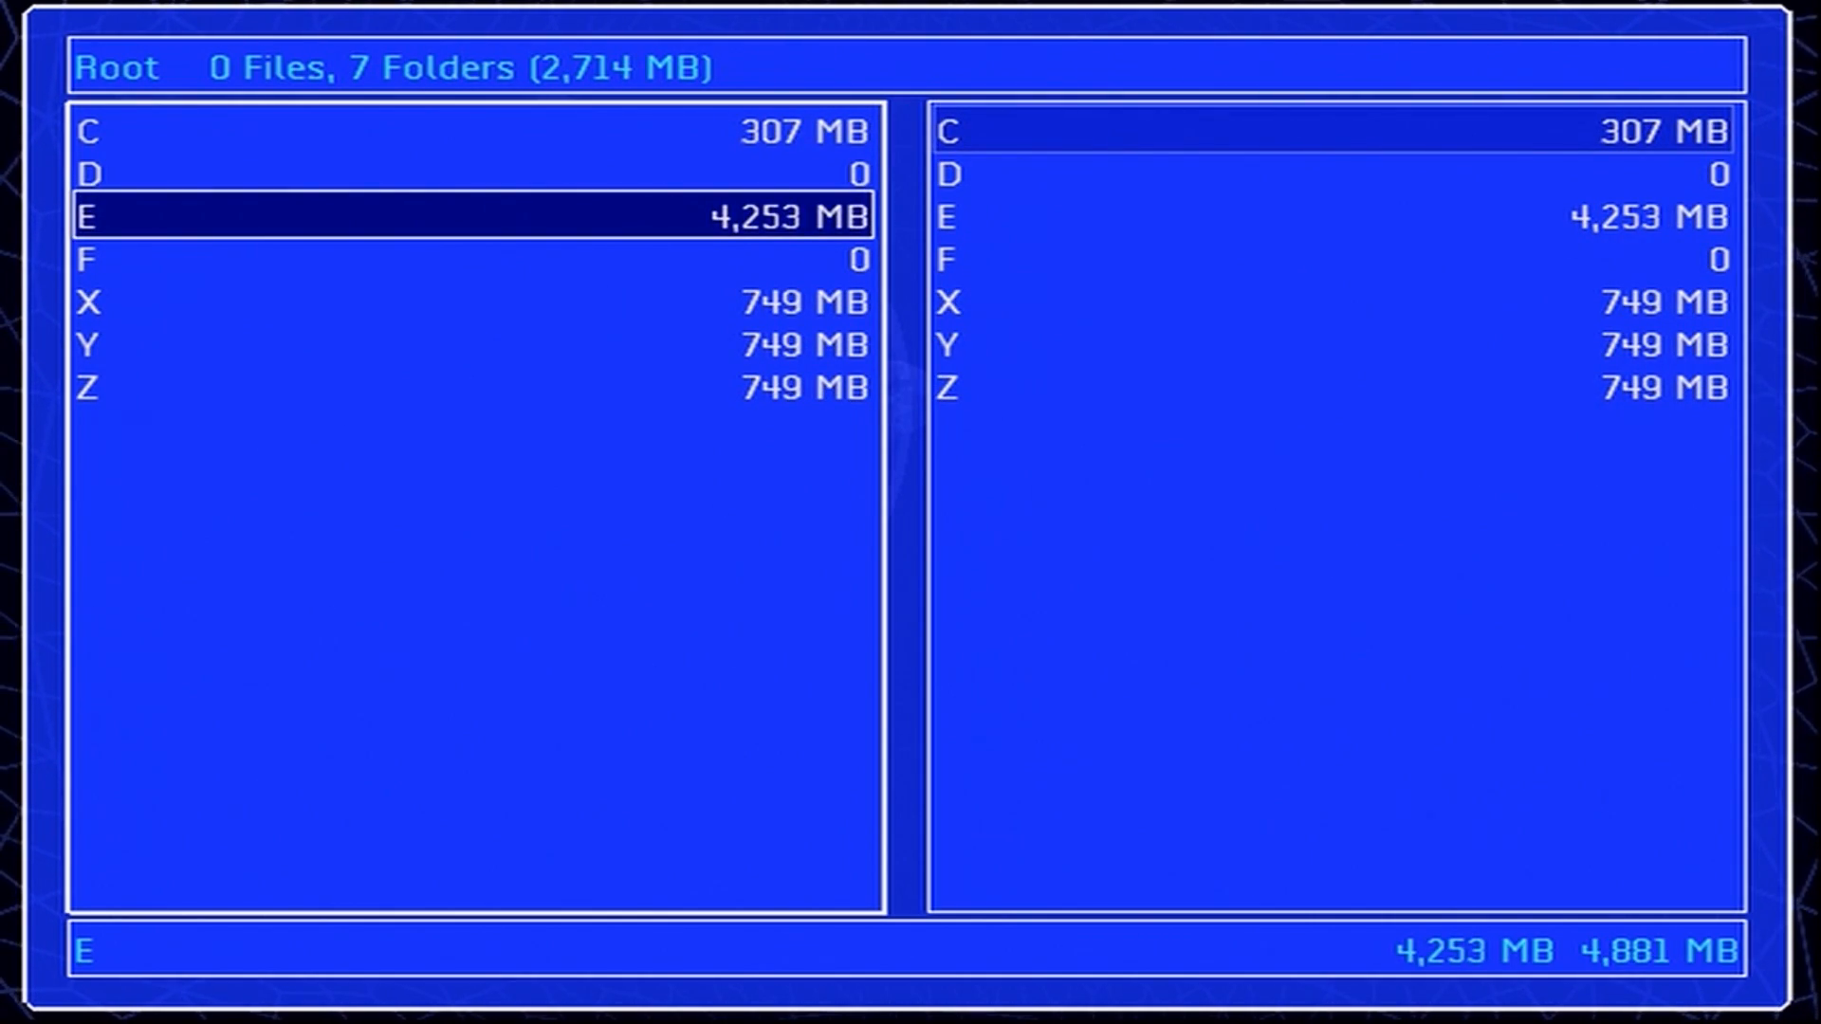